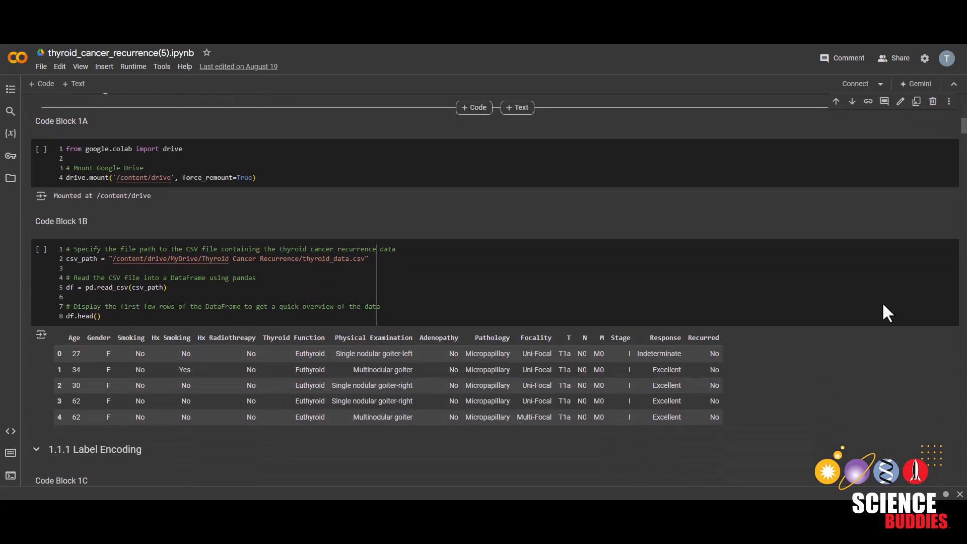
Scroll down through the Science Buddies thyroid cancer project page.
{"action": "scroll", "scroll_direction": "down", "scroll_amount": 3}
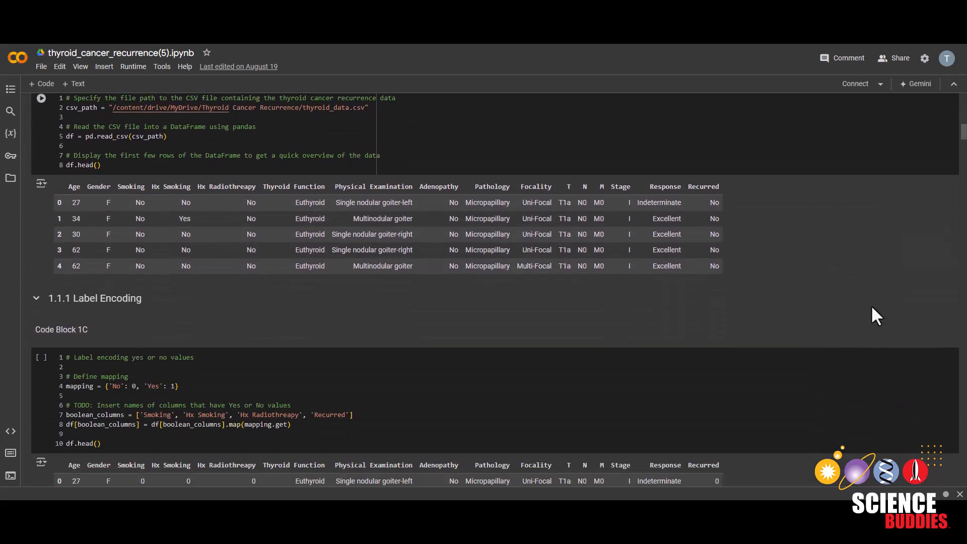
{"action": "scroll", "scroll_direction": "down", "scroll_amount": 3}
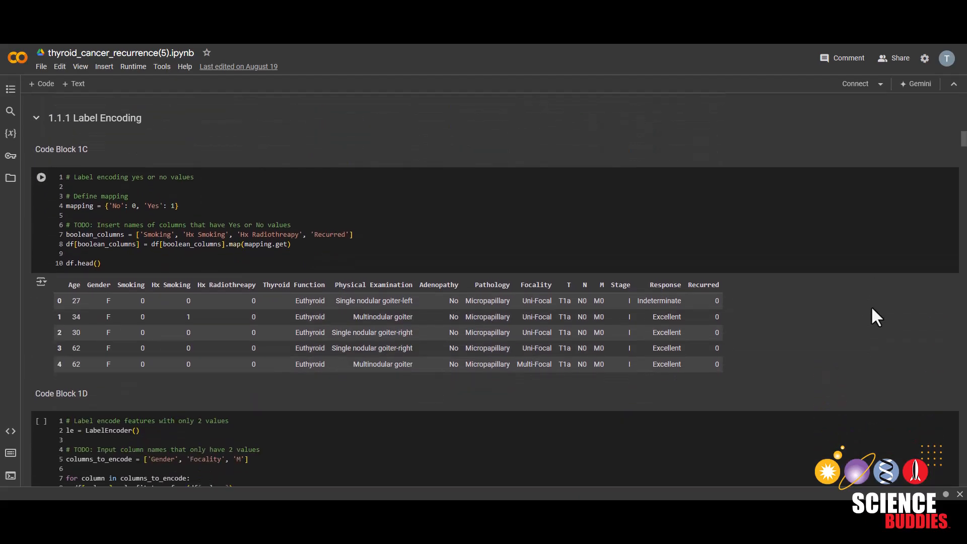
{"action": "left_click", "coordinate": [41, 221]}
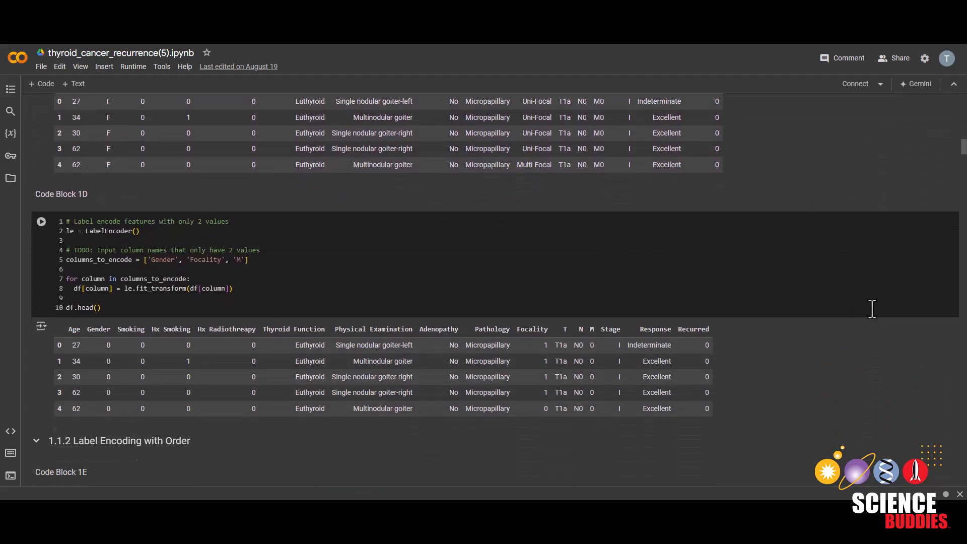
{"action": "scroll", "scroll_direction": "down", "scroll_amount": 3}
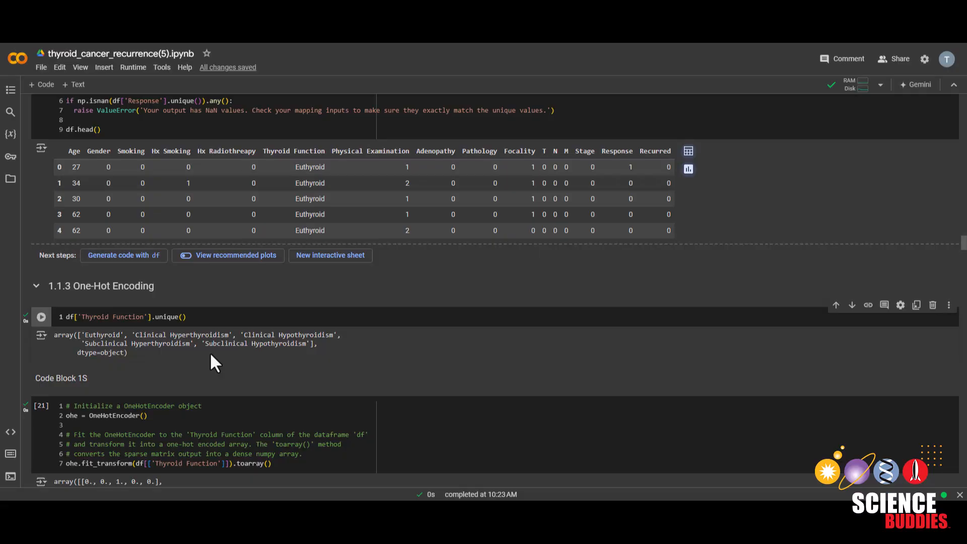
{"action": "mouse_move", "coordinate": [103, 339]}
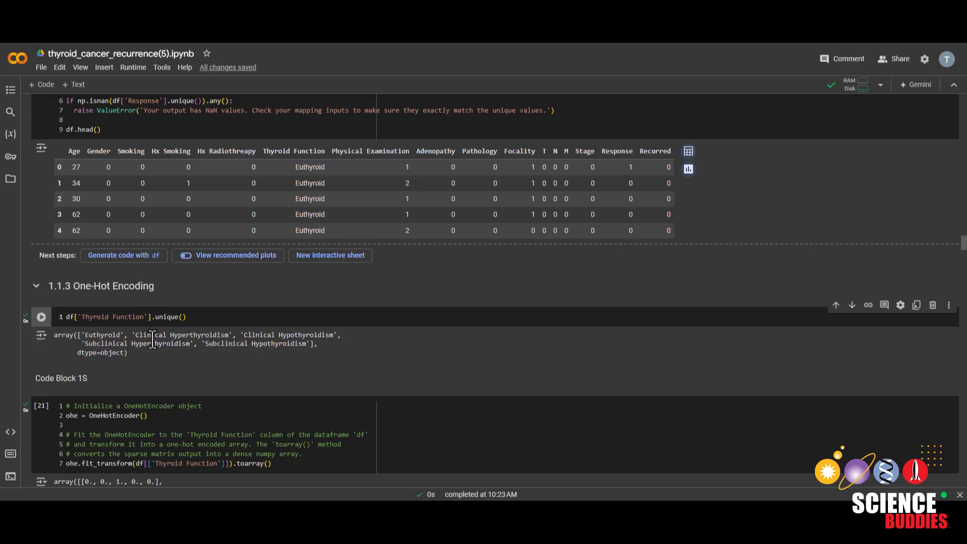
{"action": "mouse_move", "coordinate": [303, 379]}
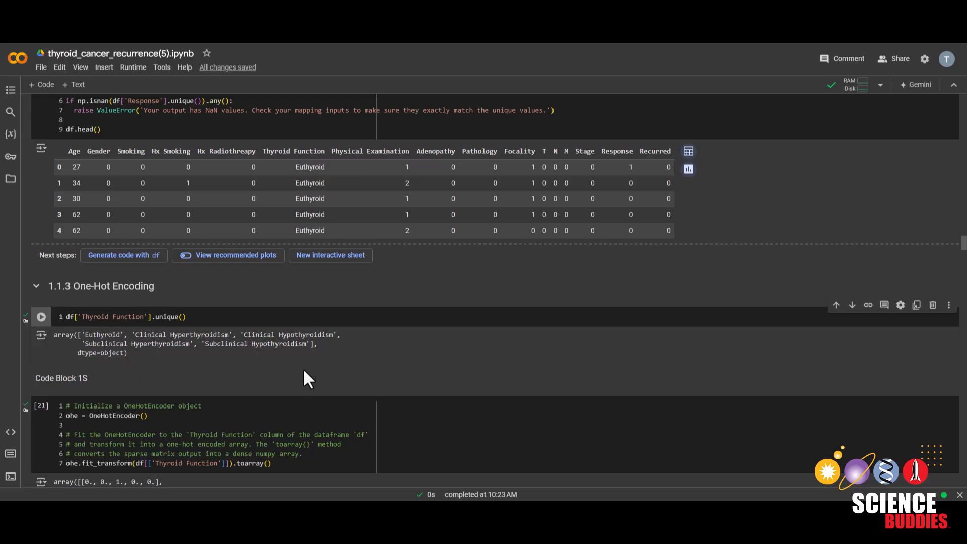
{"action": "mouse_move", "coordinate": [297, 350]}
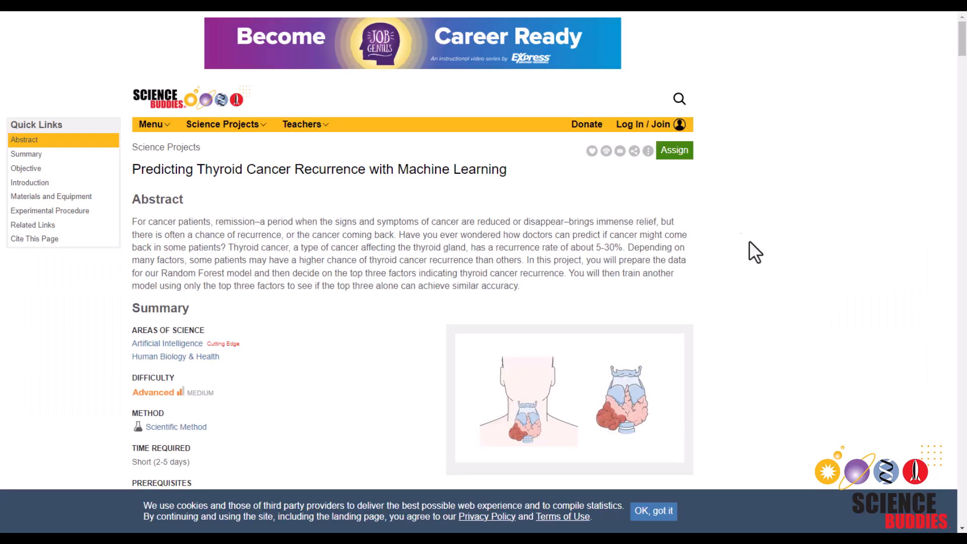
{"action": "mouse_move", "coordinate": [769, 319]}
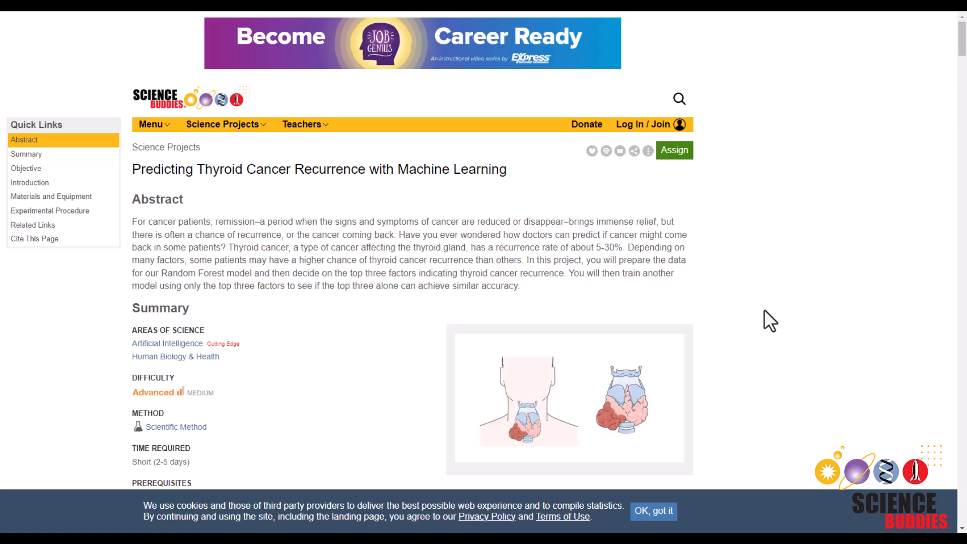
Jump to Objective, then scroll to Experimental Procedure's Google Colab setup steps.
{"action": "scroll", "scroll_direction": "down", "scroll_amount": 3}
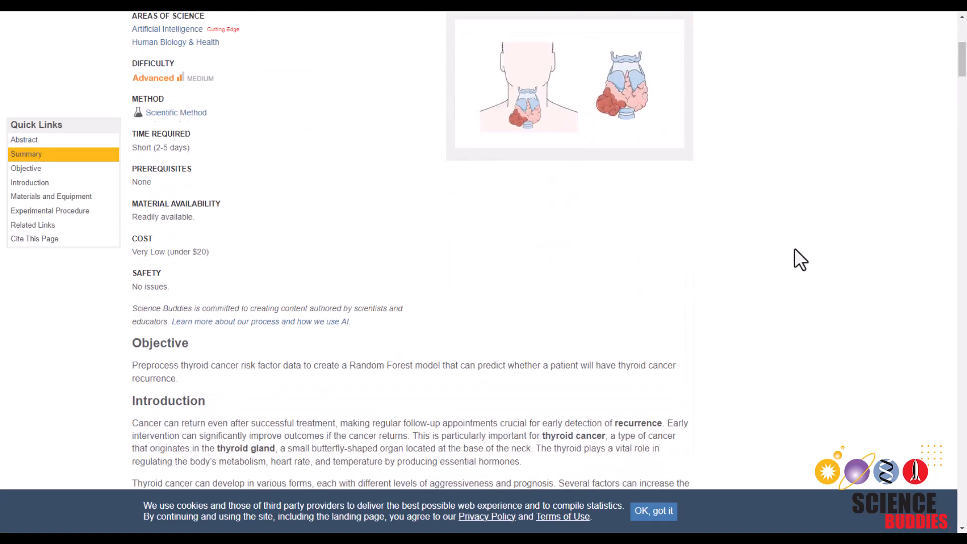
{"action": "scroll", "scroll_direction": "down", "scroll_amount": 3}
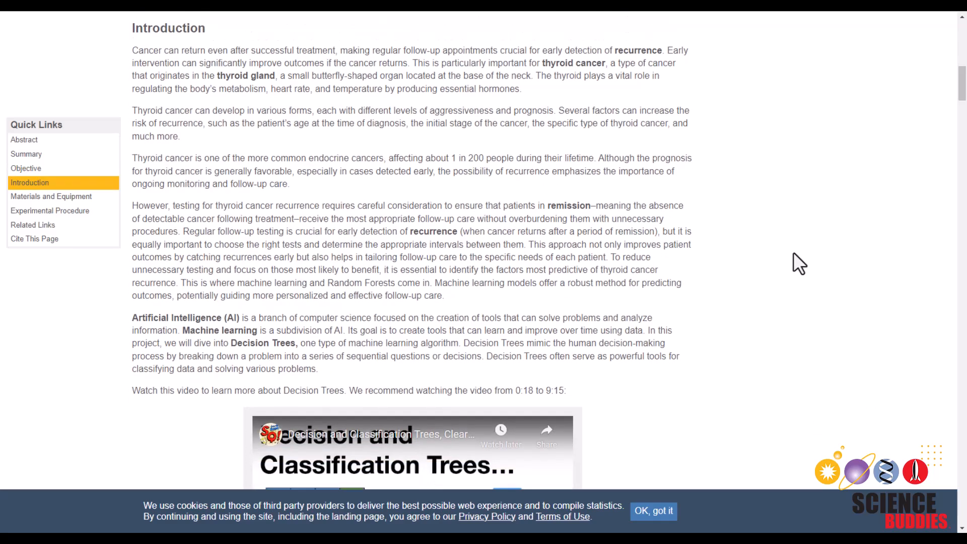
{"action": "left_click", "coordinate": [23, 168]}
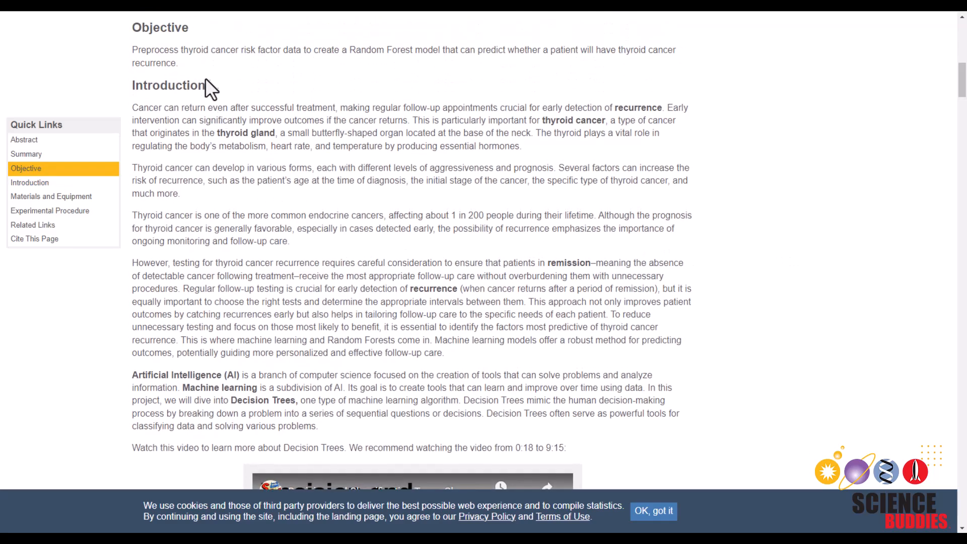
{"action": "mouse_move", "coordinate": [713, 223]}
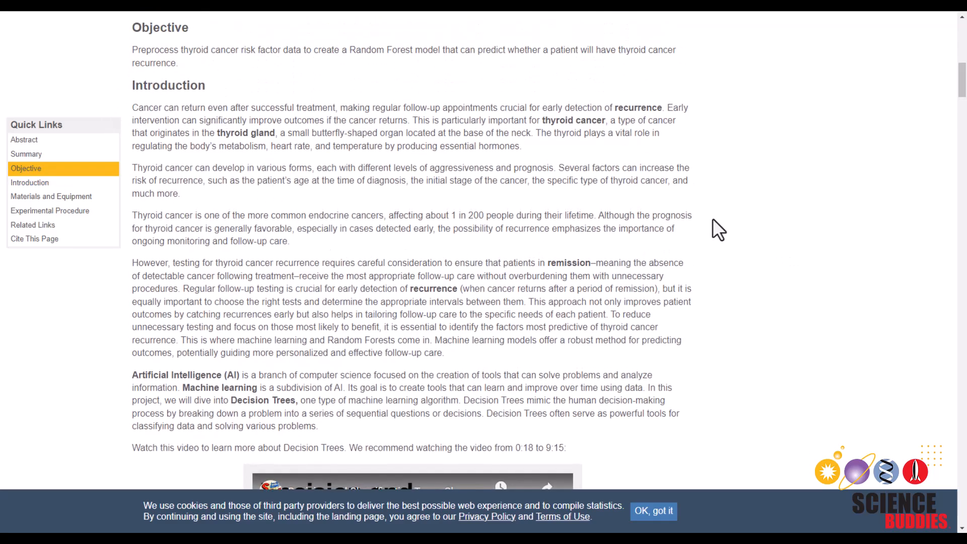
{"action": "scroll", "scroll_direction": "down", "scroll_amount": 3}
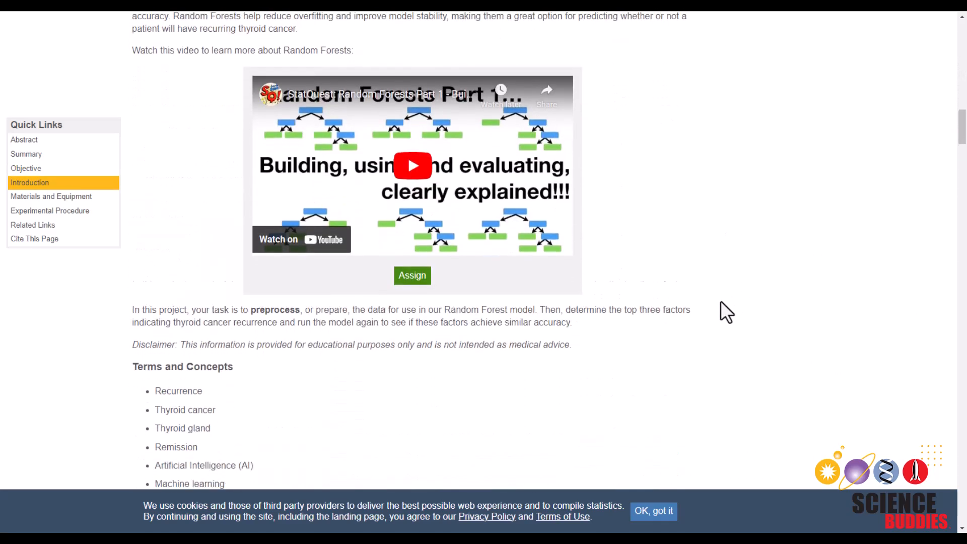
{"action": "scroll", "scroll_direction": "down", "scroll_amount": 3}
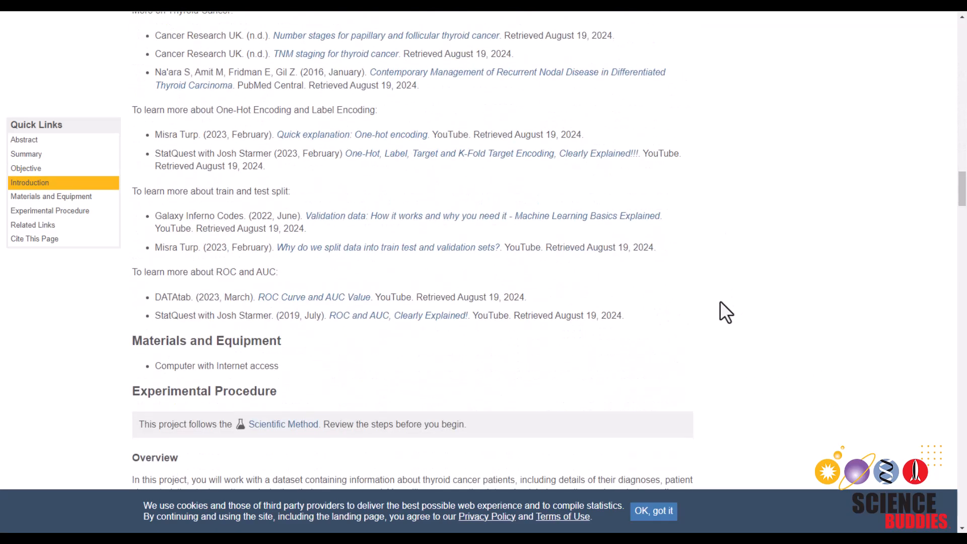
{"action": "scroll", "scroll_direction": "down", "scroll_amount": 3}
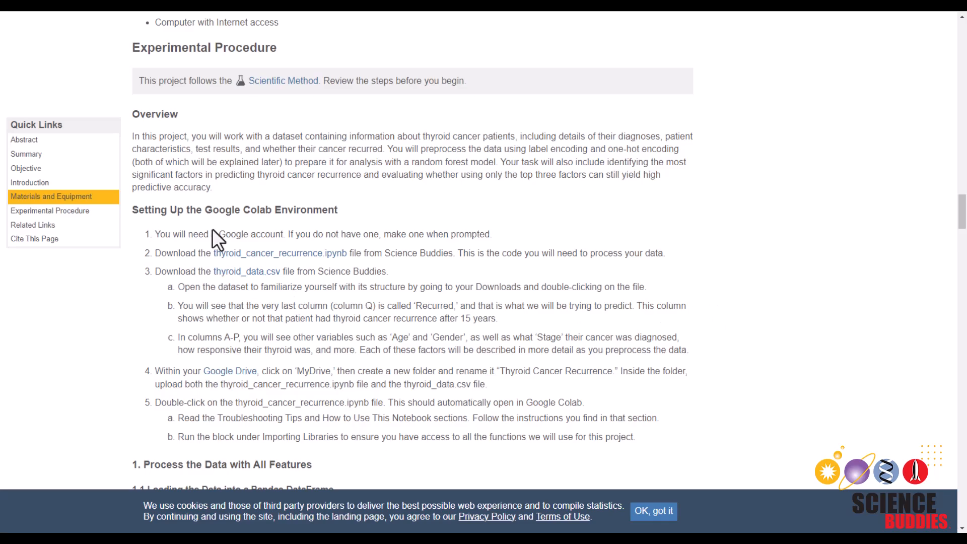
{"action": "mouse_move", "coordinate": [309, 20]}
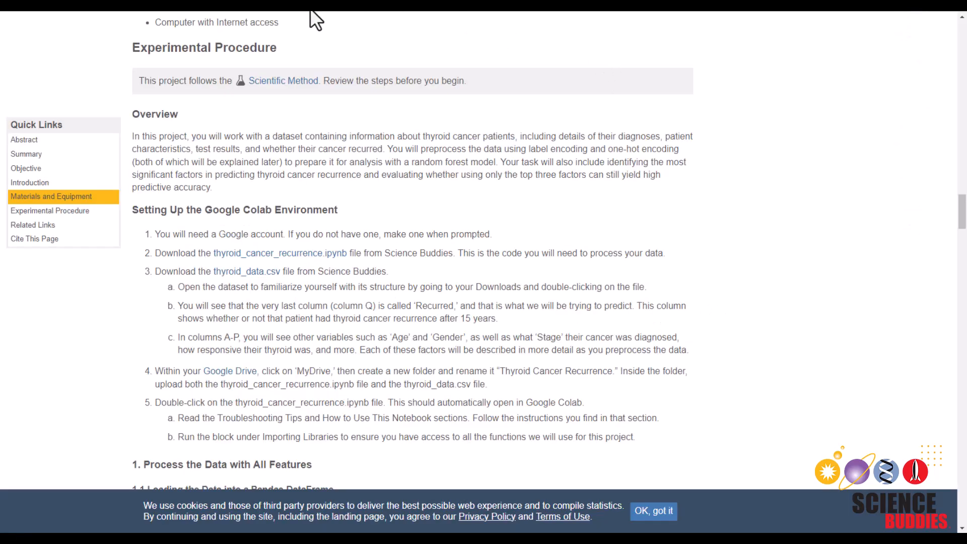
{"action": "mouse_move", "coordinate": [247, 281]}
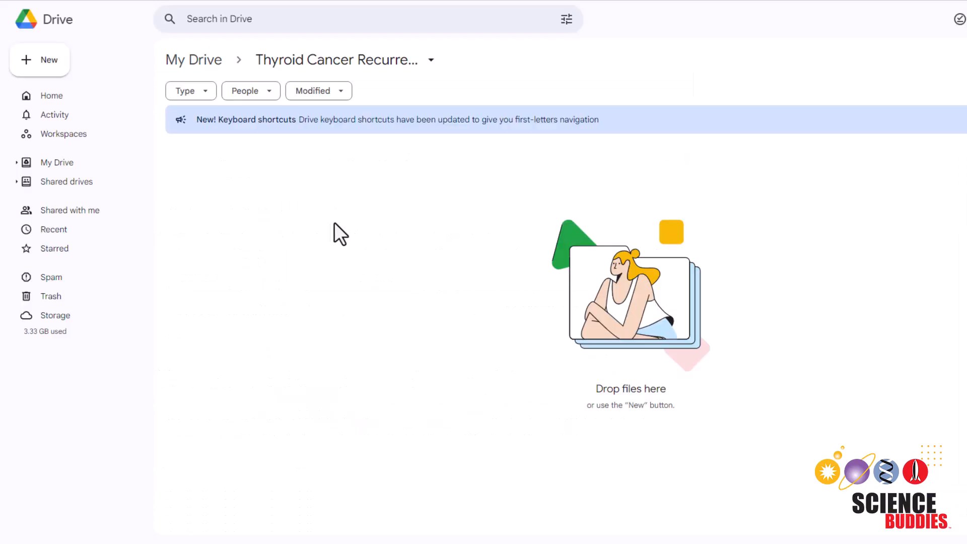
{"action": "mouse_move", "coordinate": [333, 83]}
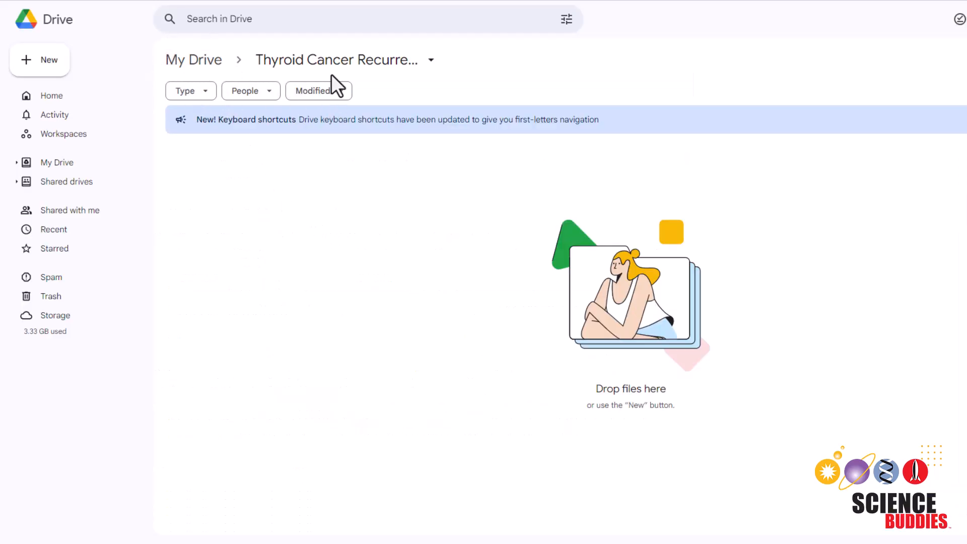
{"action": "mouse_move", "coordinate": [333, 68]}
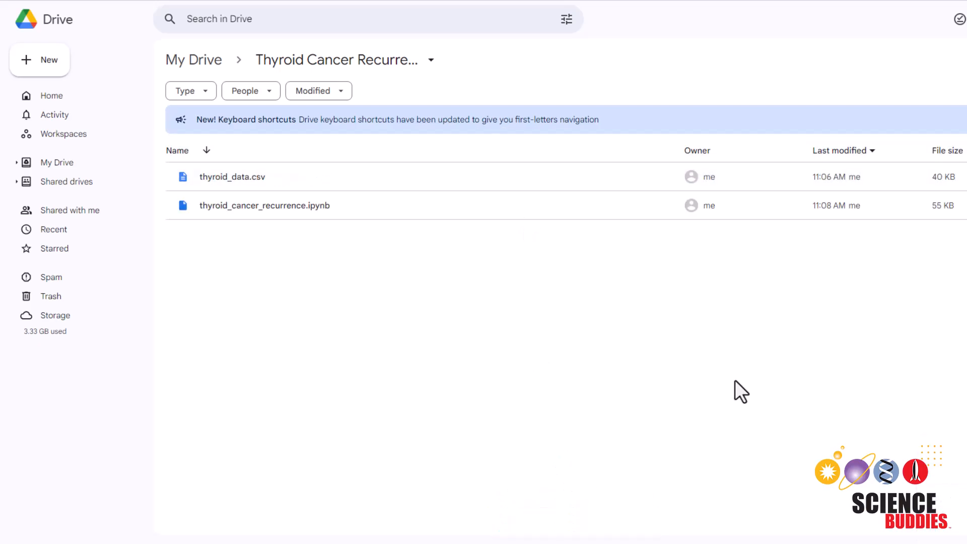
{"action": "mouse_move", "coordinate": [345, 184]}
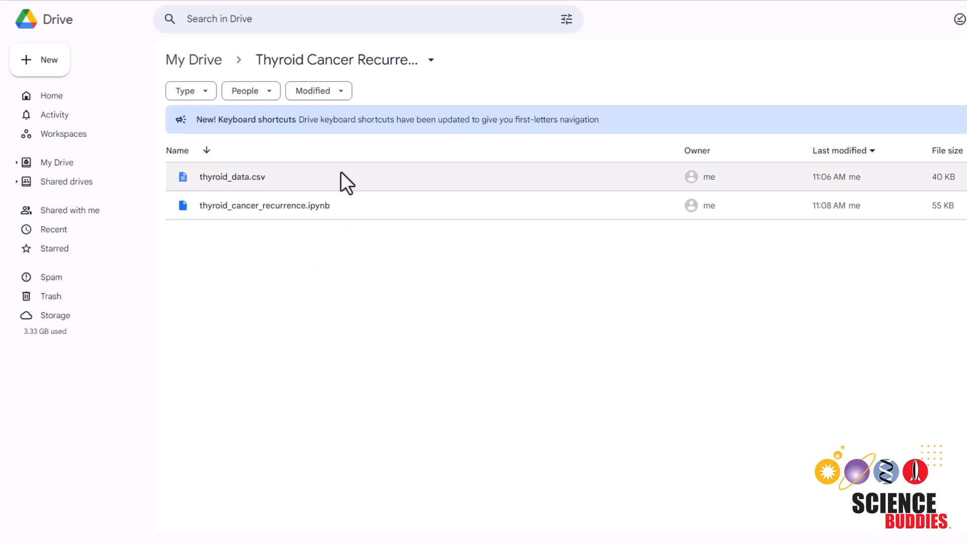
Preview thyroid_data.csv's patient data, close it, and select thyroid_cancer_recurrence.ipynb.
{"action": "double_click", "coordinate": [232, 177]}
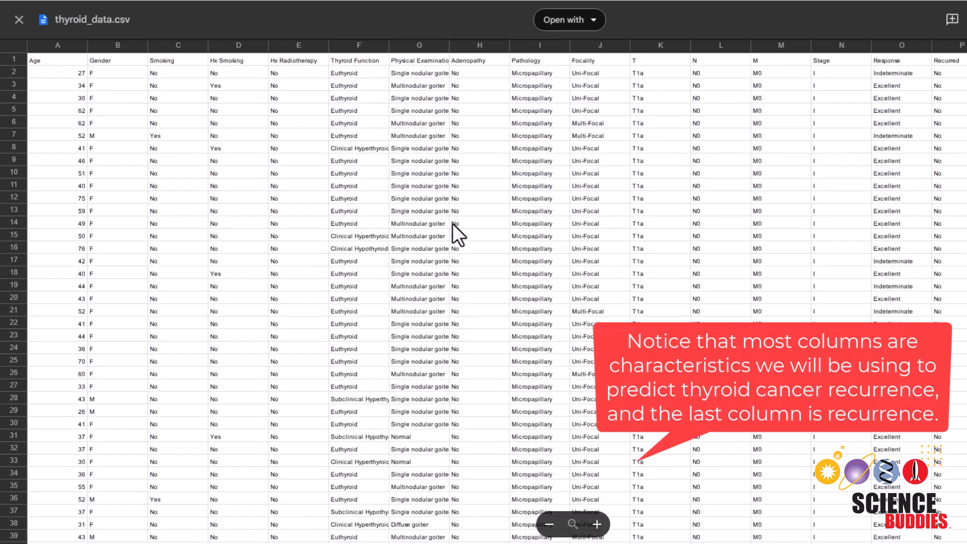
{"action": "mouse_move", "coordinate": [604, 277]}
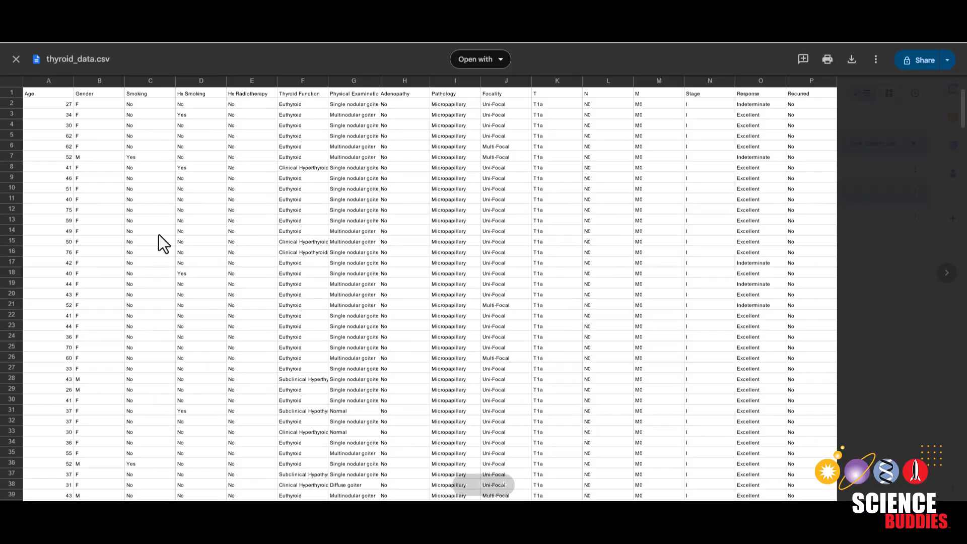
{"action": "scroll", "scroll_direction": "down", "scroll_amount": 3}
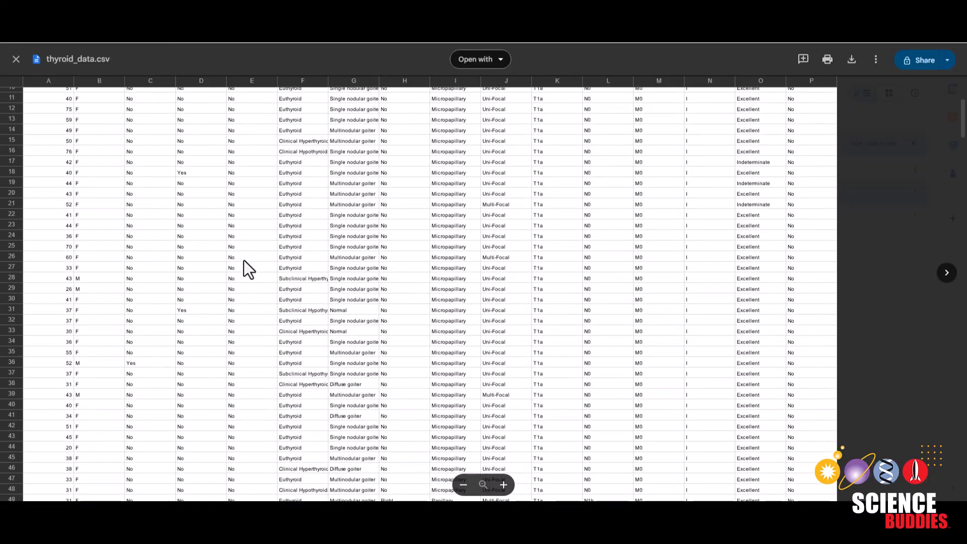
{"action": "left_click", "coordinate": [16, 58]}
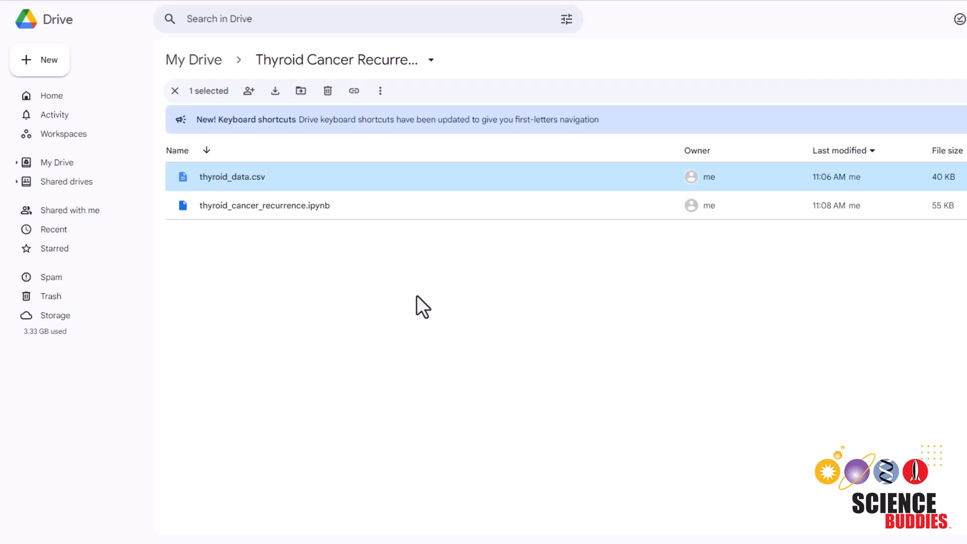
{"action": "left_click", "coordinate": [264, 206]}
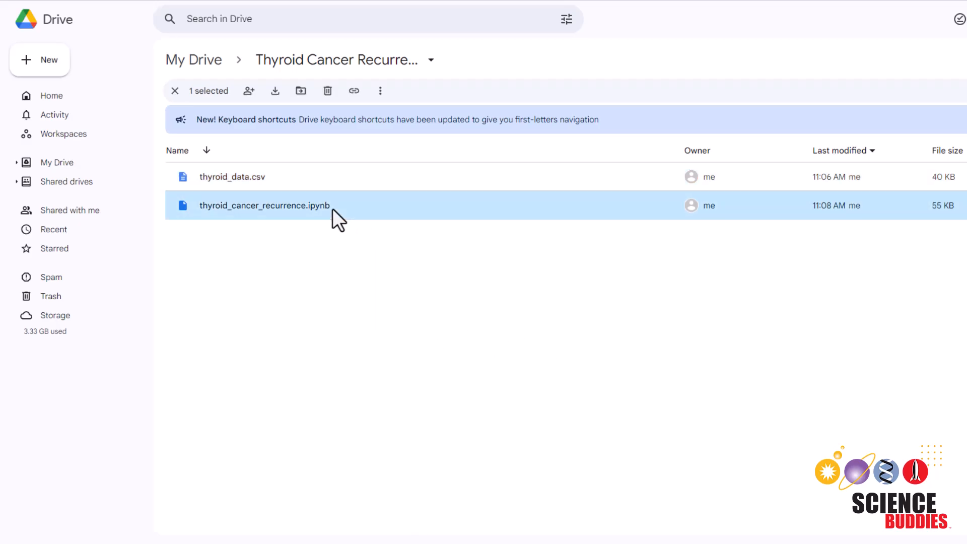
Open the notebook in Colab, mount Google Drive with access allowed, and run the data-loading block.
{"action": "double_click", "coordinate": [264, 205]}
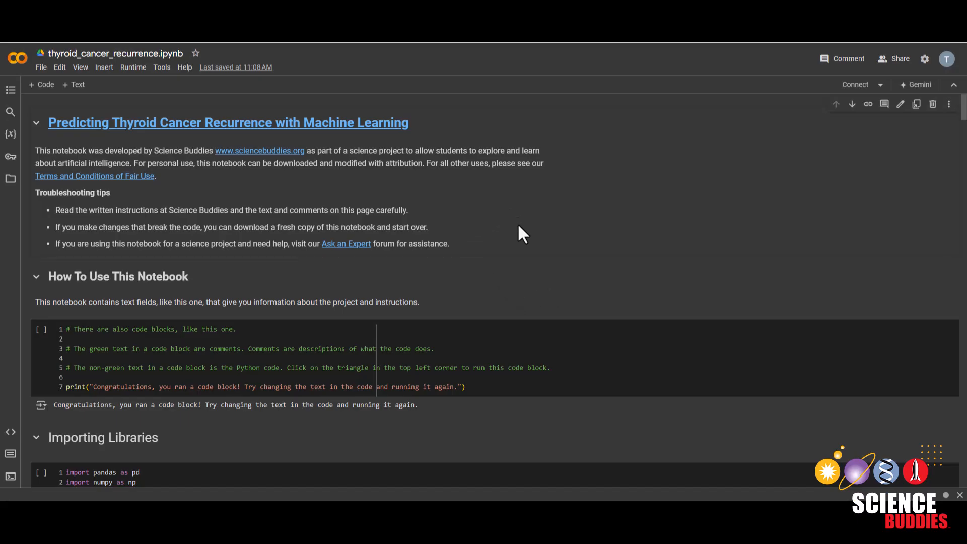
{"action": "mouse_move", "coordinate": [521, 310]}
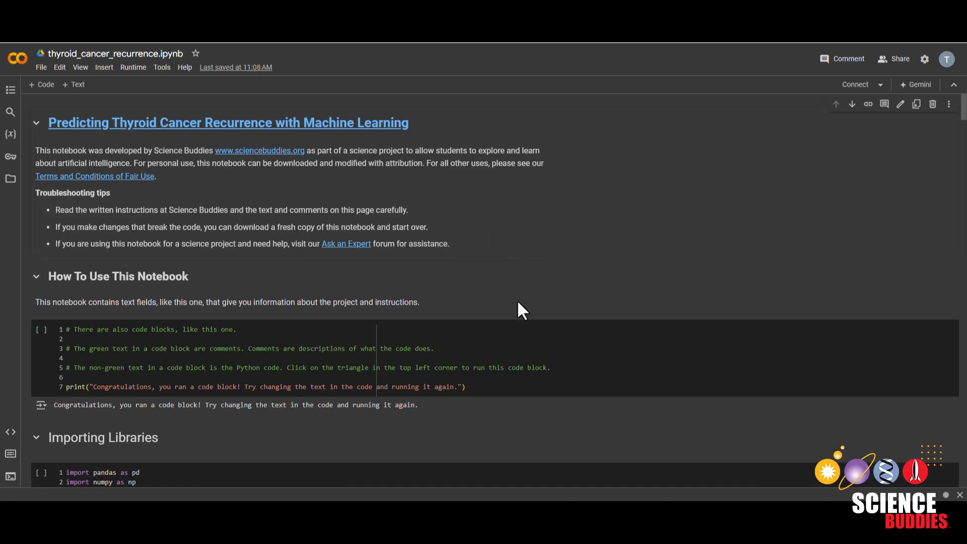
{"action": "mouse_move", "coordinate": [514, 289]}
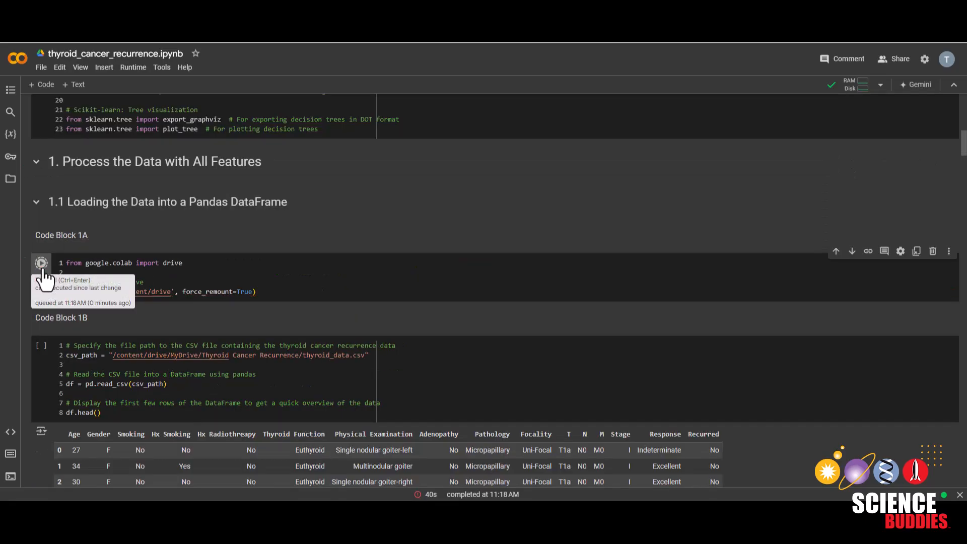
{"action": "left_click", "coordinate": [41, 262]}
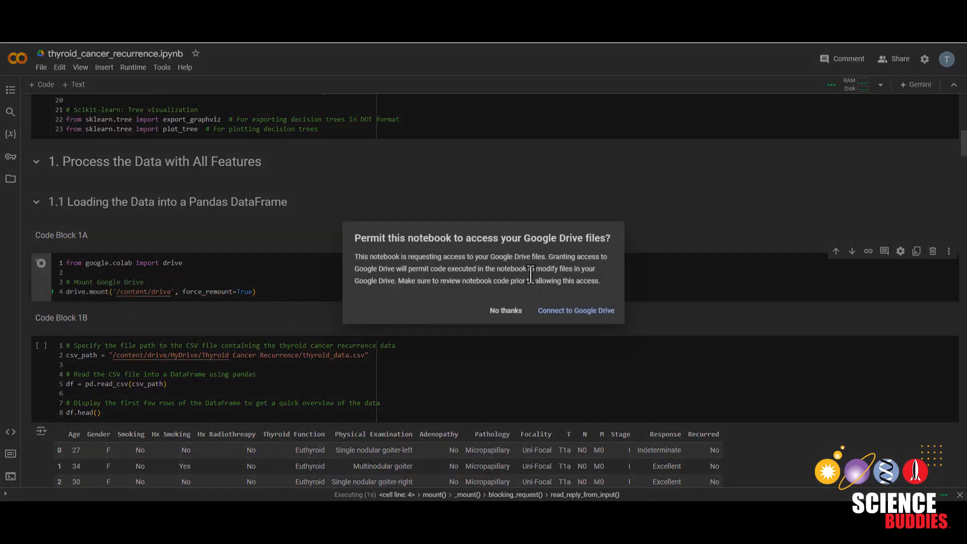
{"action": "left_click", "coordinate": [506, 310]}
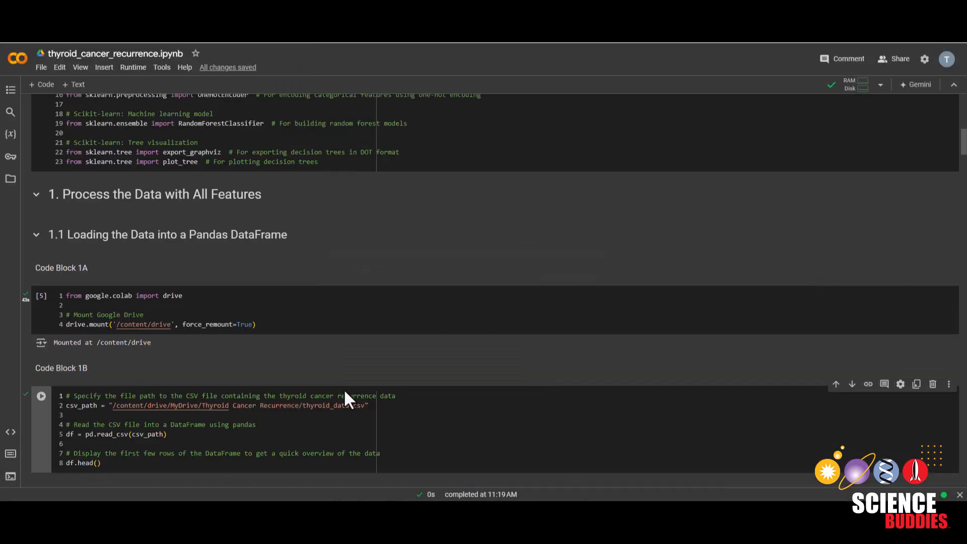
{"action": "left_click", "coordinate": [40, 395]}
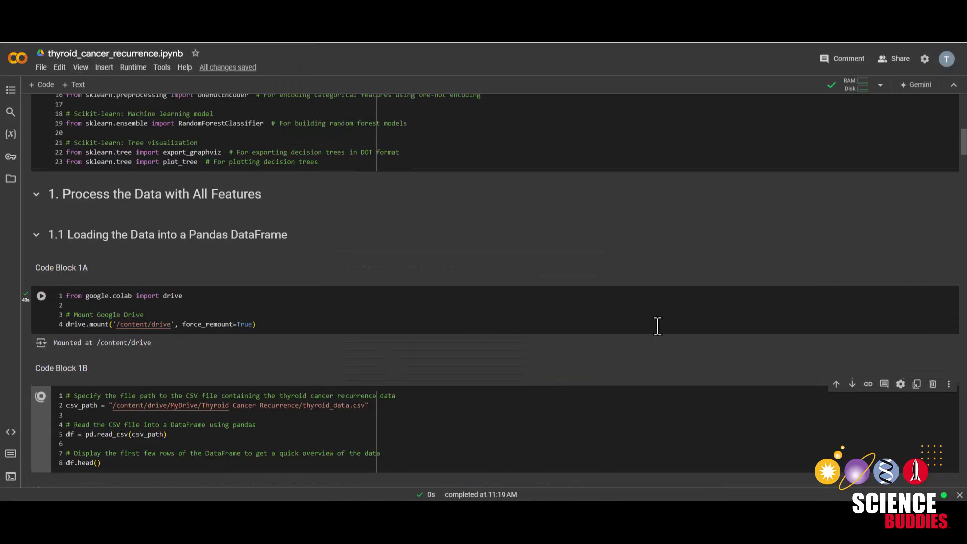
{"action": "left_click", "coordinate": [40, 394]}
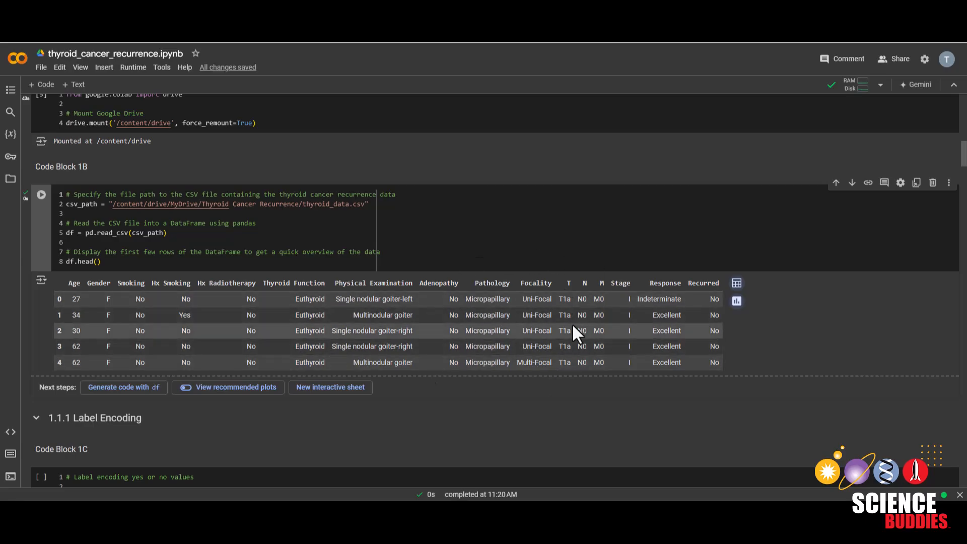
{"action": "scroll", "scroll_direction": "down", "scroll_amount": 3}
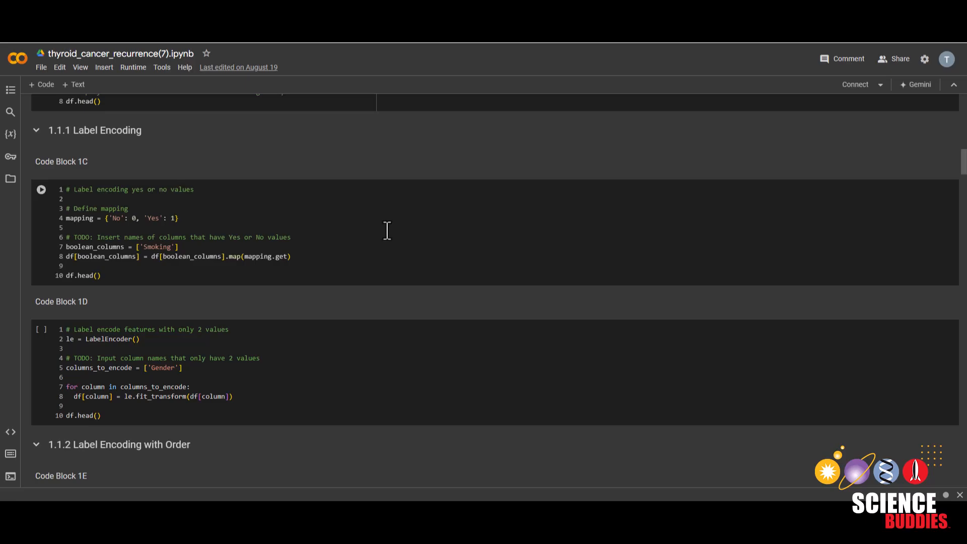
Set boolean_columns to ['Smoking', 'Hx Smoking', 'Hx Radiotherapy', 'Recurred'].
{"action": "type", "text": ","}
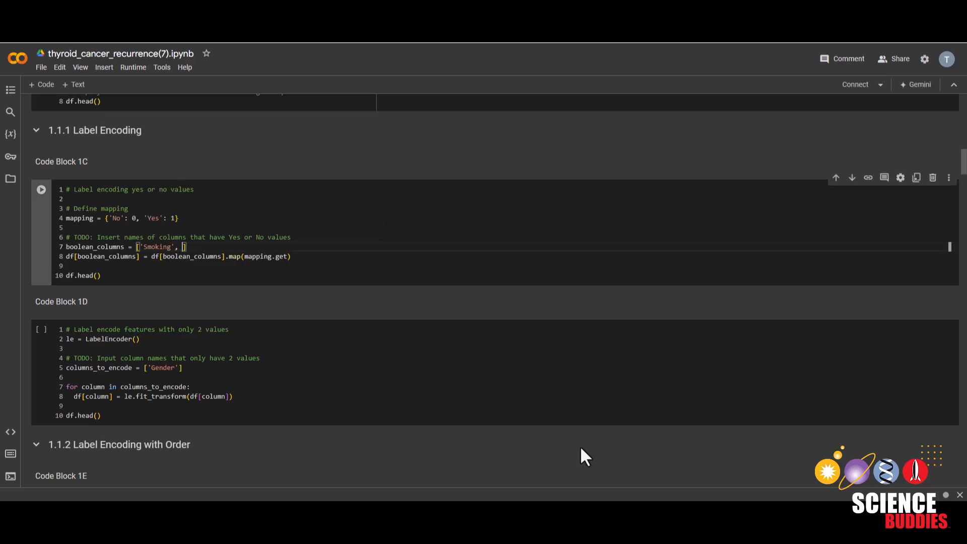
{"action": "type", "text": "Hx Smoking', 'Hx Radiot'"}
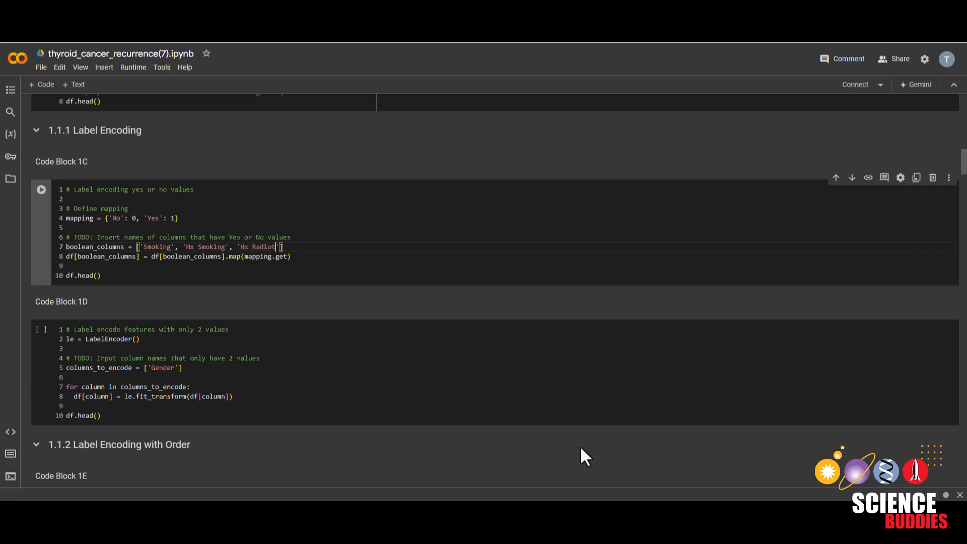
{"action": "type", "text": "herapy"}
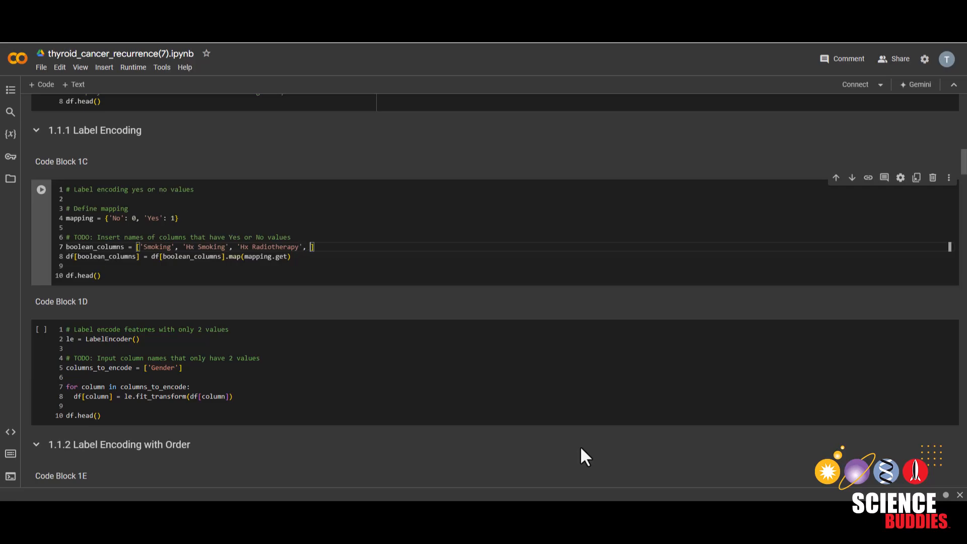
{"action": "type", "text": "''"}
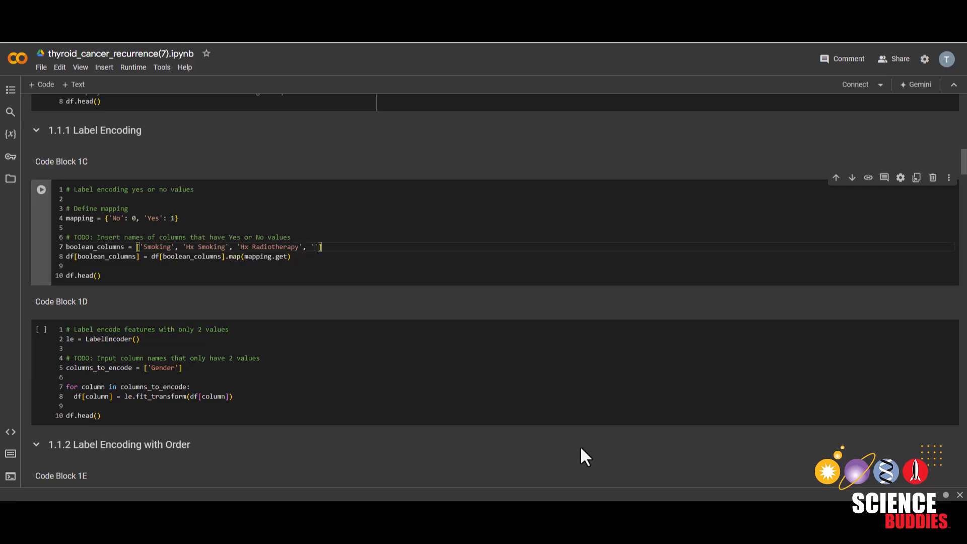
{"action": "type", "text": "Recurred"}
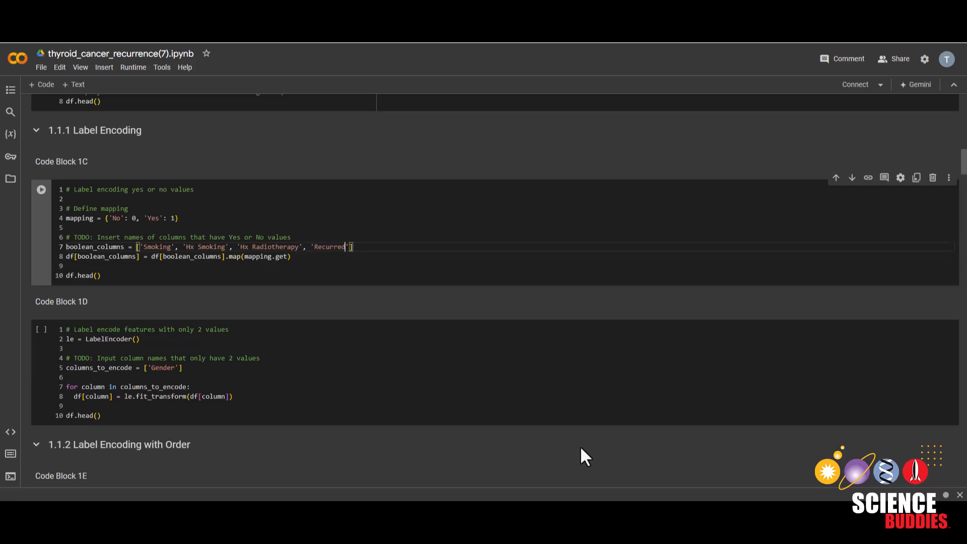
{"action": "mouse_move", "coordinate": [256, 267]}
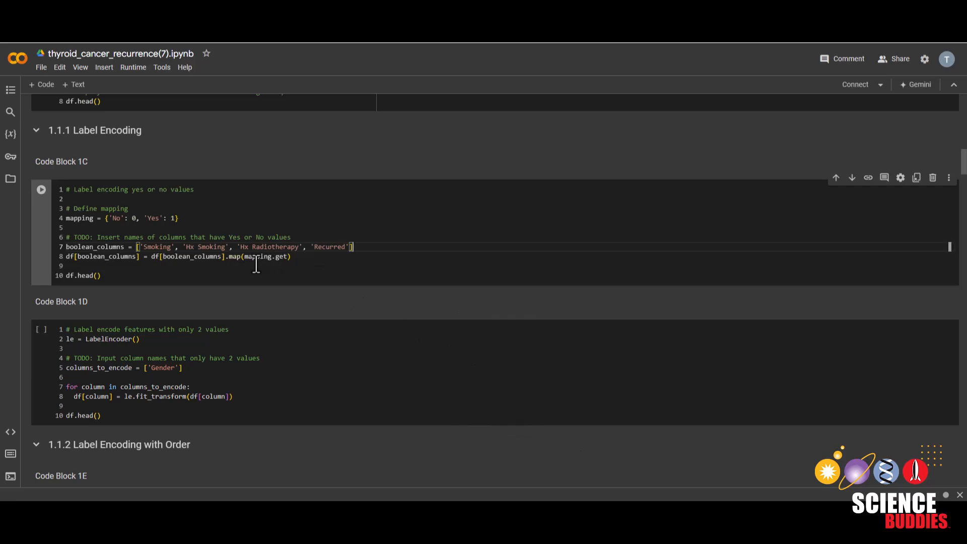
{"action": "double_click", "coordinate": [203, 247]}
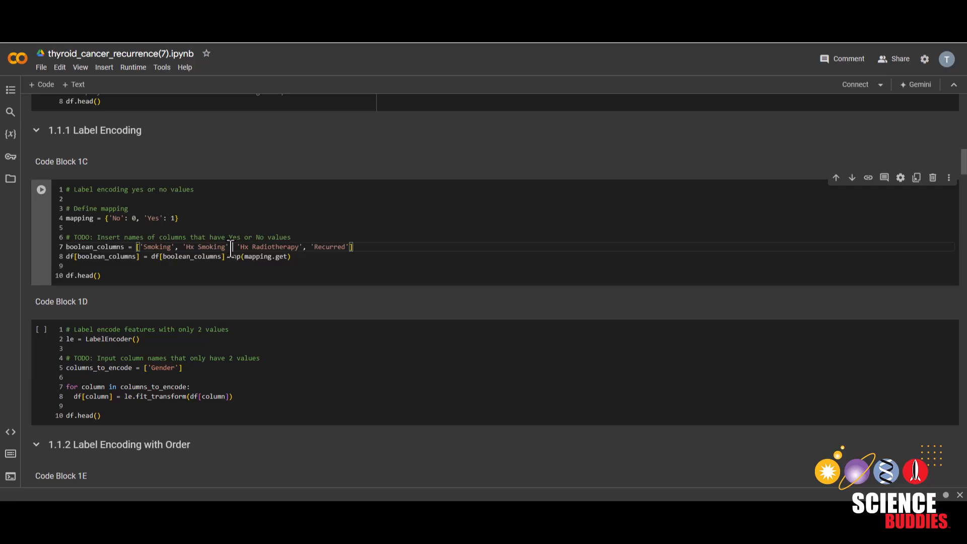
Run the Yes/No encoding in Code Block 1C and start editing Code Block 1D's column list.
{"action": "left_click", "coordinate": [41, 189]}
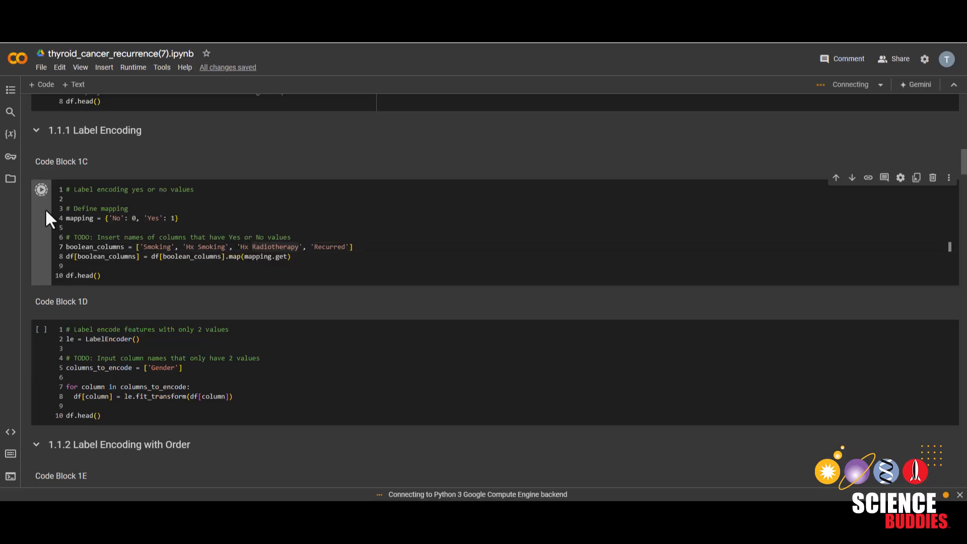
{"action": "left_click", "coordinate": [42, 189]}
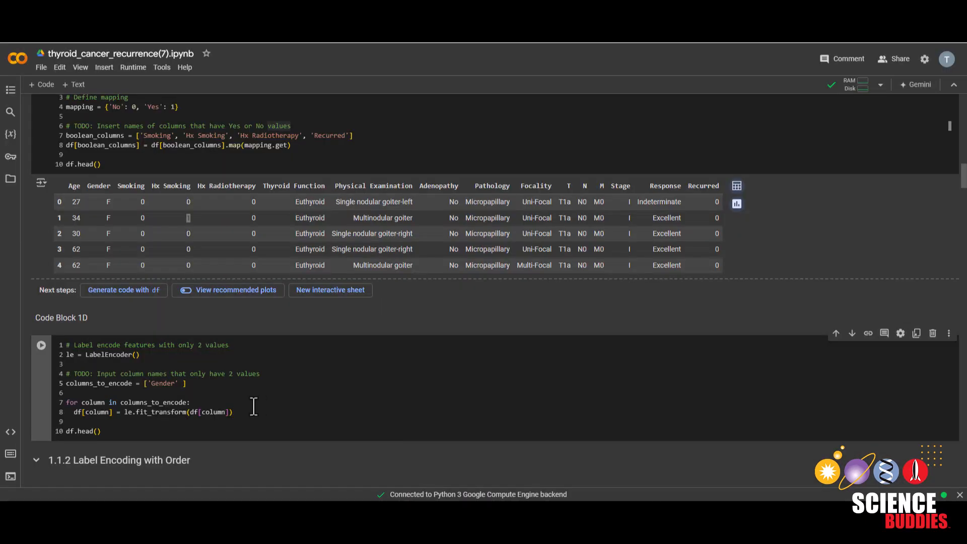
{"action": "left_click", "coordinate": [188, 383]}
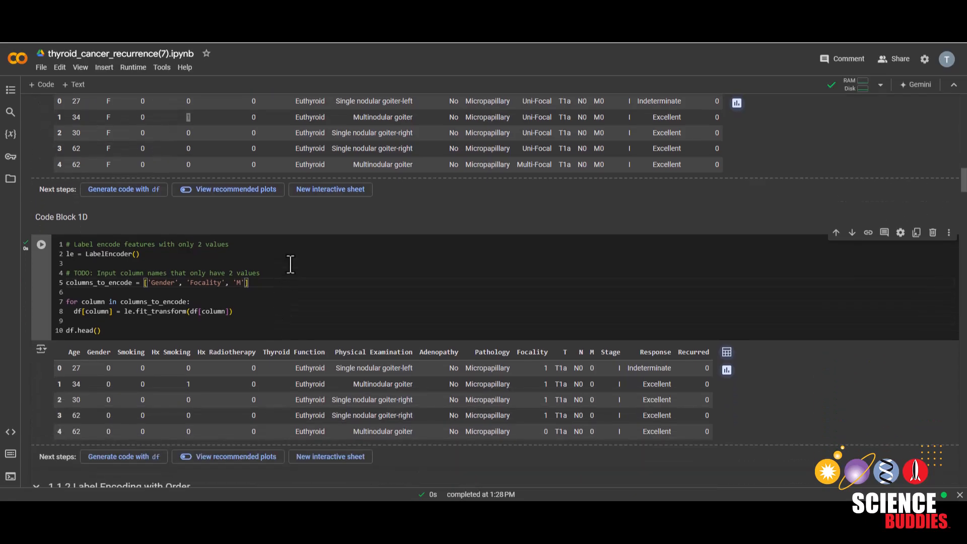
Run df['Physical Examination'].unique() in Code Block 1E and select 'Single' in the output.
{"action": "scroll", "scroll_direction": "down", "scroll_amount": 3}
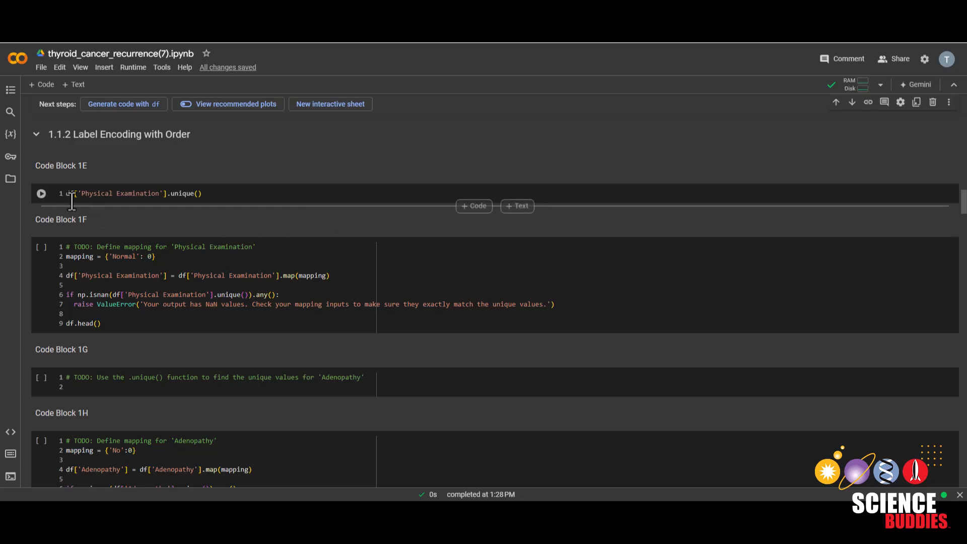
{"action": "left_click", "coordinate": [41, 193]}
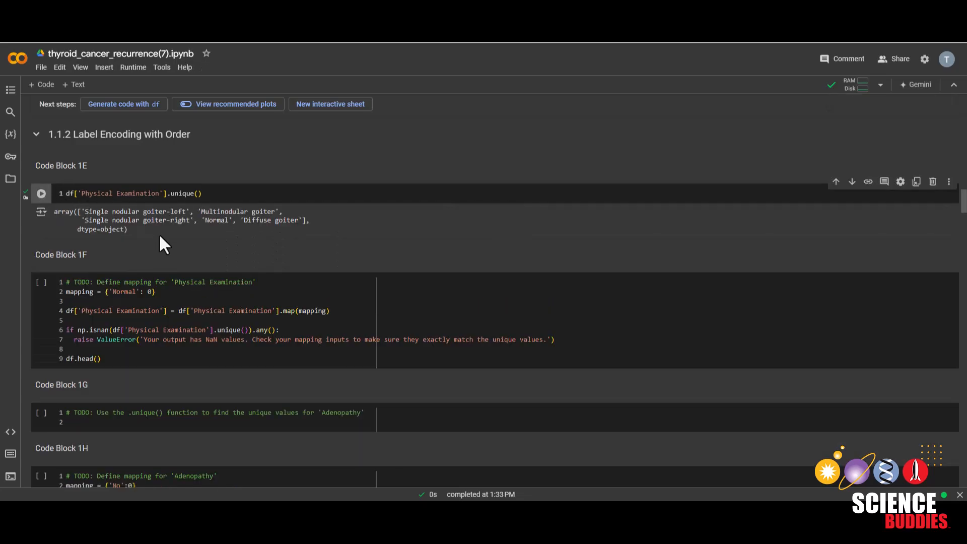
{"action": "mouse_move", "coordinate": [240, 248]}
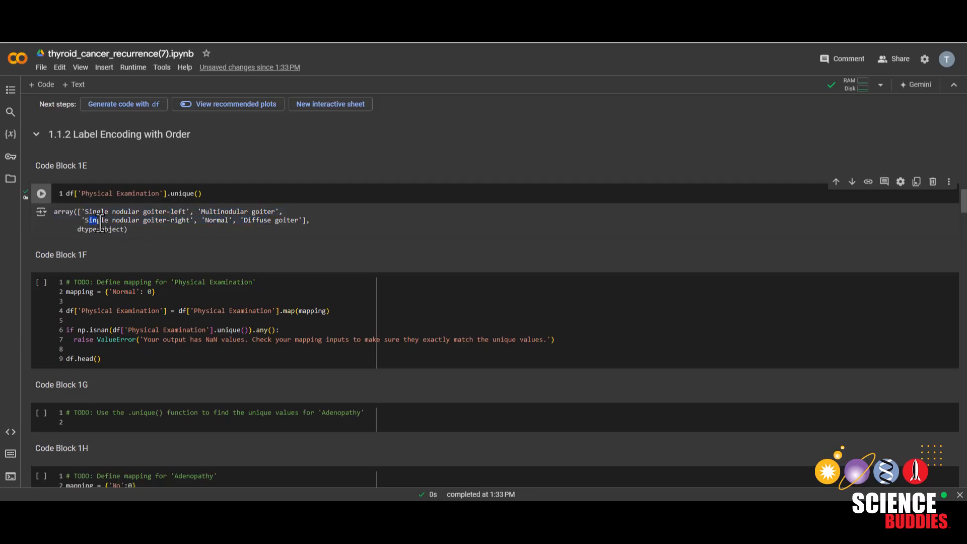
{"action": "double_click", "coordinate": [214, 220]}
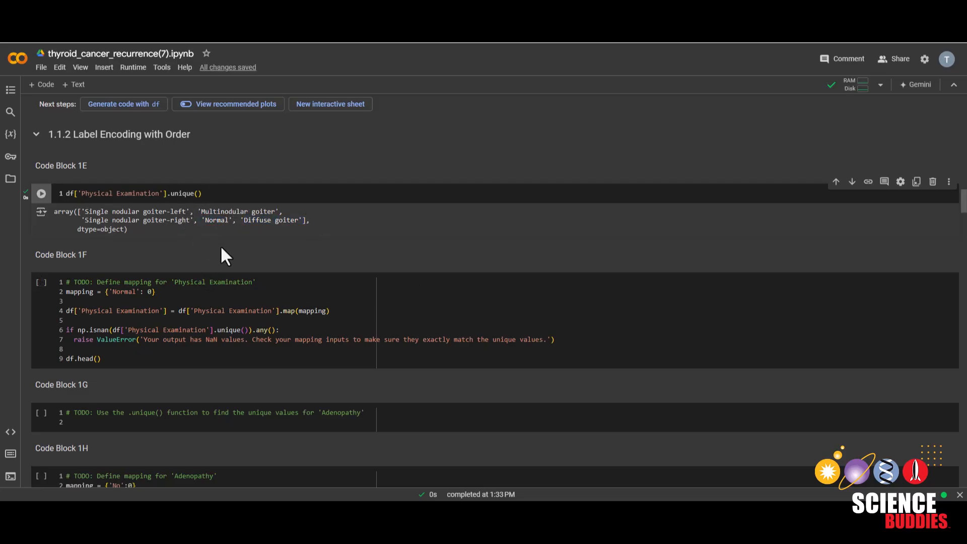
{"action": "mouse_move", "coordinate": [217, 257]}
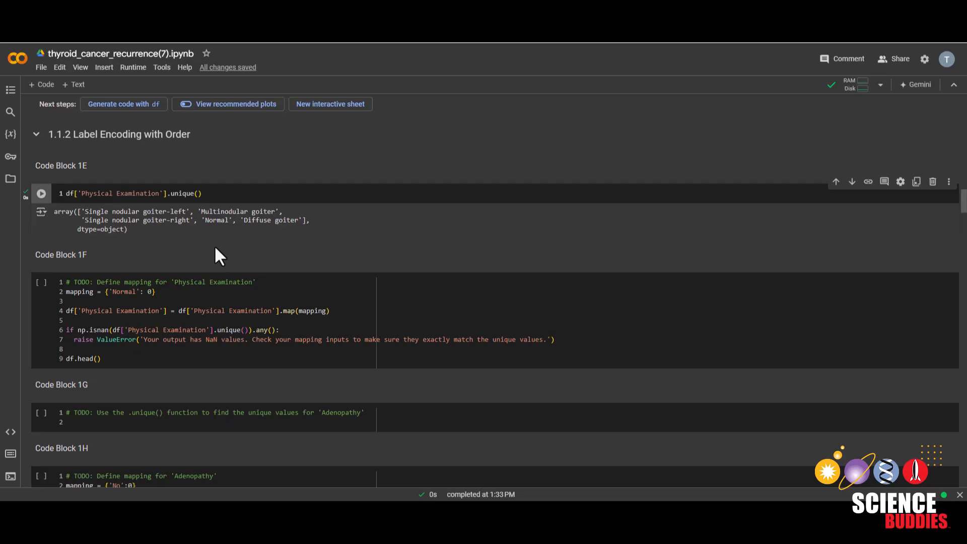
Fill Code Block 1F's mapping: Diffuse goiter 1, Single nodular goiter 2, Multinodular goiter, adjusting ranks.
{"action": "left_click", "coordinate": [208, 311]}
{"action": "type", "text": ", '"}
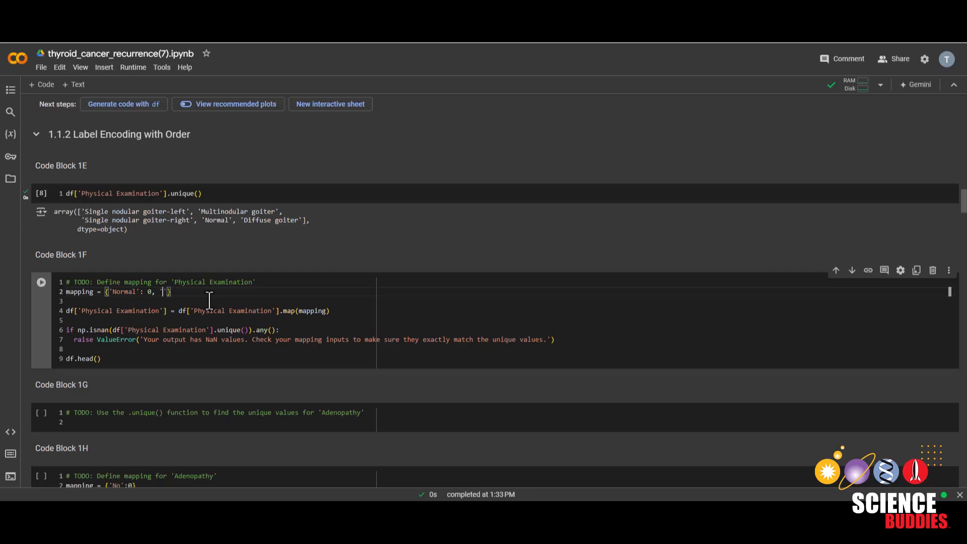
{"action": "type", "text": "Diffuse goiter"}
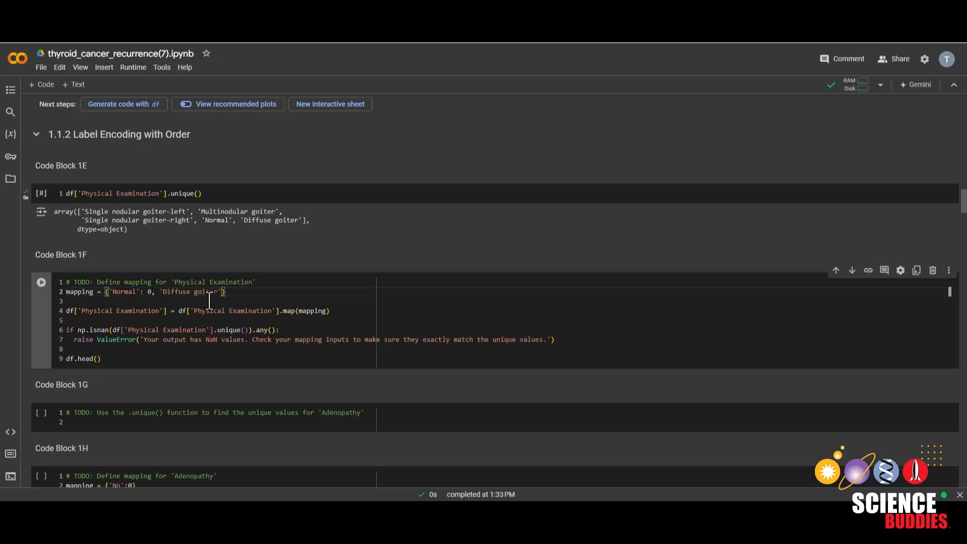
{"action": "type", "text": ":1,"}
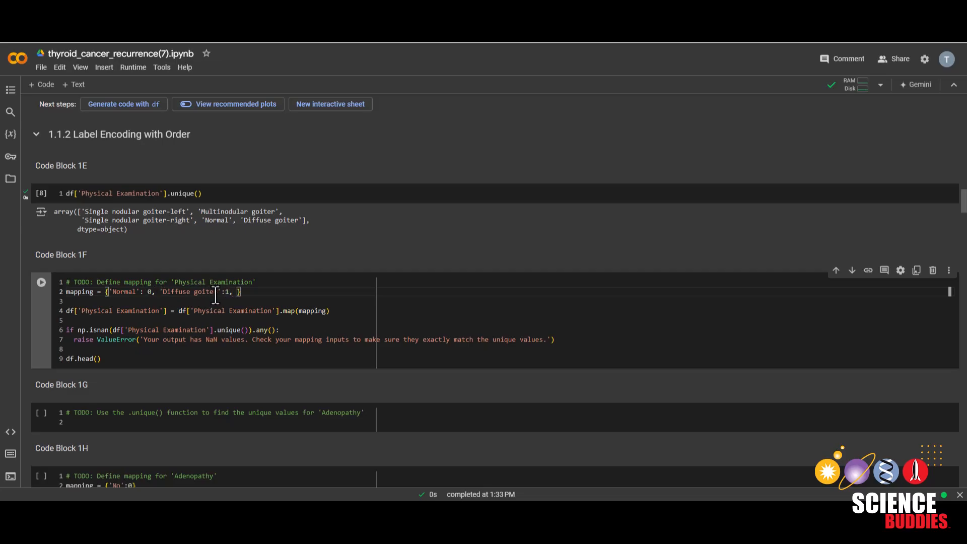
{"action": "type", "text": "'Sing'"}
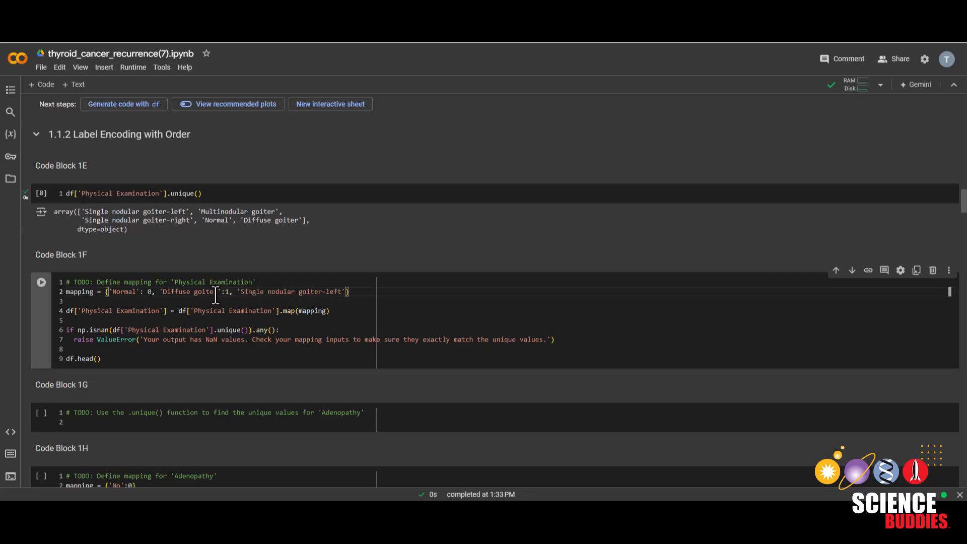
{"action": "type", "text": ":2, '"}
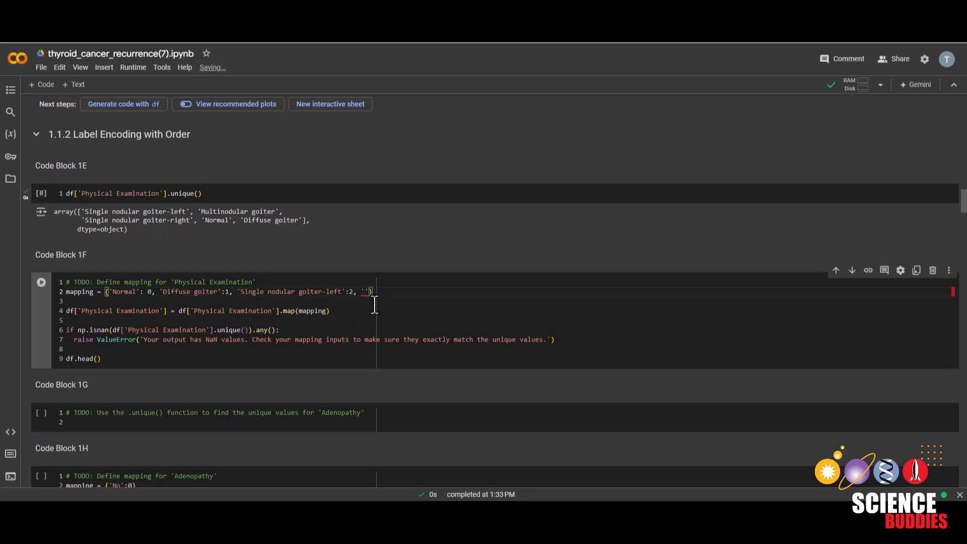
{"action": "type", "text": "Single nodular goiter-right':2,"}
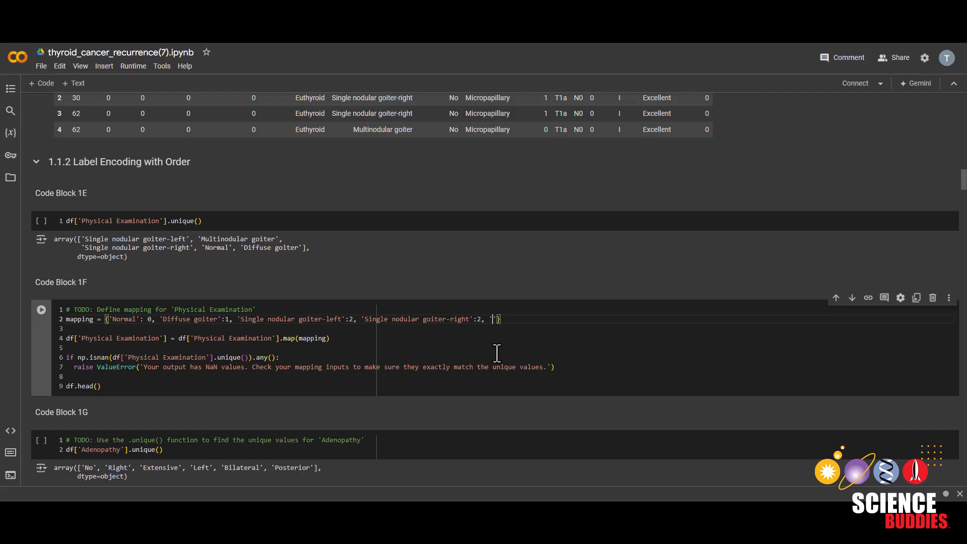
{"action": "type", "text": "Multinodular goiter"}
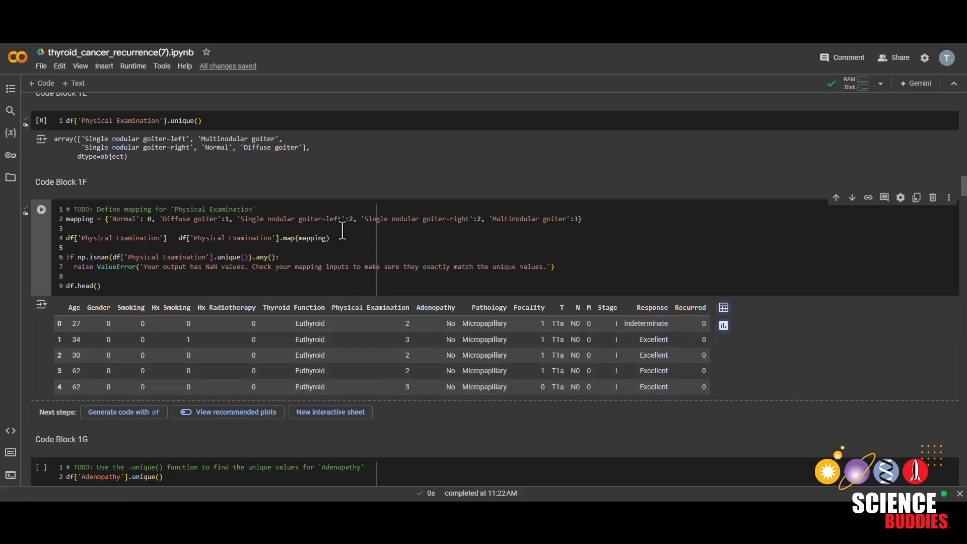
{"action": "double_click", "coordinate": [422, 219]}
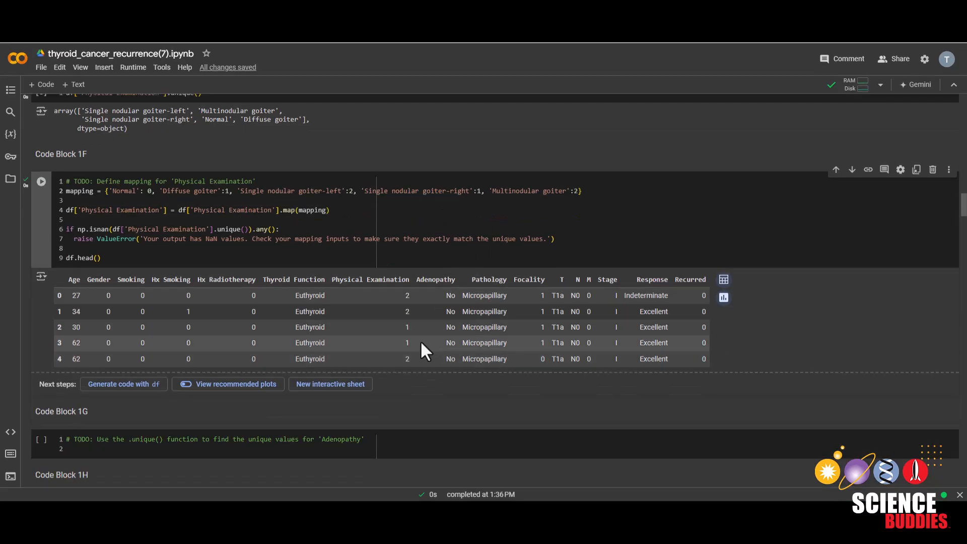
{"action": "scroll", "scroll_direction": "down", "scroll_amount": 3}
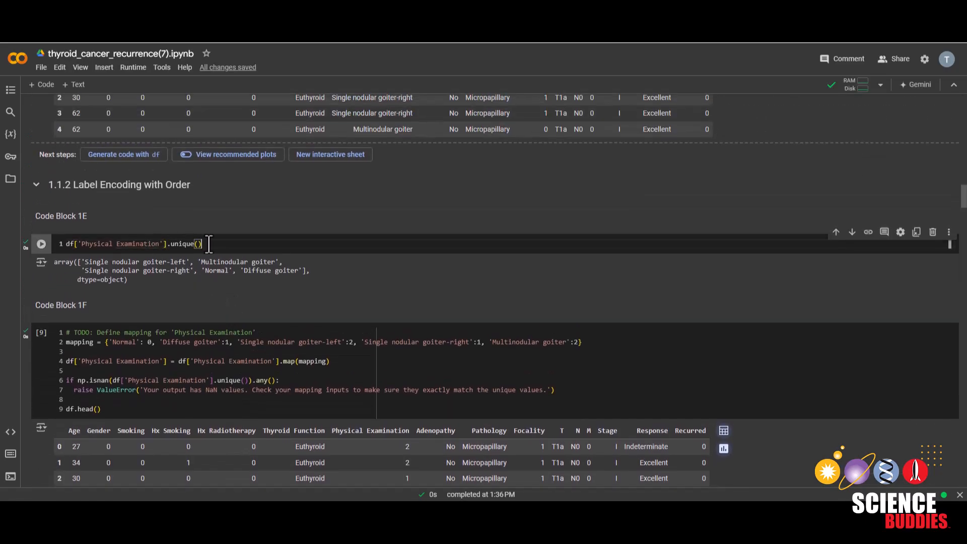
List the unique Adenopathy values in the data.
{"action": "scroll", "scroll_direction": "down", "scroll_amount": 3}
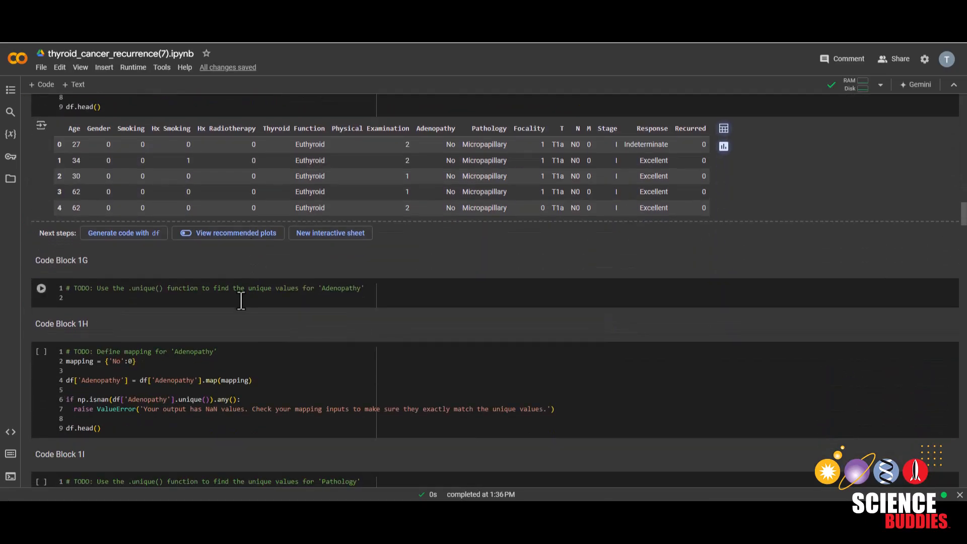
{"action": "type", "text": "df['Physical Examination'].unique()"}
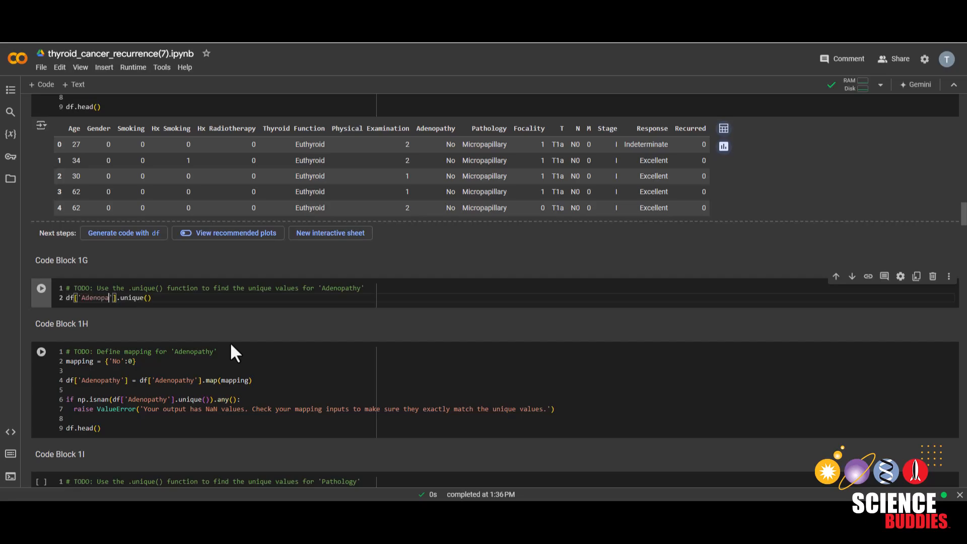
{"action": "left_click", "coordinate": [41, 288]}
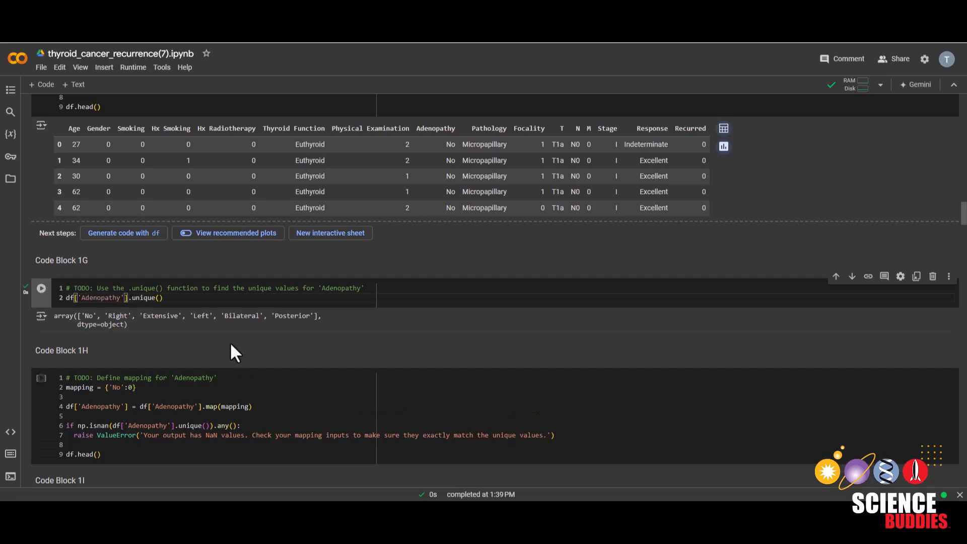
{"action": "scroll", "scroll_direction": "down", "scroll_amount": 3}
{"action": "type", "text": ", 'Right"}
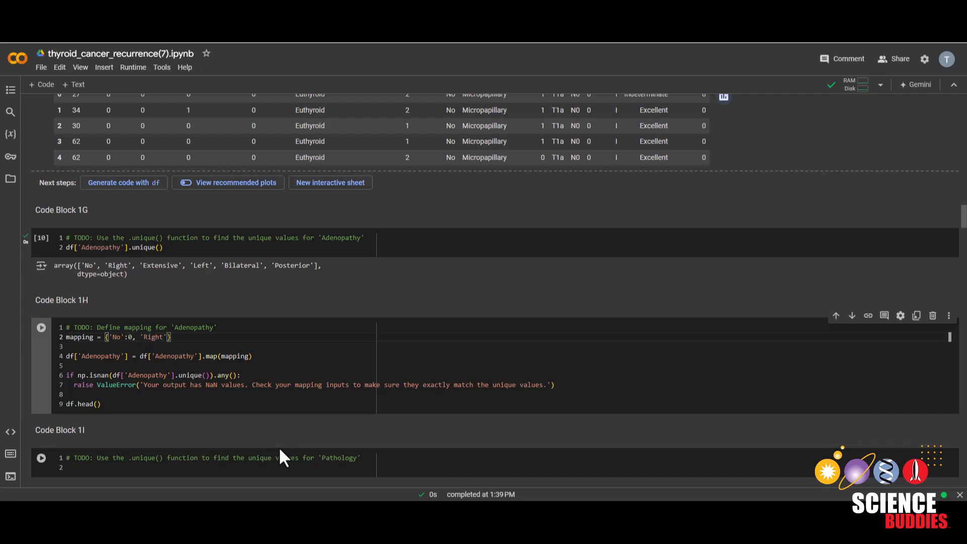
Type the Adenopathy entries Right/Left 1, Posterior 2, Bilateral 3, Extensive 4, and run the block.
{"action": "type", "text": ":1, 'Lef"}
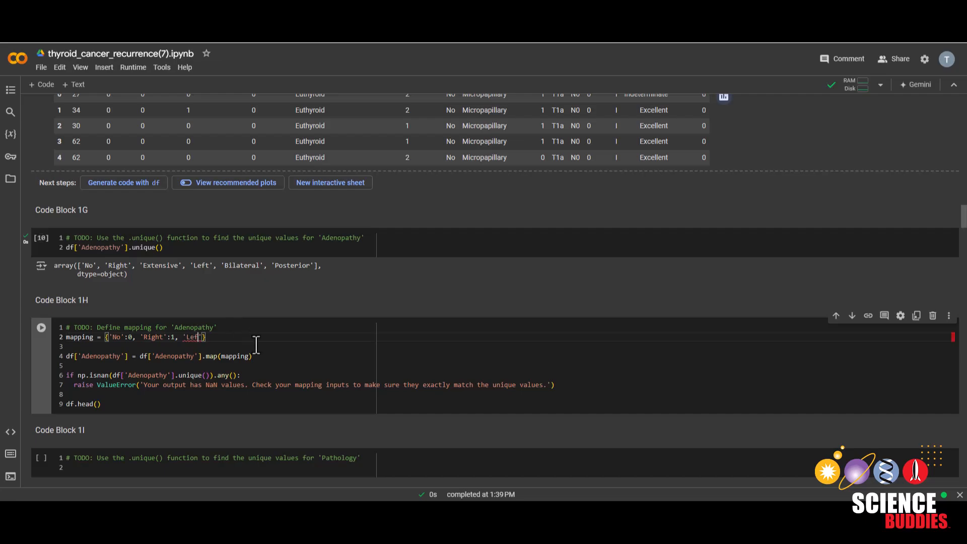
{"action": "type", "text": ":1"}
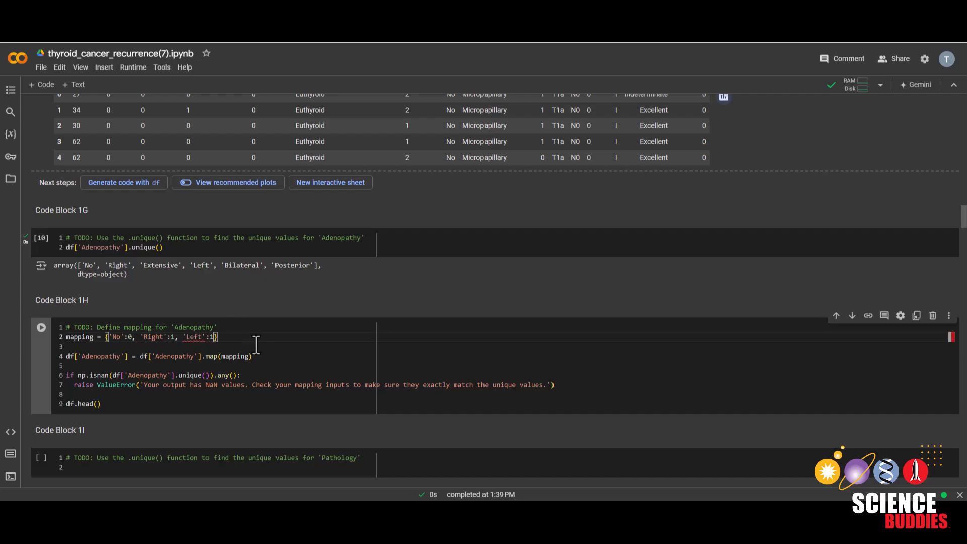
{"action": "type", "text": ", 'Posterior"}
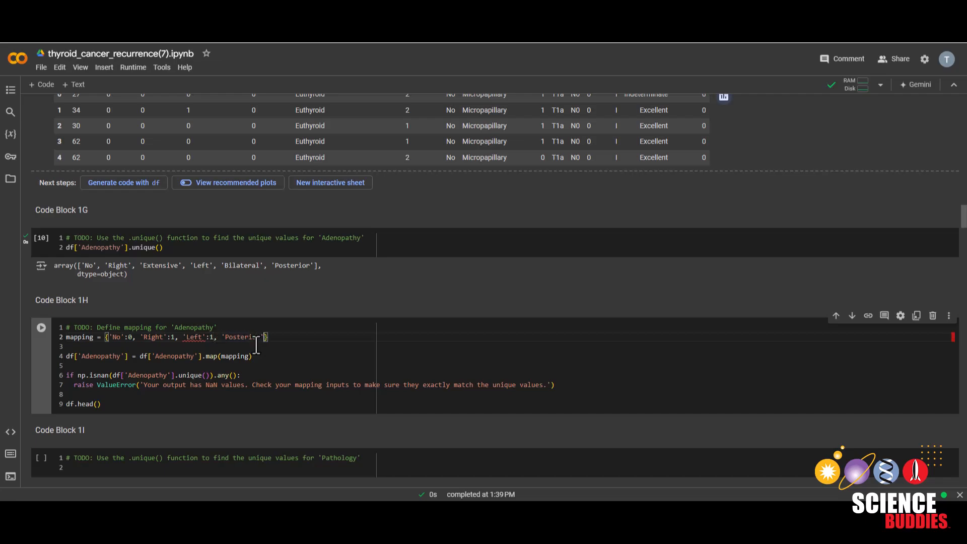
{"action": "type", "text": ":2},"}
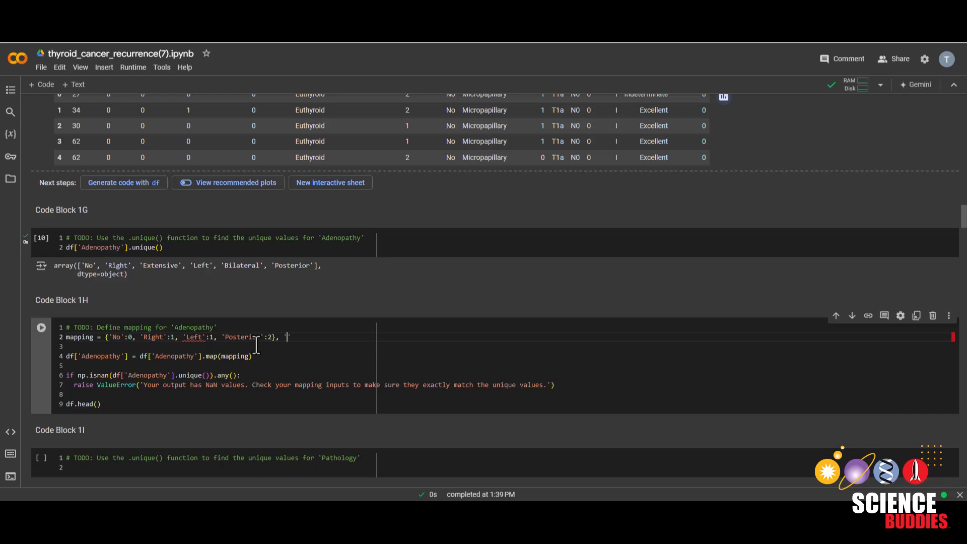
{"action": "type", "text": "'Bilateral"}
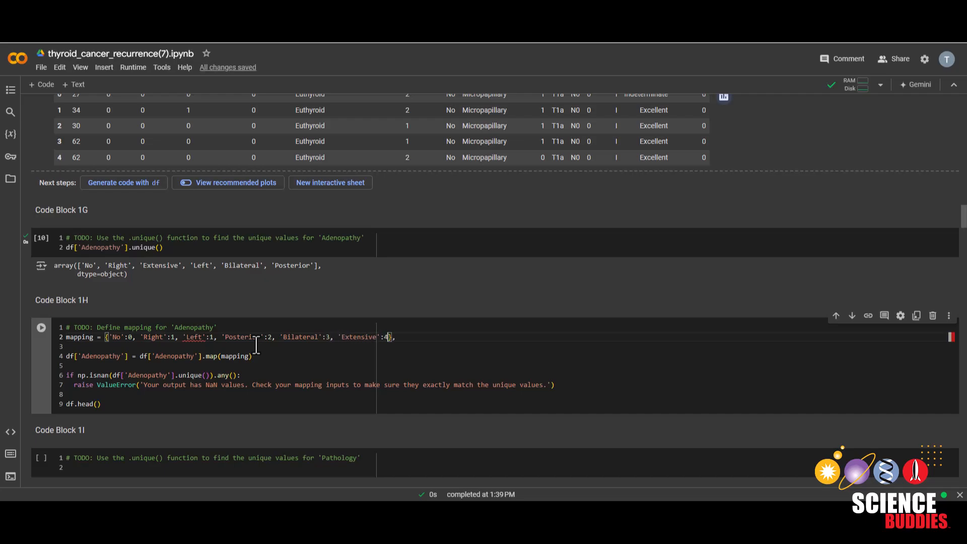
{"action": "left_click", "coordinate": [40, 327]}
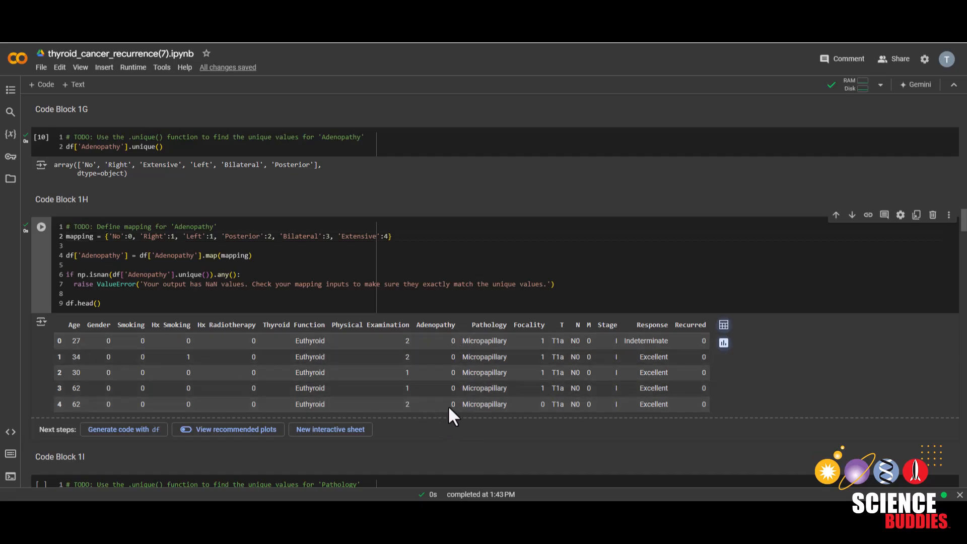
{"action": "mouse_move", "coordinate": [437, 376]}
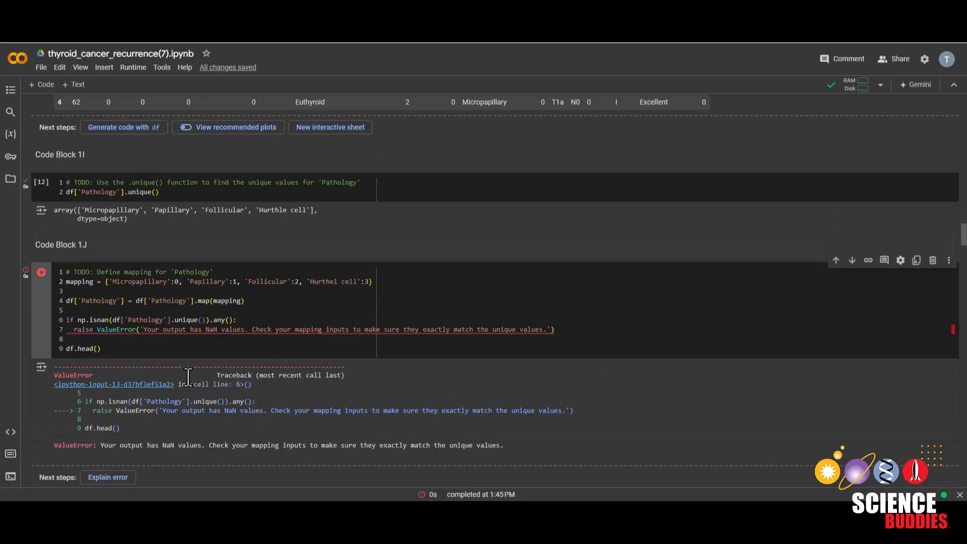
Highlight Code Block 1J's NaN ValueError and select the misspelled 'Hurthel' in the Pathology mapping.
{"action": "left_click_drag", "start_coordinate": [140, 445], "coordinate": [390, 445]}
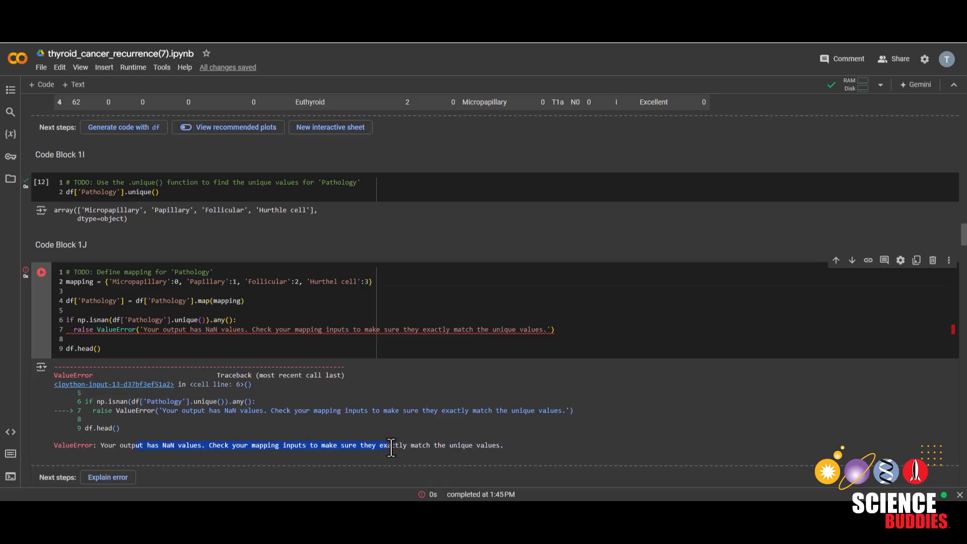
{"action": "left_click", "coordinate": [279, 288]}
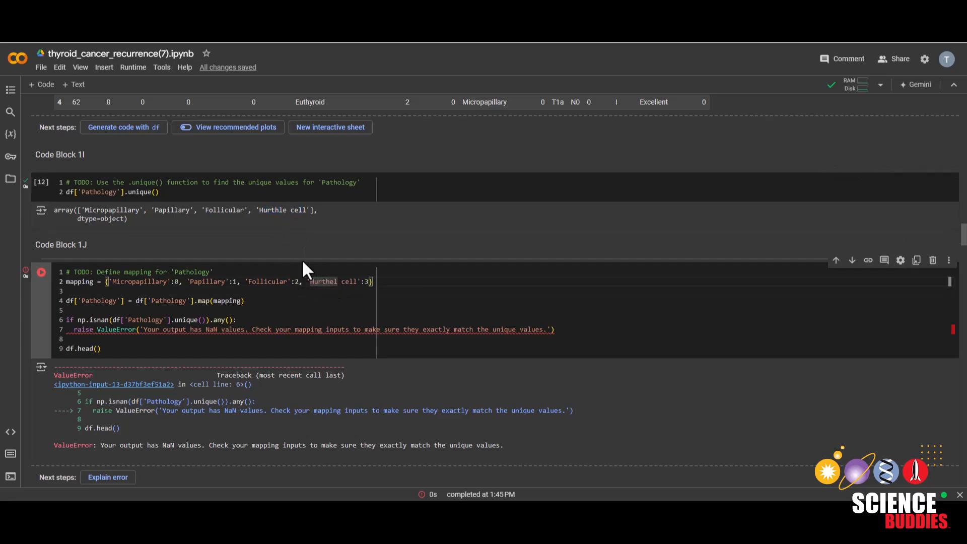
{"action": "double_click", "coordinate": [322, 282]}
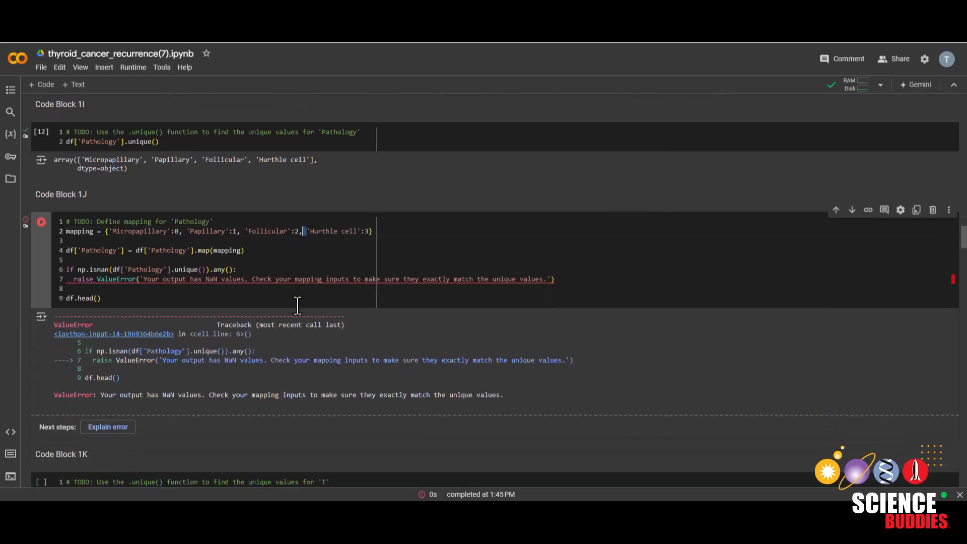
{"action": "left_click", "coordinate": [133, 67]}
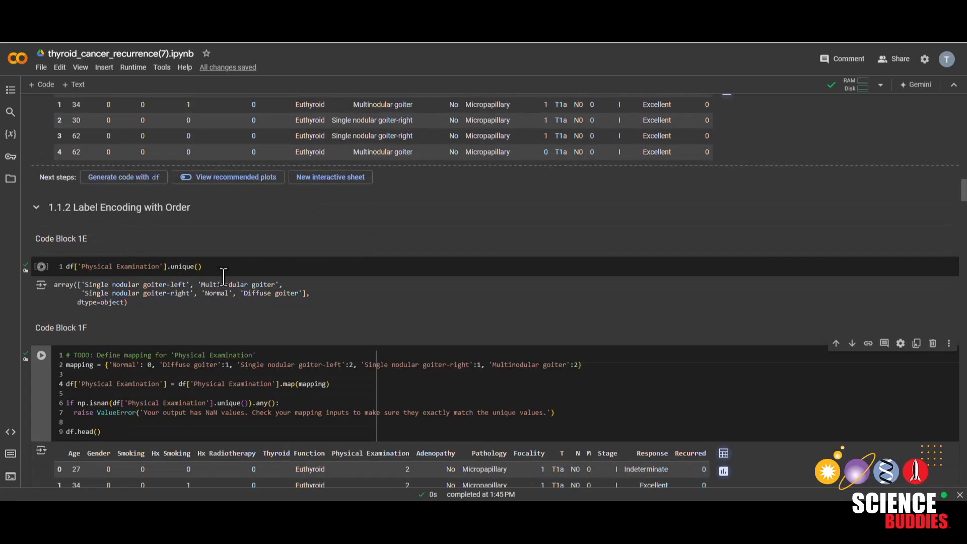
Scroll down to the 1.1.3 One-Hot Encoding heading and Code Block 1S.
{"action": "scroll", "scroll_direction": "down", "scroll_amount": 3}
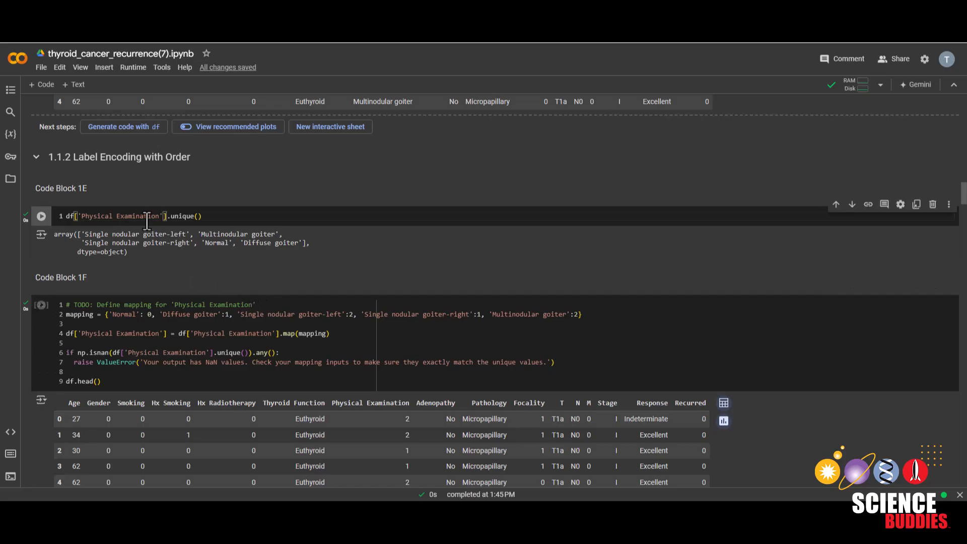
{"action": "scroll", "scroll_direction": "down", "scroll_amount": 3}
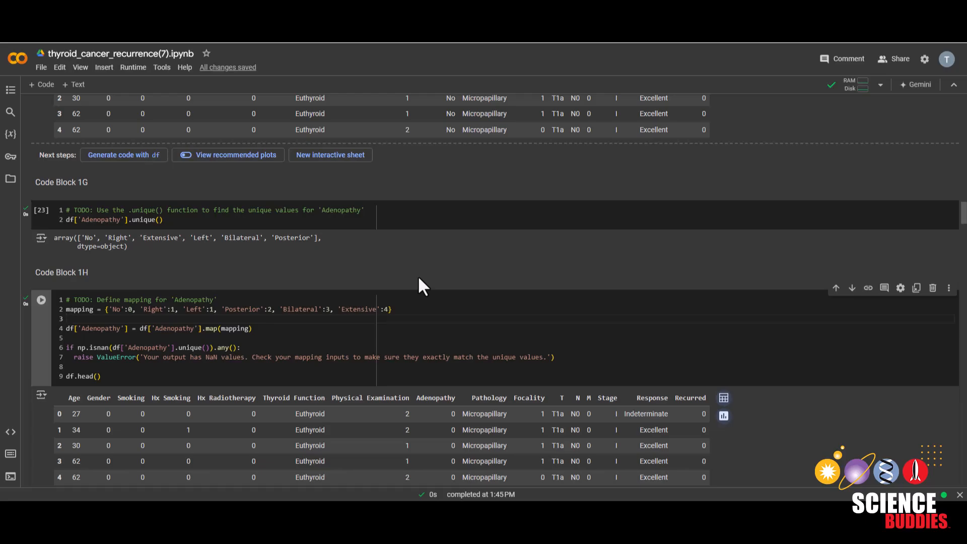
{"action": "scroll", "scroll_direction": "down", "scroll_amount": 3}
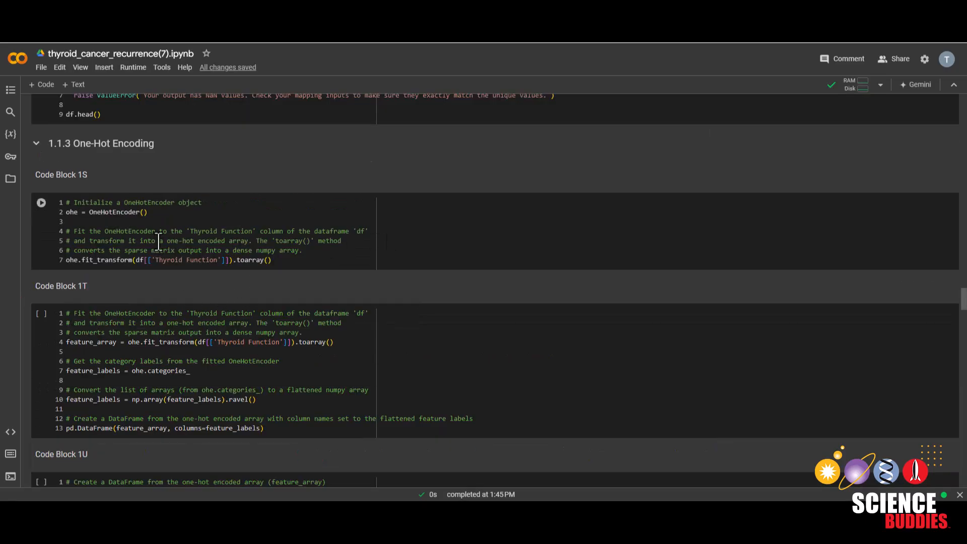
{"action": "mouse_move", "coordinate": [213, 241]}
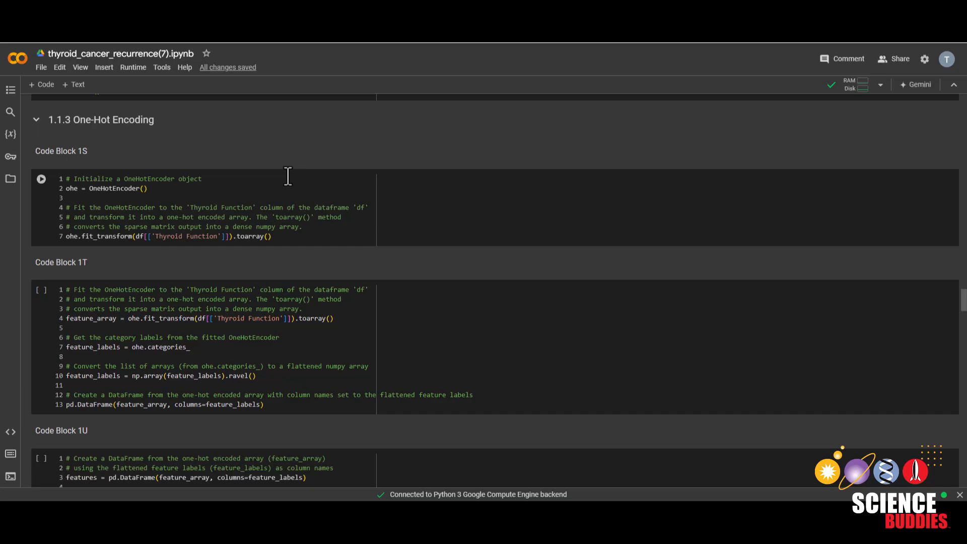
{"action": "mouse_move", "coordinate": [48, 224]}
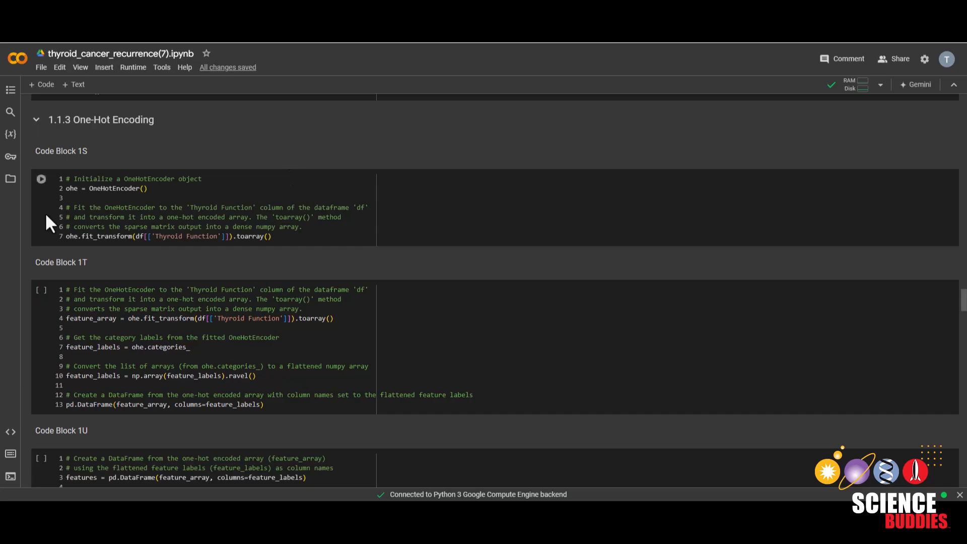
Run Code Blocks 1S, 1T and 1U to one-hot encode Thyroid Function and join the columns.
{"action": "left_click", "coordinate": [41, 178]}
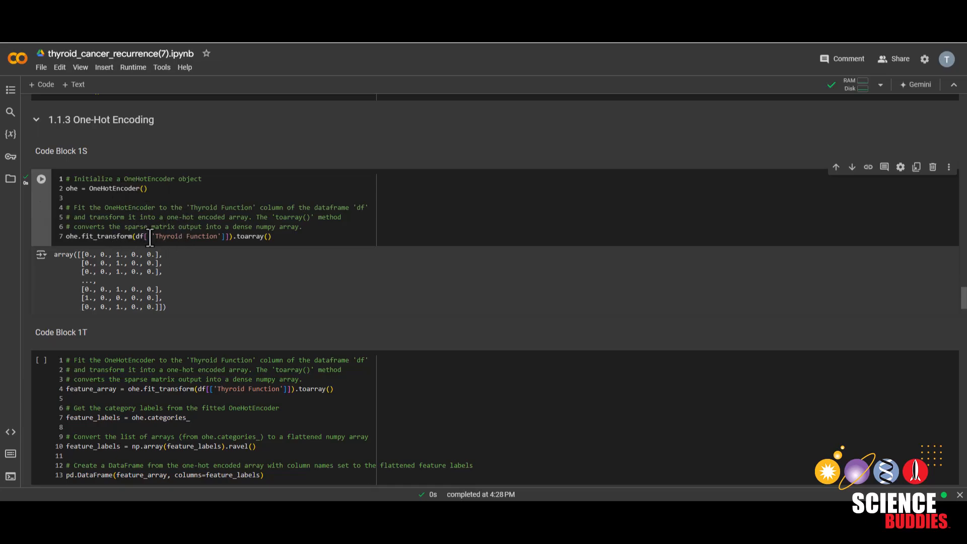
{"action": "left_click_drag", "start_coordinate": [156, 235], "coordinate": [209, 235]}
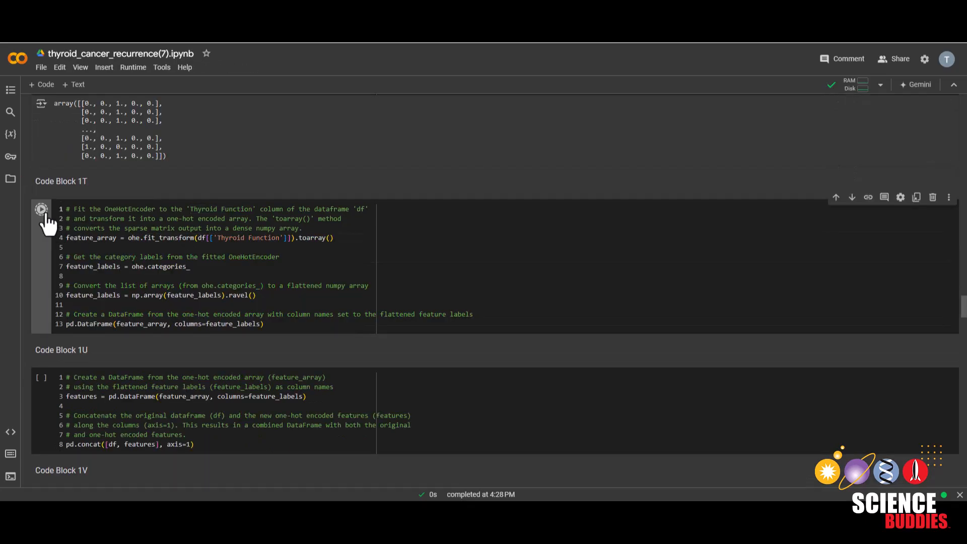
{"action": "left_click", "coordinate": [42, 208]}
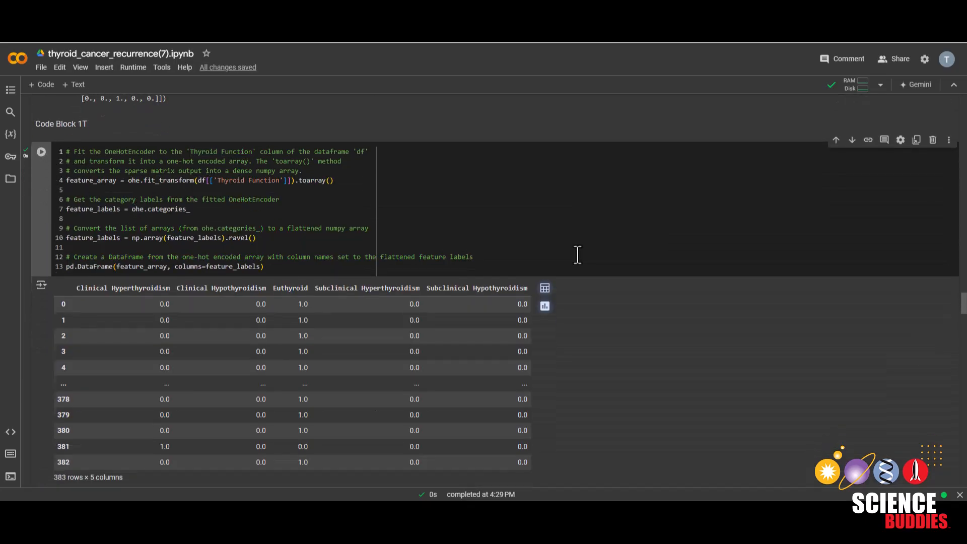
{"action": "scroll", "scroll_direction": "down", "scroll_amount": 3}
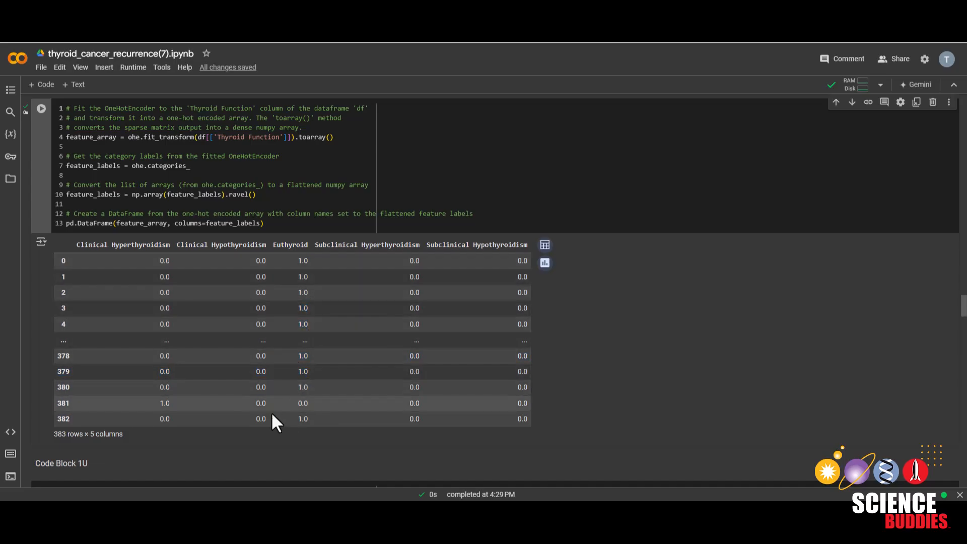
{"action": "mouse_move", "coordinate": [125, 267]}
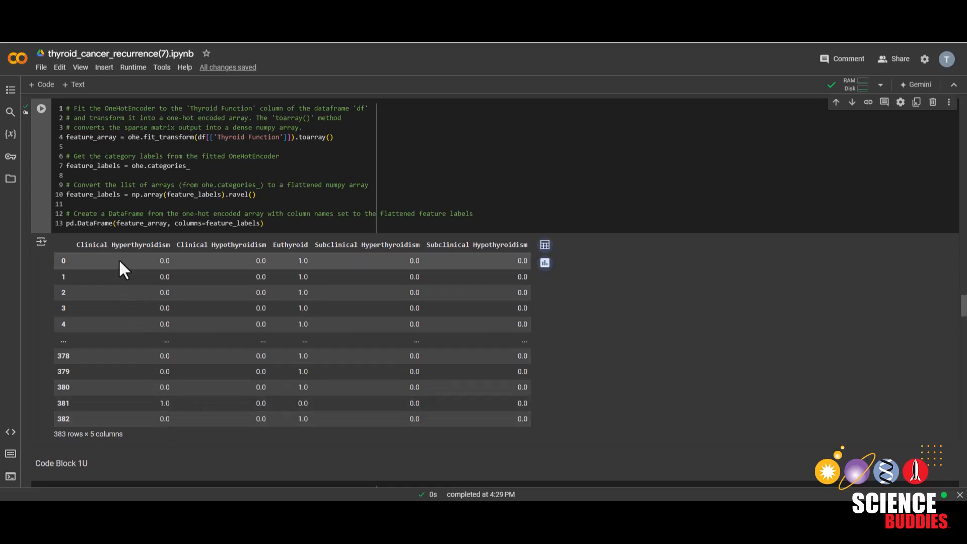
{"action": "mouse_move", "coordinate": [183, 277]}
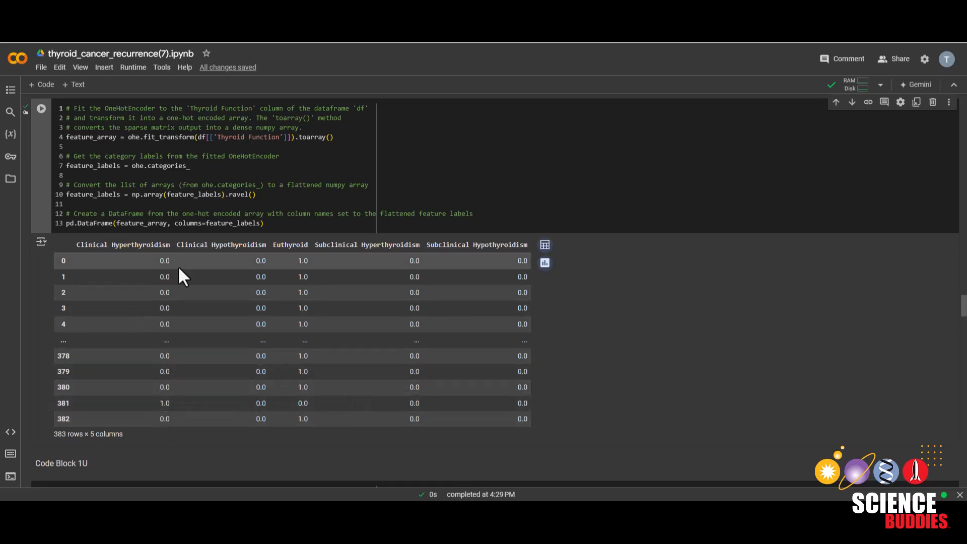
{"action": "scroll", "scroll_direction": "down", "scroll_amount": 3}
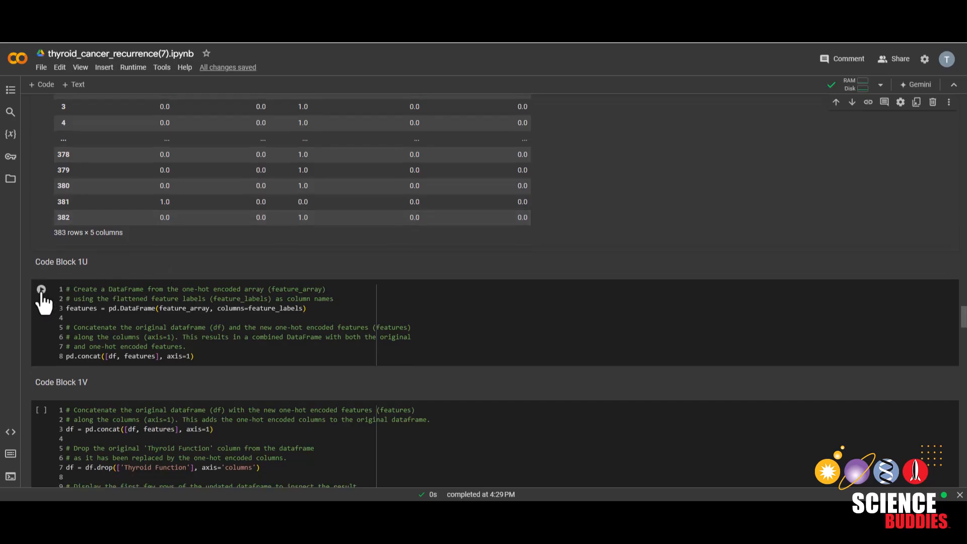
{"action": "left_click", "coordinate": [41, 289]}
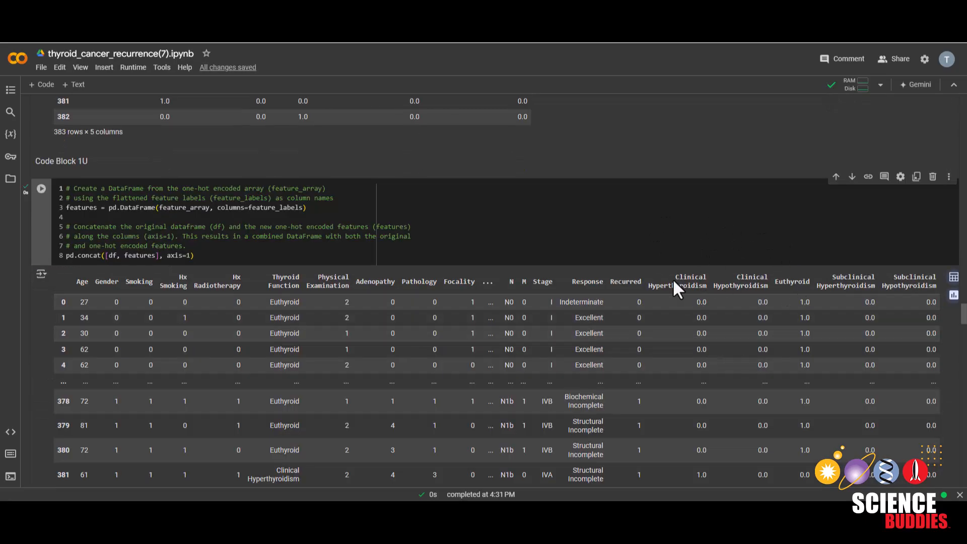
{"action": "mouse_move", "coordinate": [668, 282]}
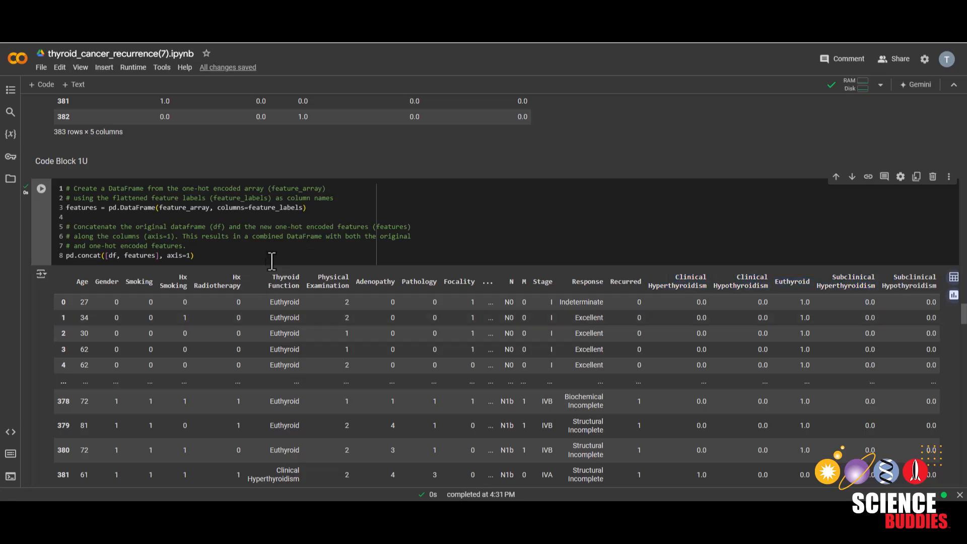
{"action": "mouse_move", "coordinate": [699, 227]}
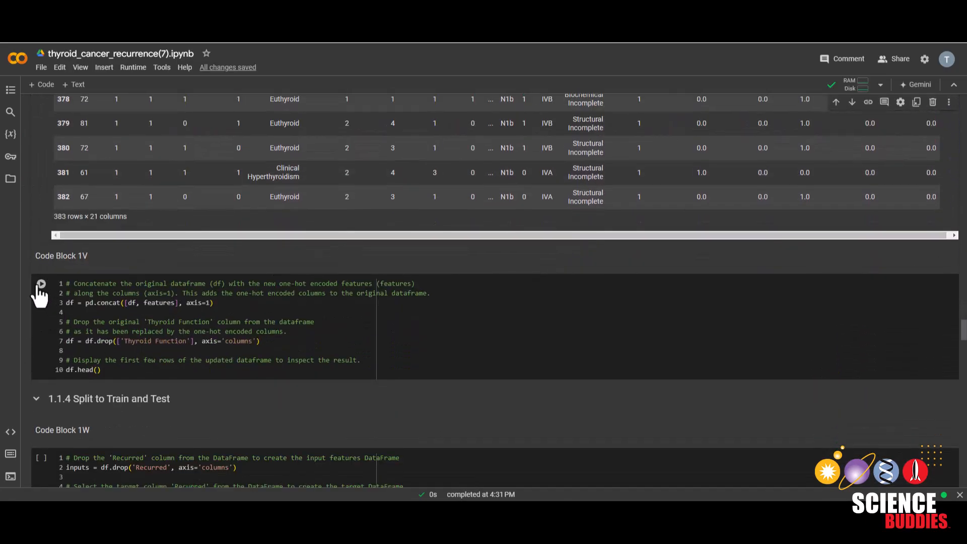
Run Code Block 1V to add the encoded columns and drop 'Thyroid Function'.
{"action": "left_click", "coordinate": [41, 283]}
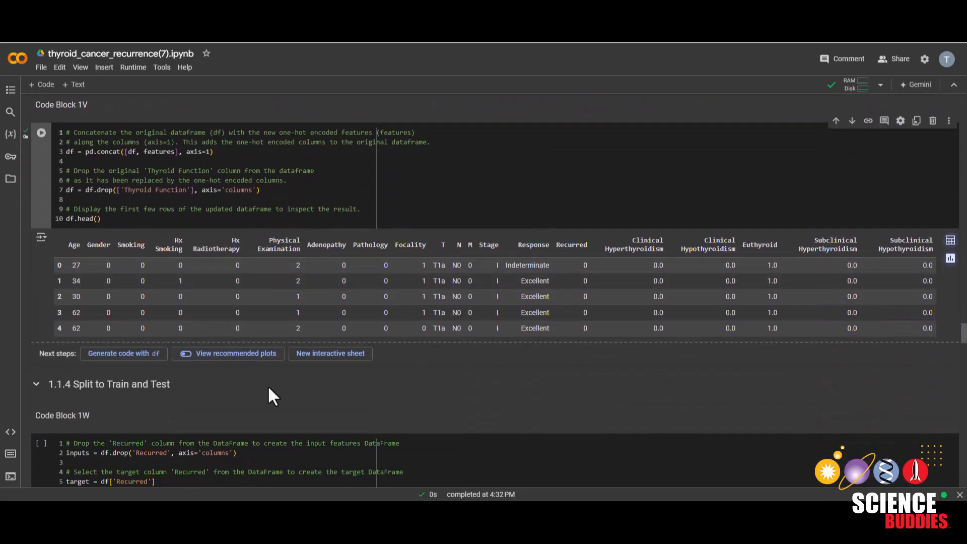
{"action": "scroll", "scroll_direction": "down", "scroll_amount": 3}
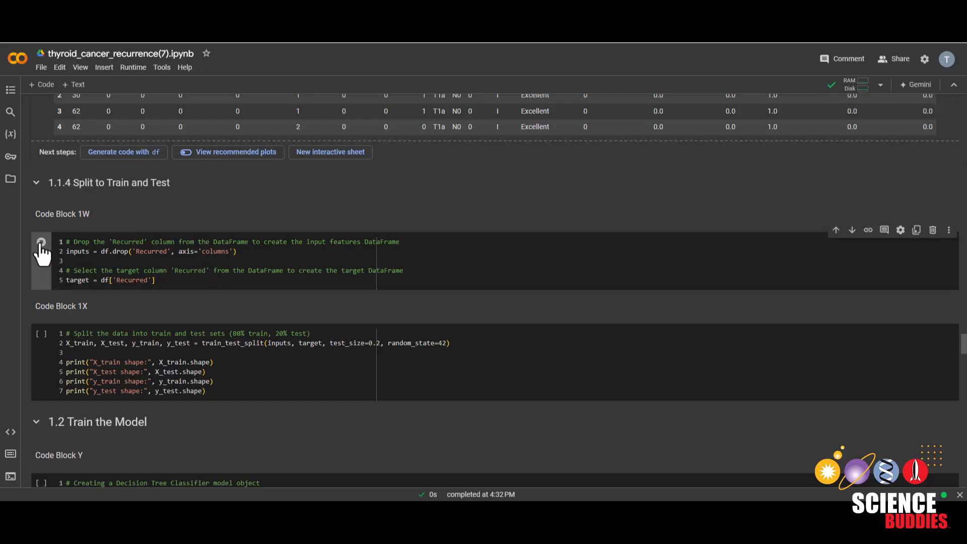
Run Code Block 1W, then display 'inputs' (19 features) and 'target' (Recurred) in a new cell.
{"action": "left_click", "coordinate": [42, 241]}
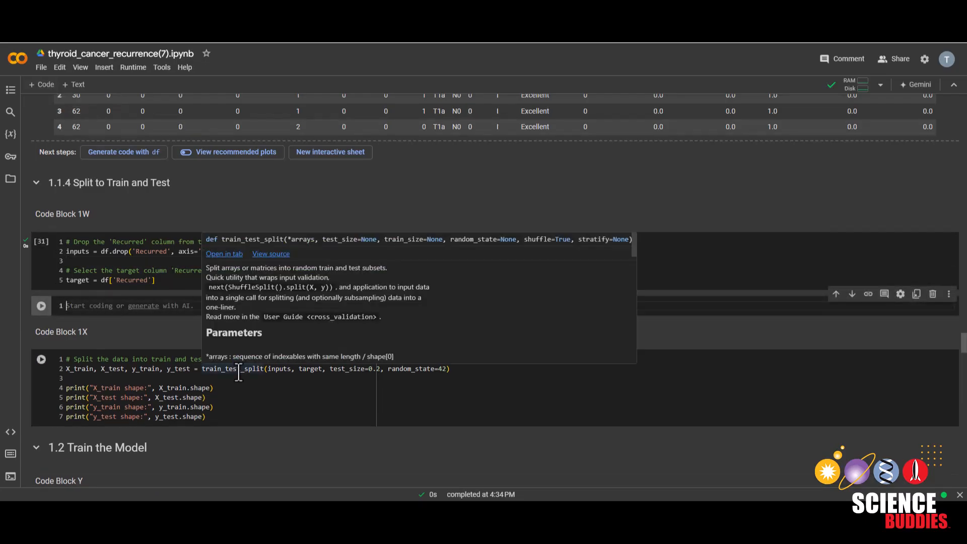
{"action": "type", "text": "inputs"}
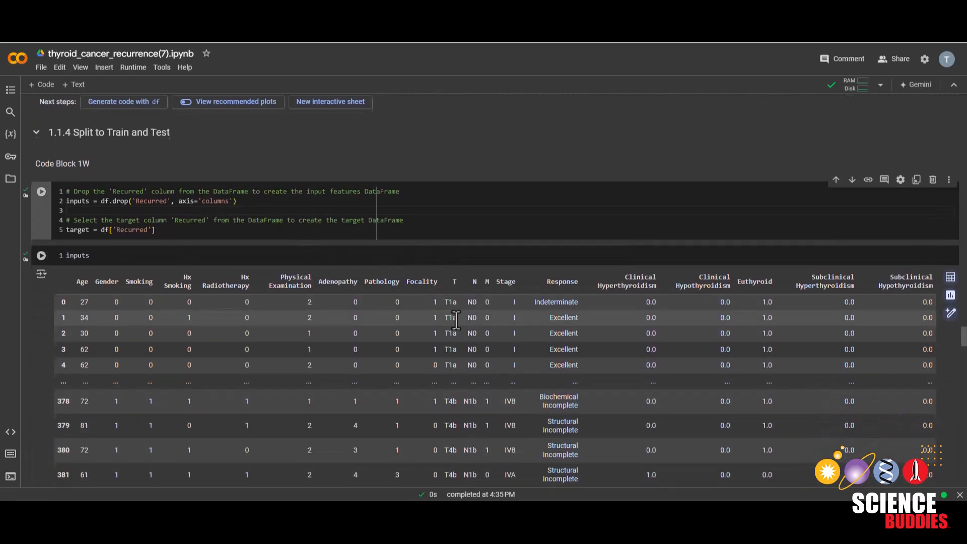
{"action": "mouse_move", "coordinate": [488, 370]}
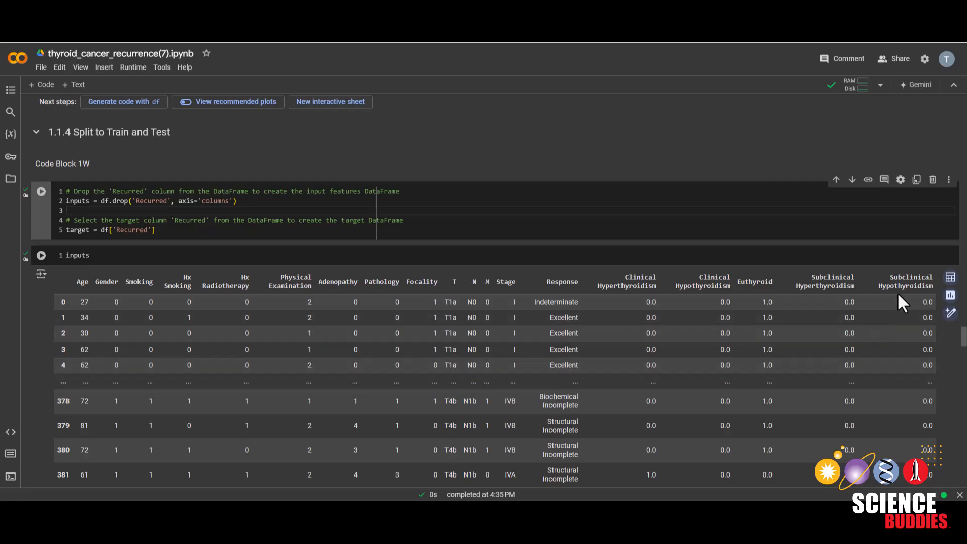
{"action": "scroll", "scroll_direction": "down", "scroll_amount": 3}
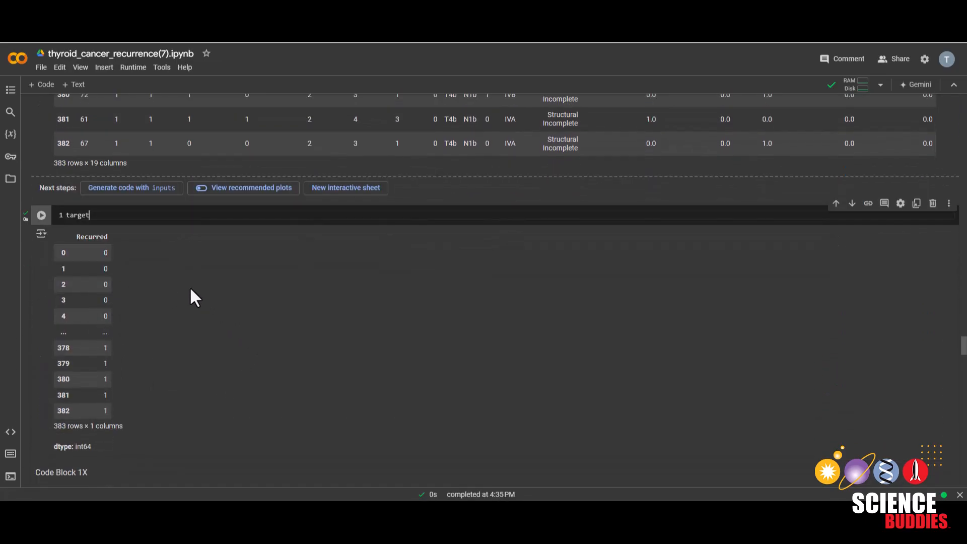
{"action": "scroll", "scroll_direction": "down", "scroll_amount": 3}
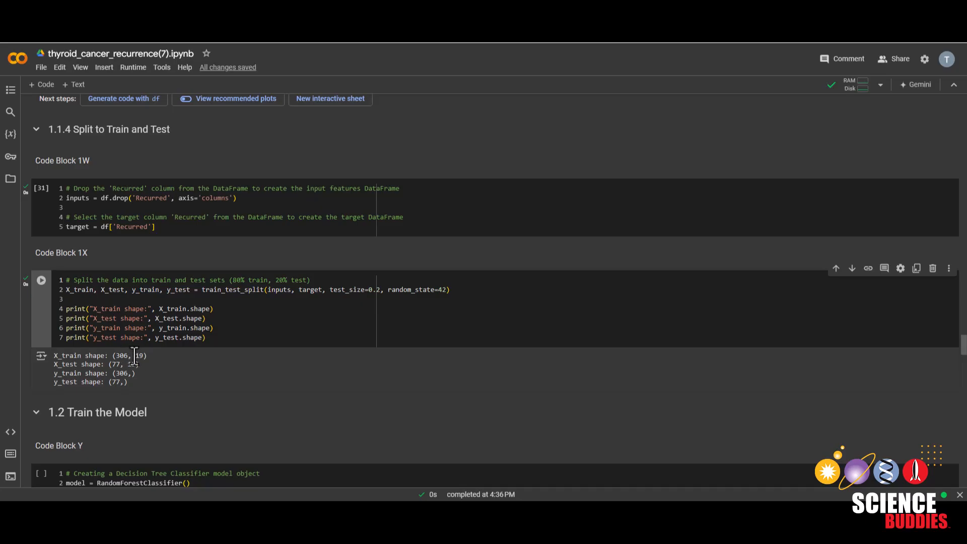
{"action": "mouse_move", "coordinate": [152, 370]}
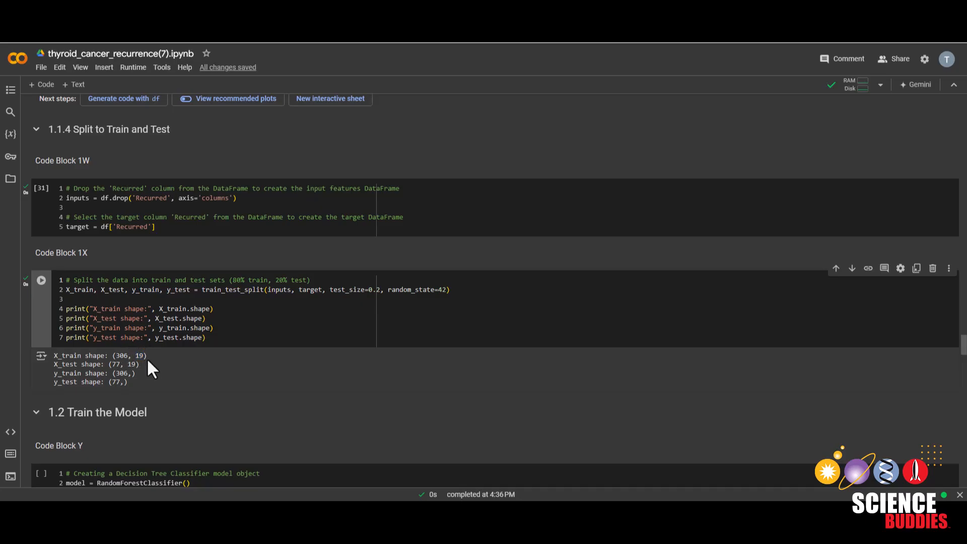
{"action": "mouse_move", "coordinate": [448, 335]}
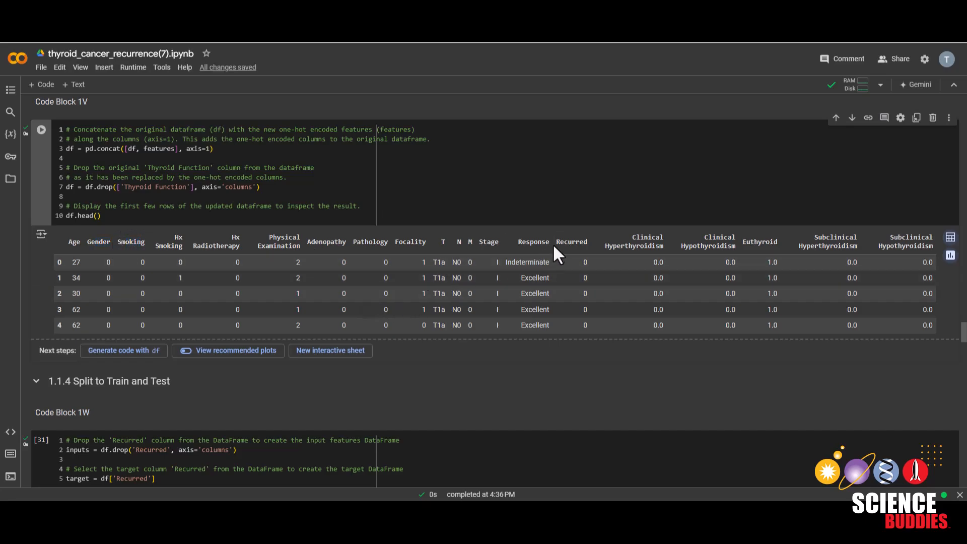
Scroll past the 306/77 train-test split shapes to section 1.2 Train the Model.
{"action": "scroll", "scroll_direction": "down", "scroll_amount": 3}
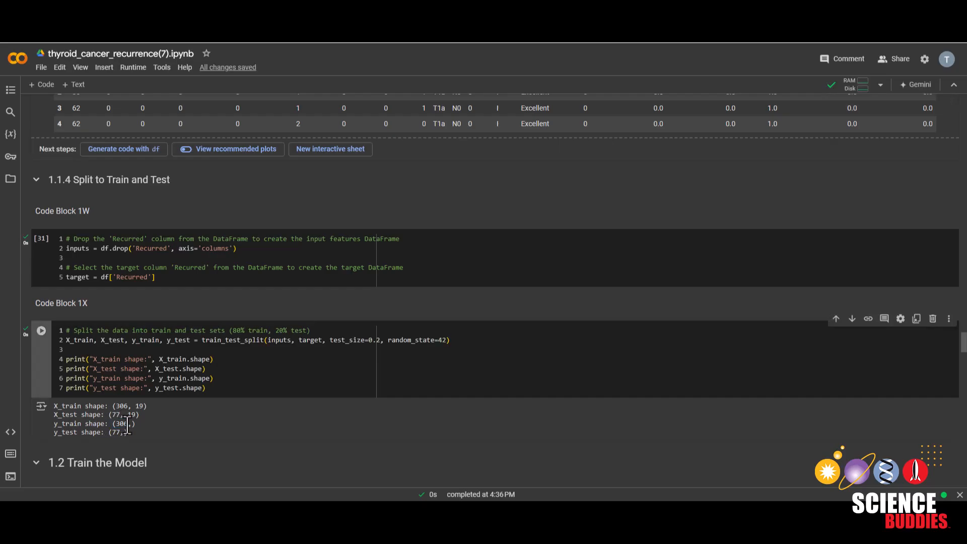
{"action": "mouse_move", "coordinate": [179, 424]}
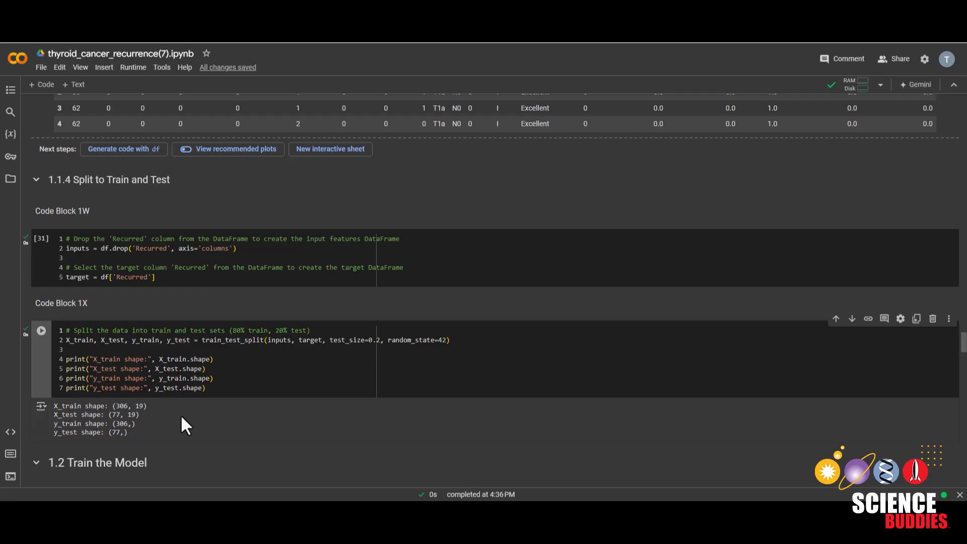
{"action": "mouse_move", "coordinate": [116, 423]}
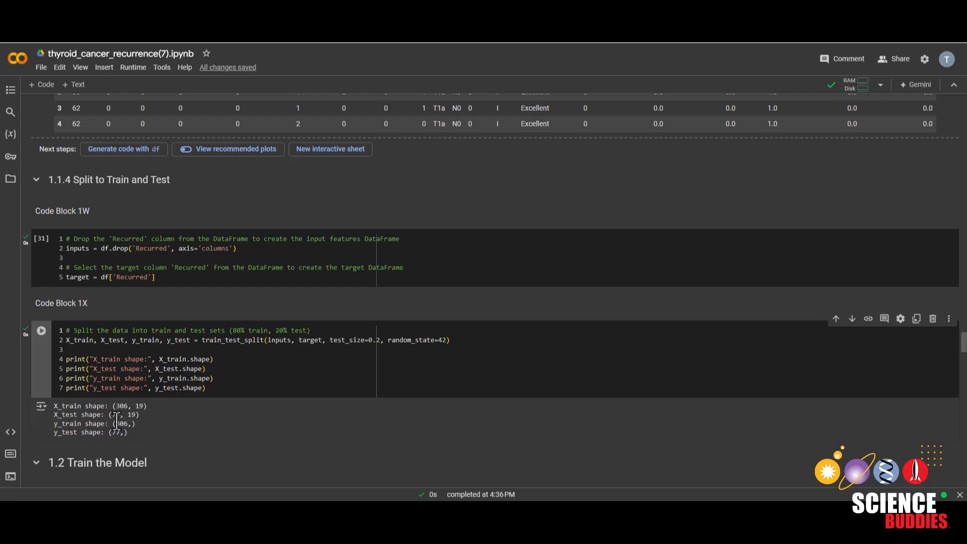
{"action": "mouse_move", "coordinate": [142, 434]}
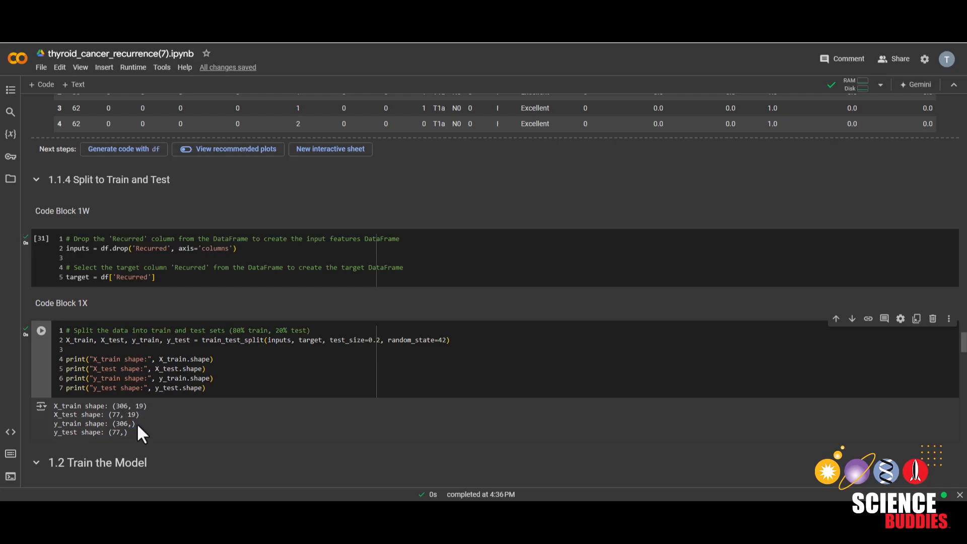
{"action": "mouse_move", "coordinate": [143, 437]}
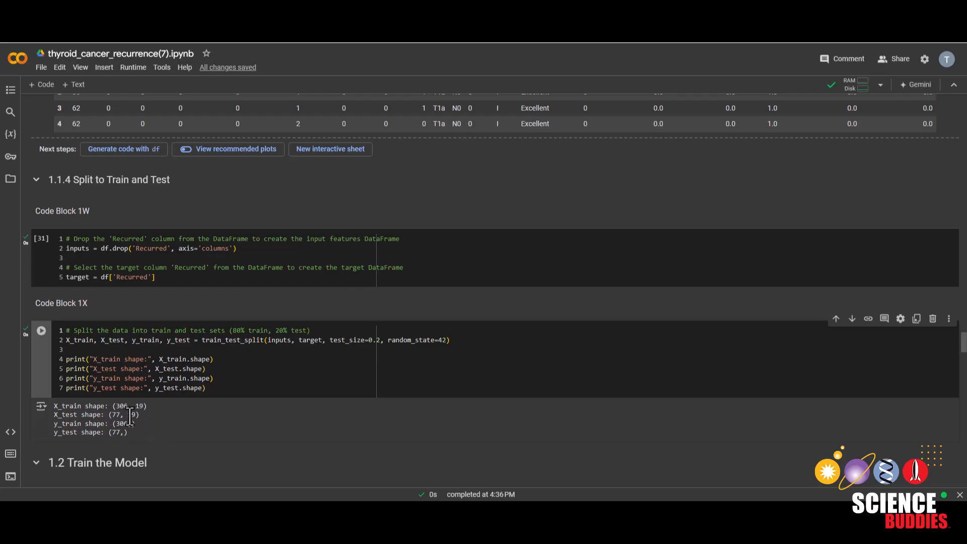
{"action": "mouse_move", "coordinate": [121, 435]}
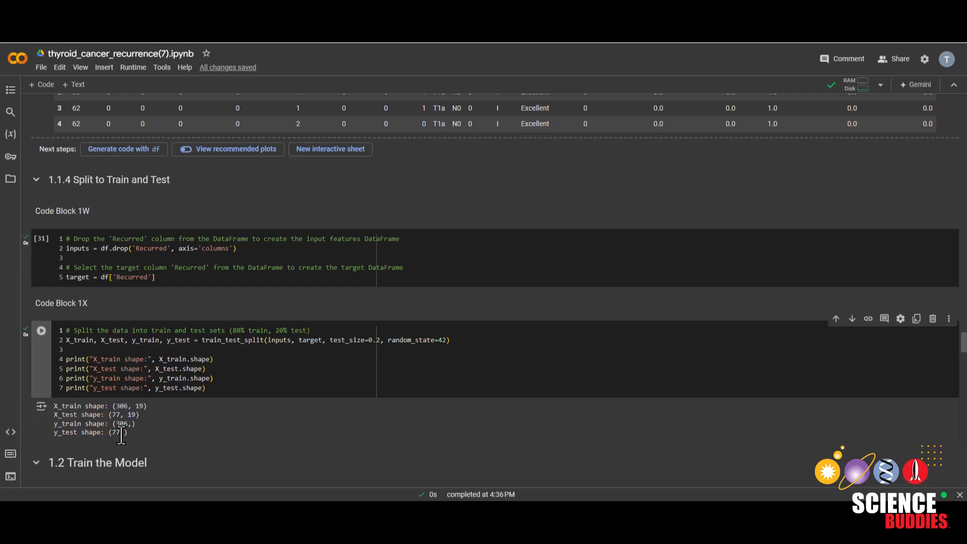
{"action": "mouse_move", "coordinate": [138, 443]}
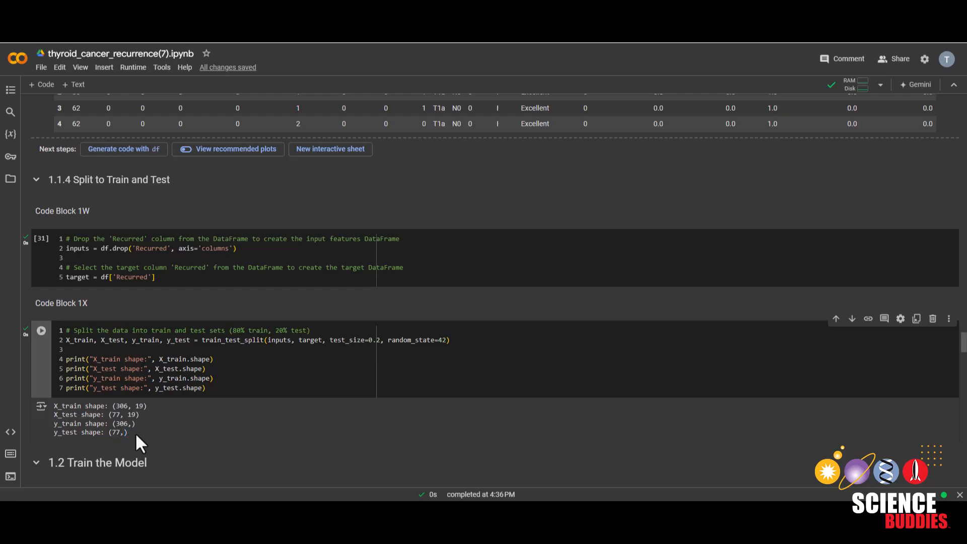
{"action": "scroll", "scroll_direction": "down", "scroll_amount": 3}
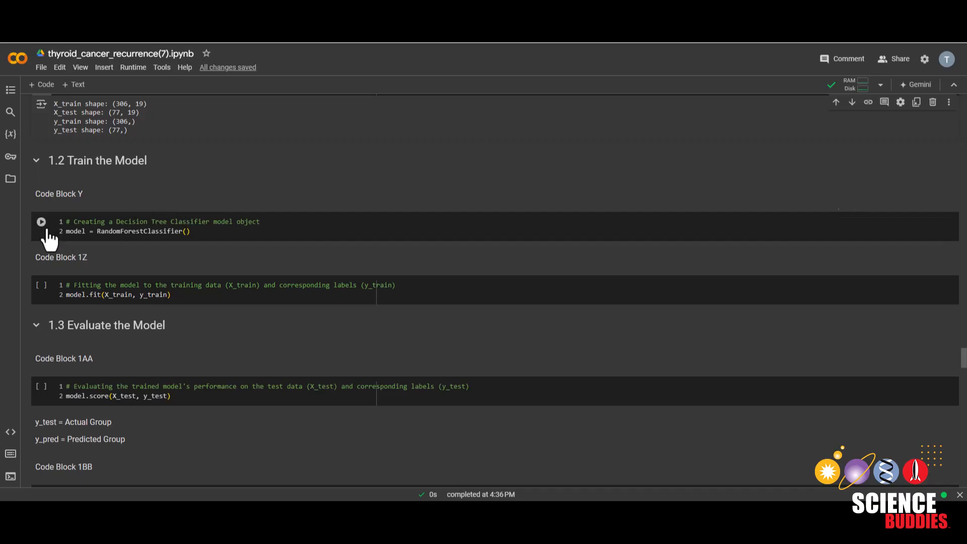
Create the RandomForestClassifier, fit it to training data, and score 0.987 on test data.
{"action": "left_click", "coordinate": [41, 221]}
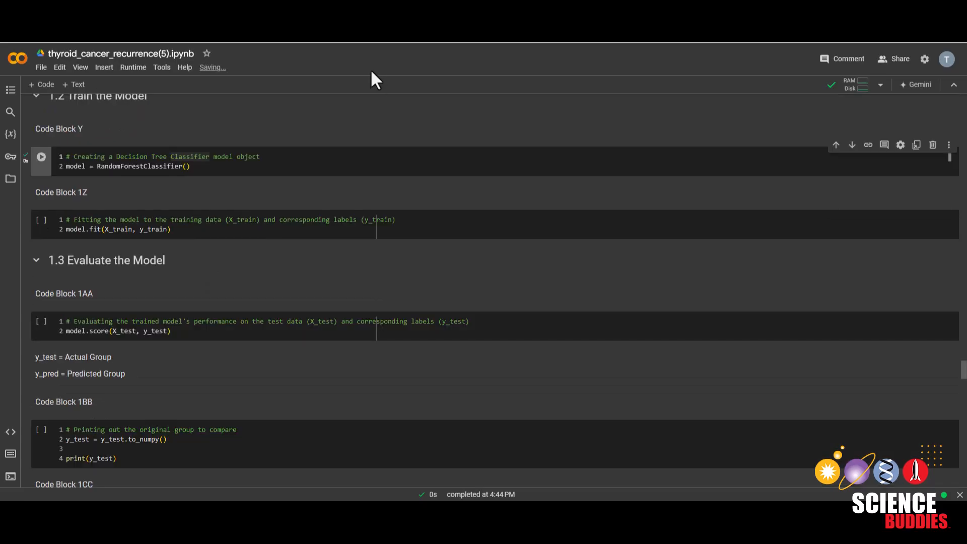
{"action": "left_click", "coordinate": [42, 220]}
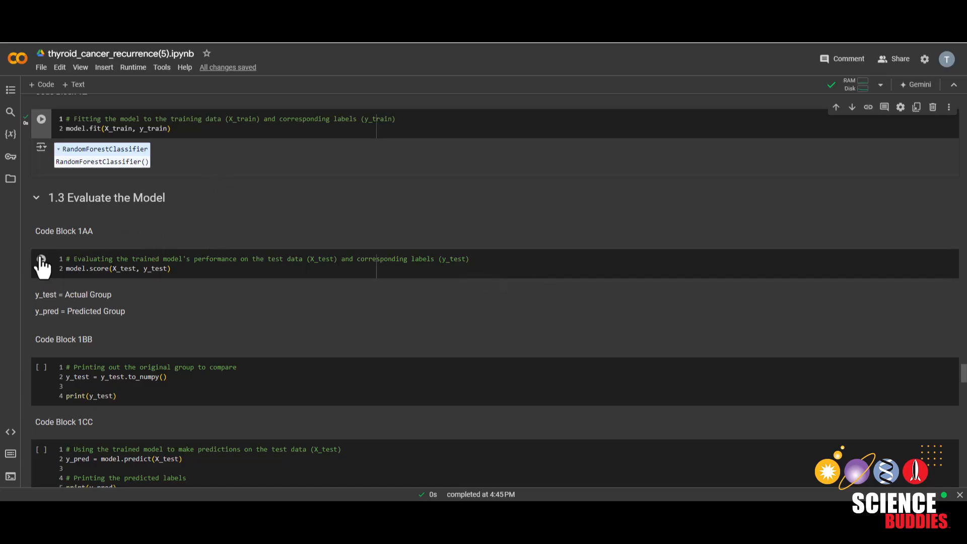
{"action": "left_click", "coordinate": [41, 259]}
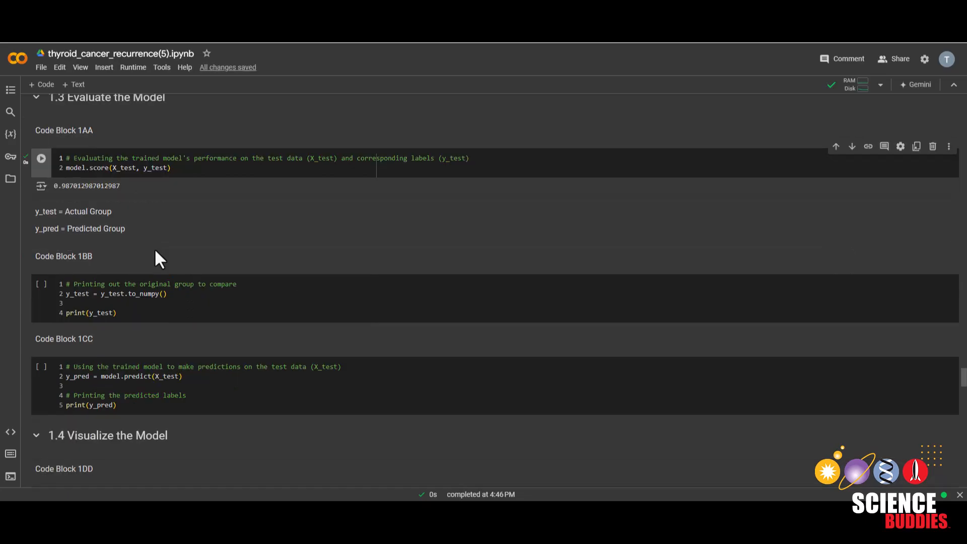
Run Code Blocks 1BB and 1CC to print the y_test labels and y_pred predictions.
{"action": "scroll", "scroll_direction": "down", "scroll_amount": 3}
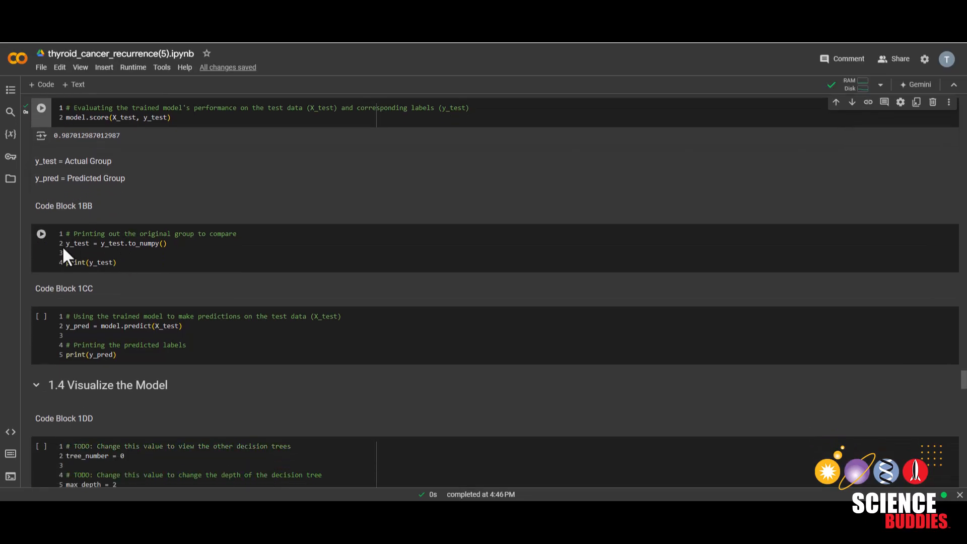
{"action": "left_click", "coordinate": [41, 234]}
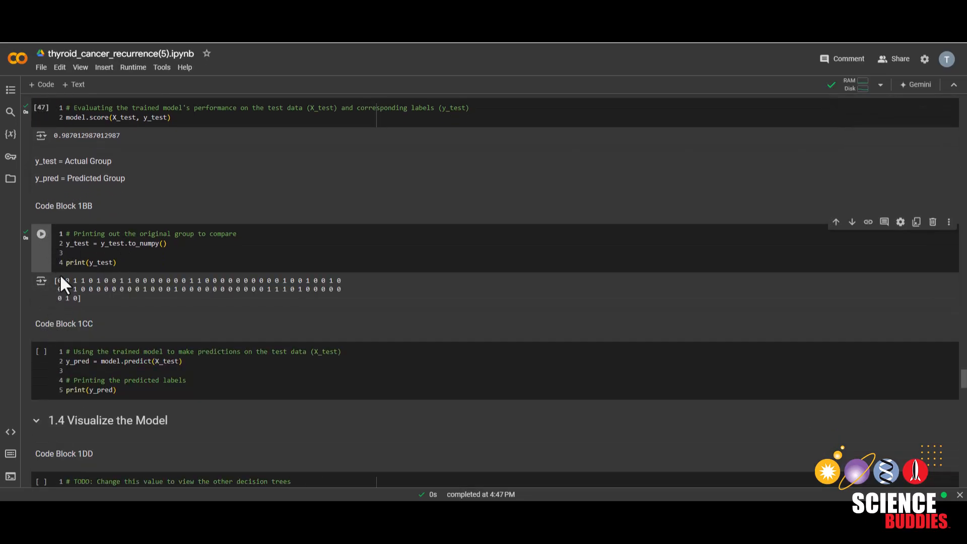
{"action": "left_click", "coordinate": [42, 234]}
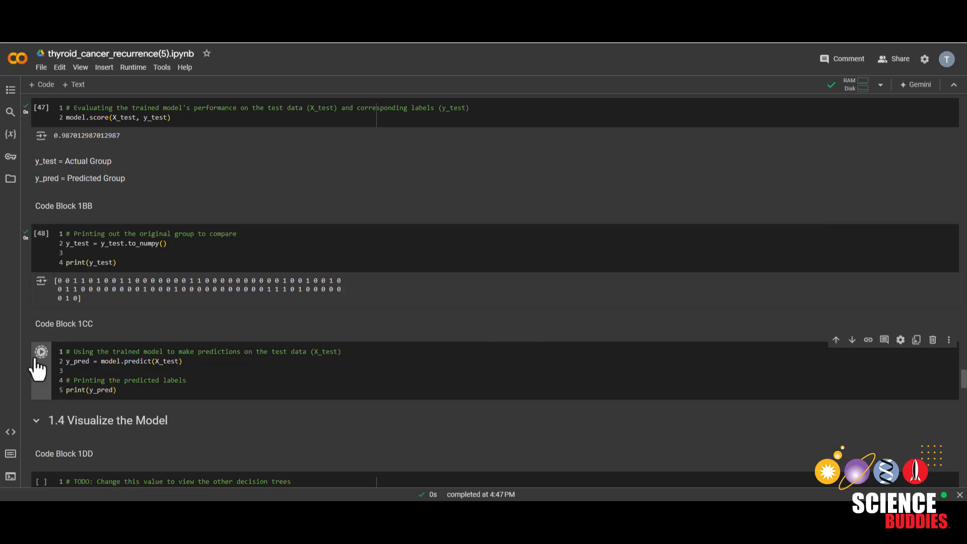
{"action": "left_click", "coordinate": [41, 351]}
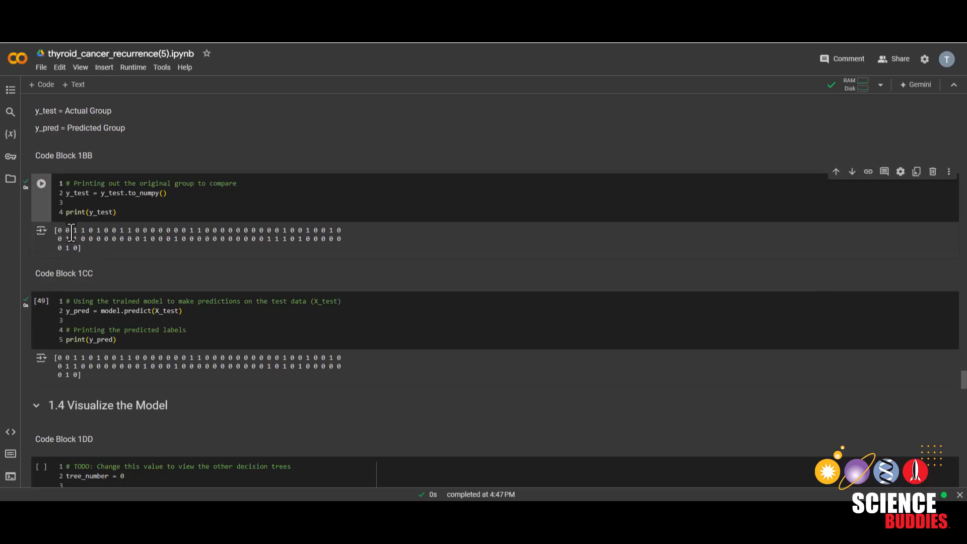
{"action": "left_click", "coordinate": [41, 183]}
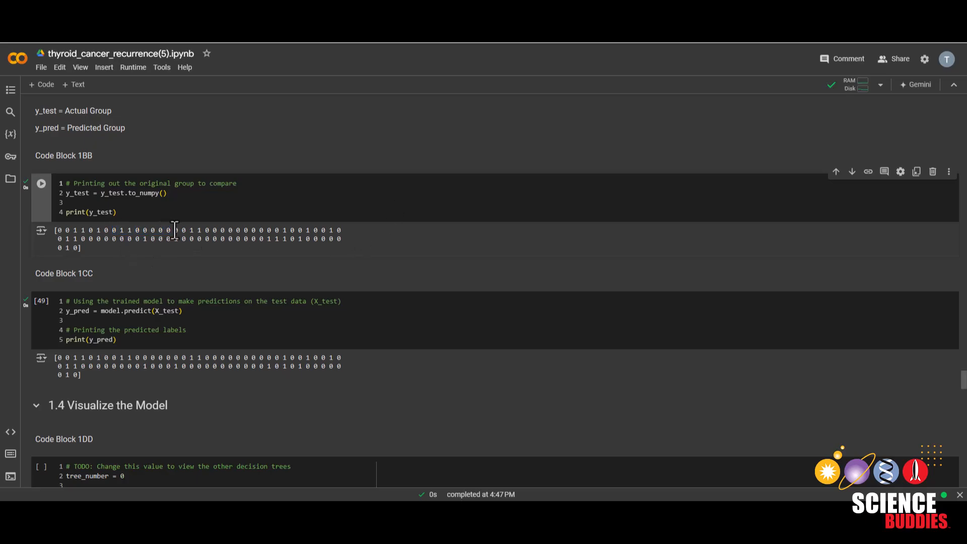
{"action": "mouse_move", "coordinate": [263, 265]}
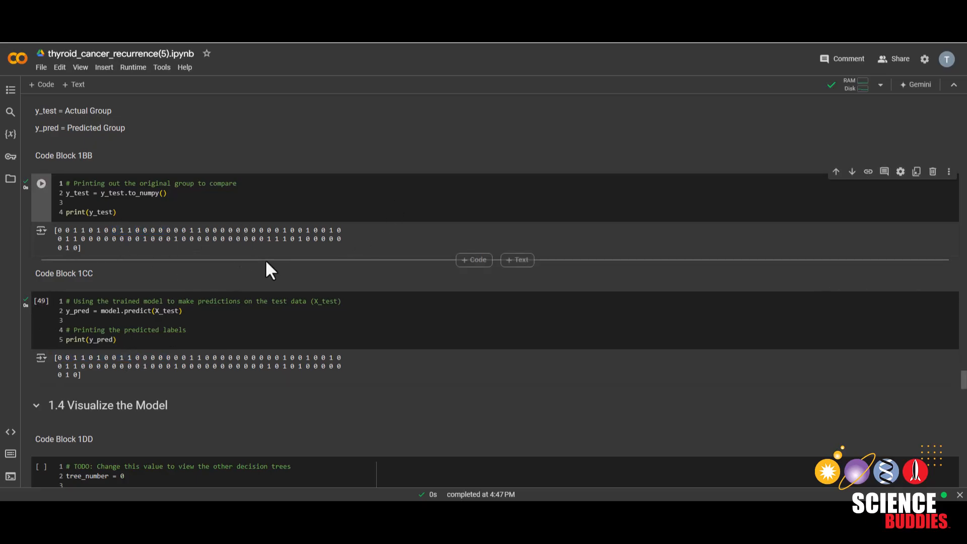
{"action": "scroll", "scroll_direction": "down", "scroll_amount": 3}
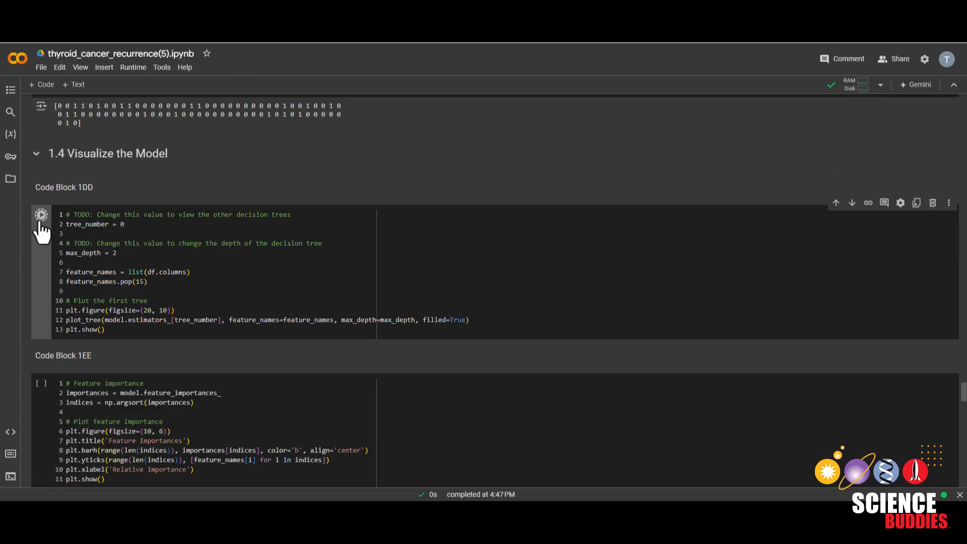
Plot decision tree 0, then set tree_number to 1 and redraw the Stage-rooted tree.
{"action": "left_click", "coordinate": [41, 215]}
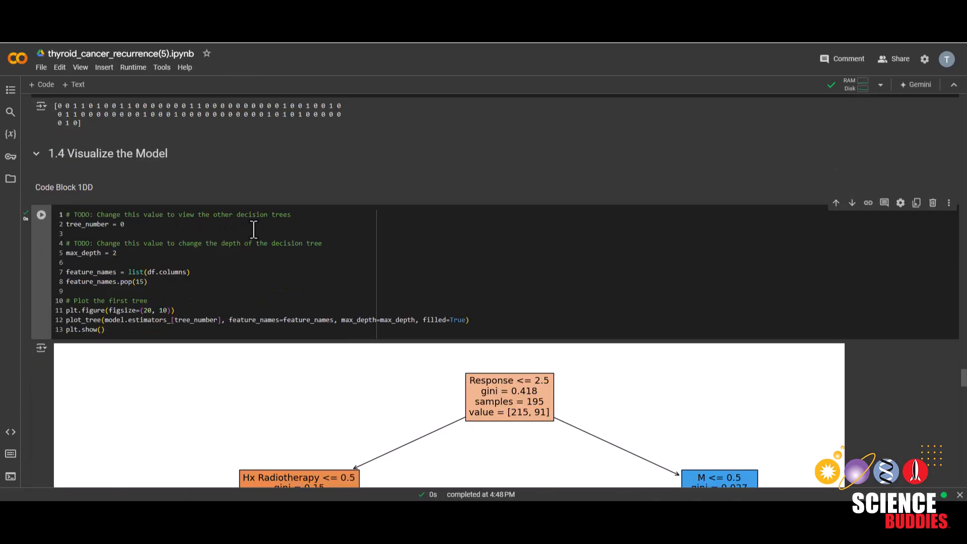
{"action": "scroll", "scroll_direction": "down", "scroll_amount": 3}
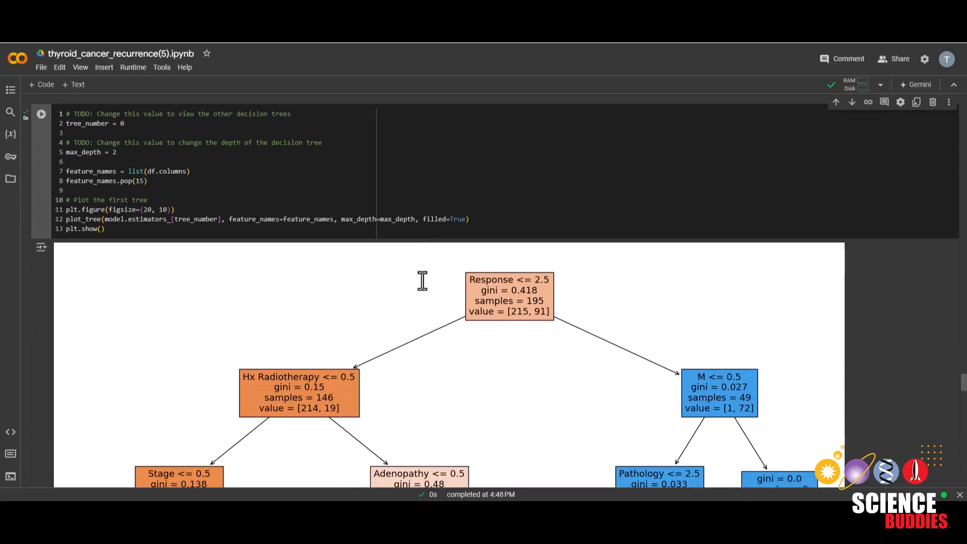
{"action": "mouse_move", "coordinate": [415, 292]}
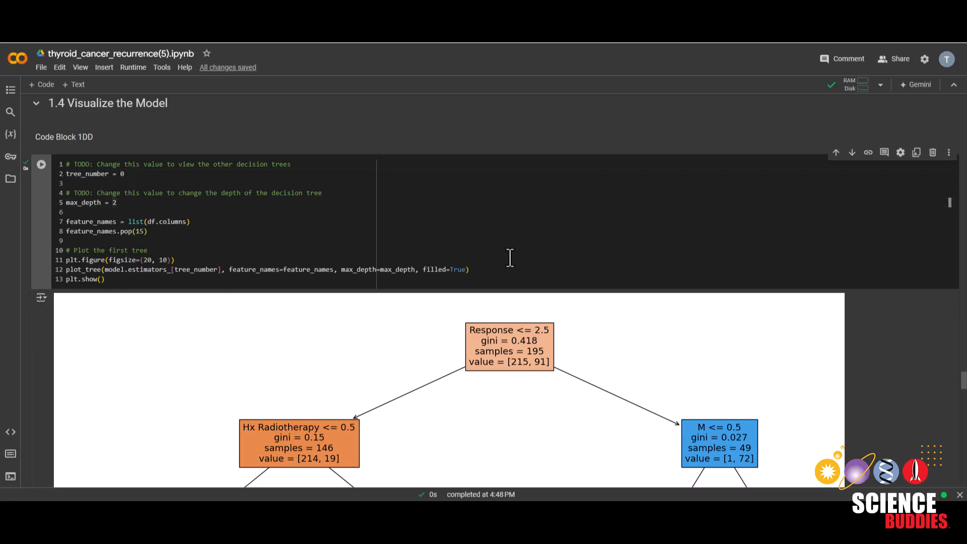
{"action": "scroll", "scroll_direction": "down", "scroll_amount": 3}
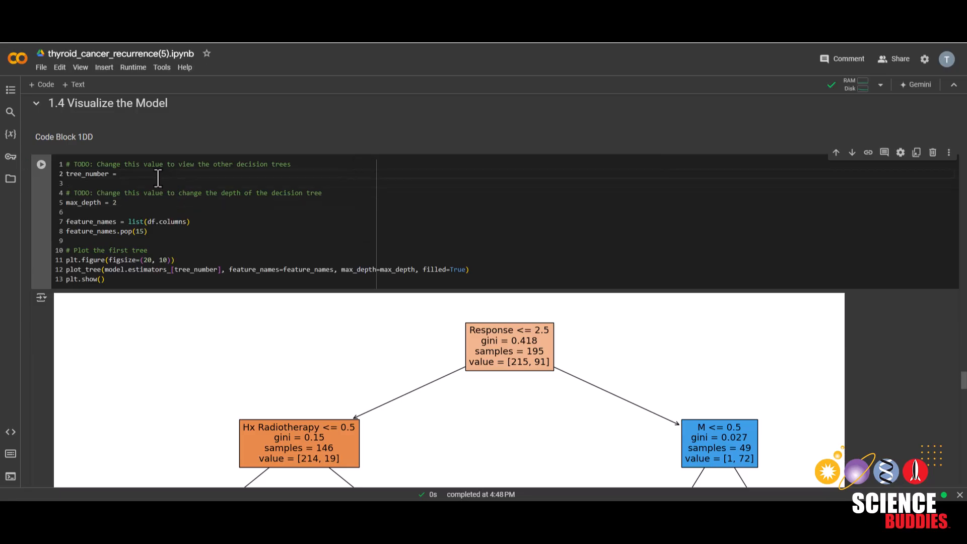
{"action": "type", "text": "1"}
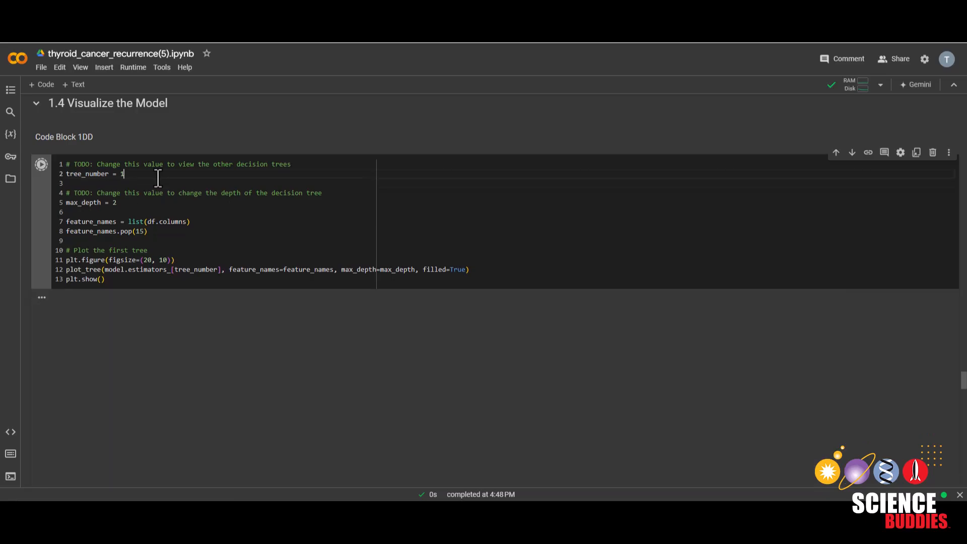
{"action": "left_click", "coordinate": [41, 164]}
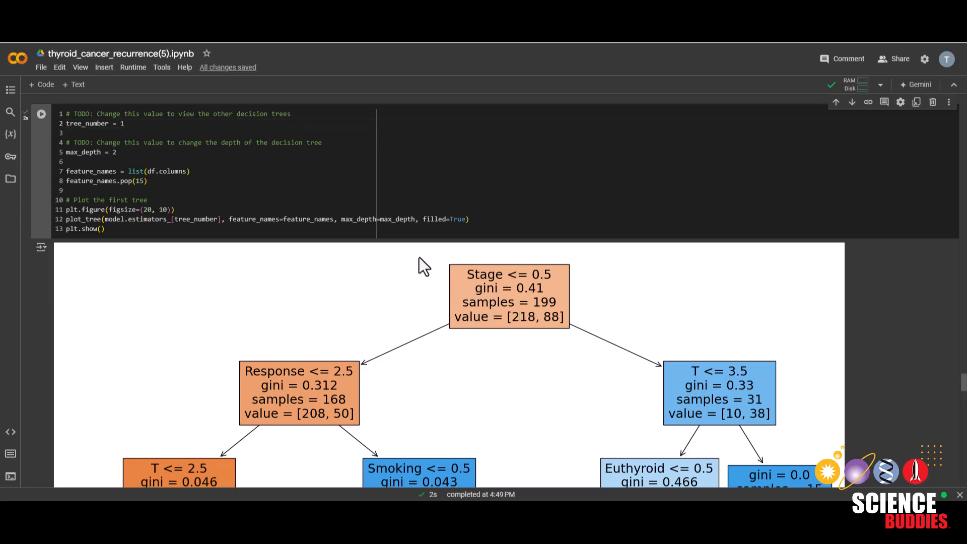
{"action": "mouse_move", "coordinate": [484, 325]}
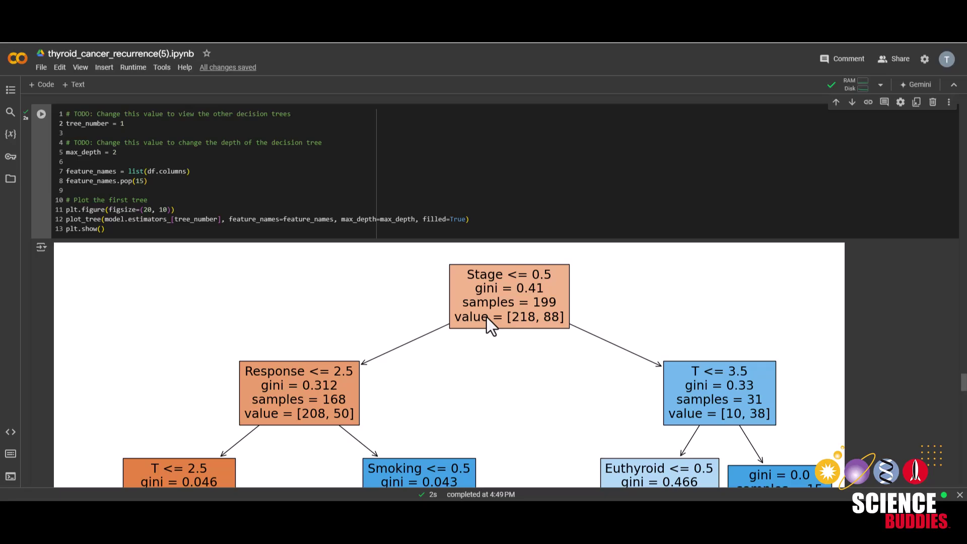
{"action": "mouse_move", "coordinate": [465, 357]}
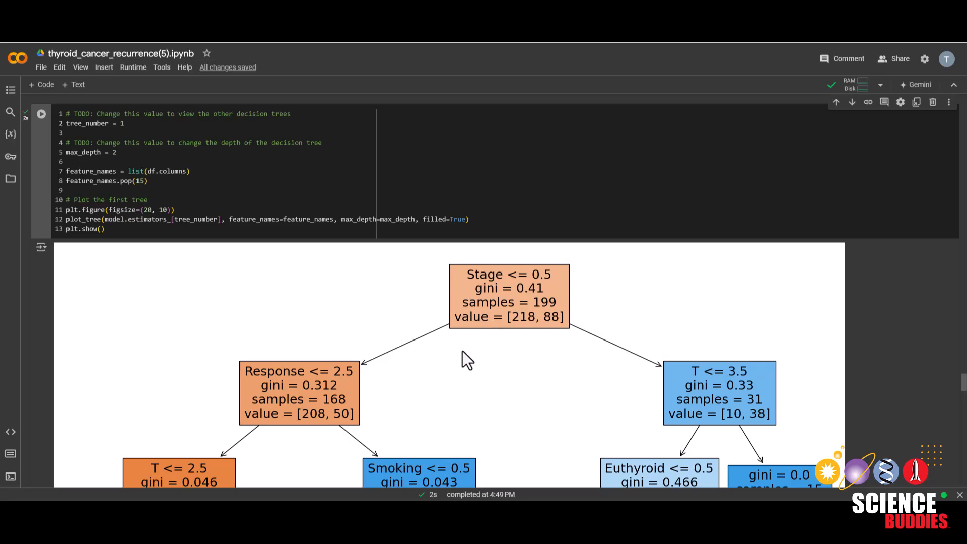
{"action": "mouse_move", "coordinate": [491, 314]}
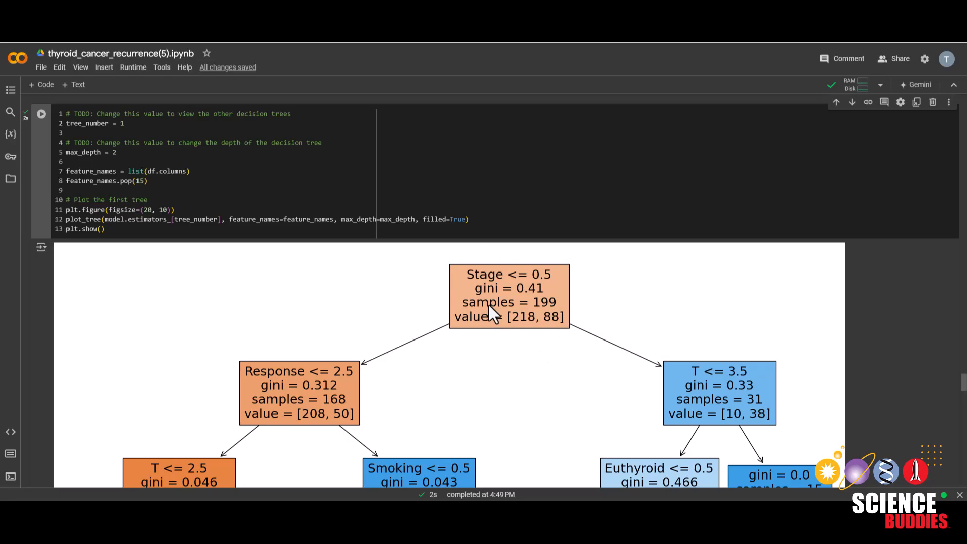
{"action": "mouse_move", "coordinate": [416, 340]}
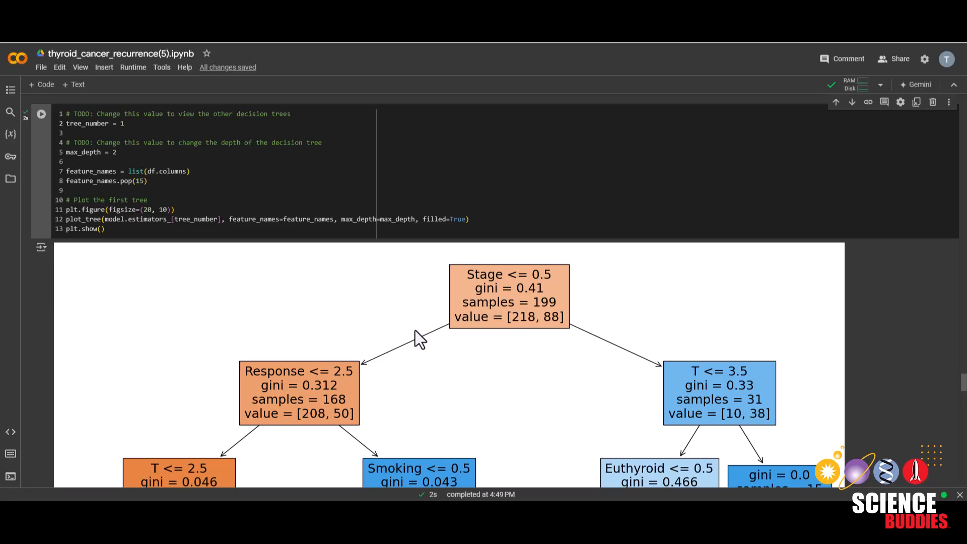
{"action": "mouse_move", "coordinate": [472, 329]}
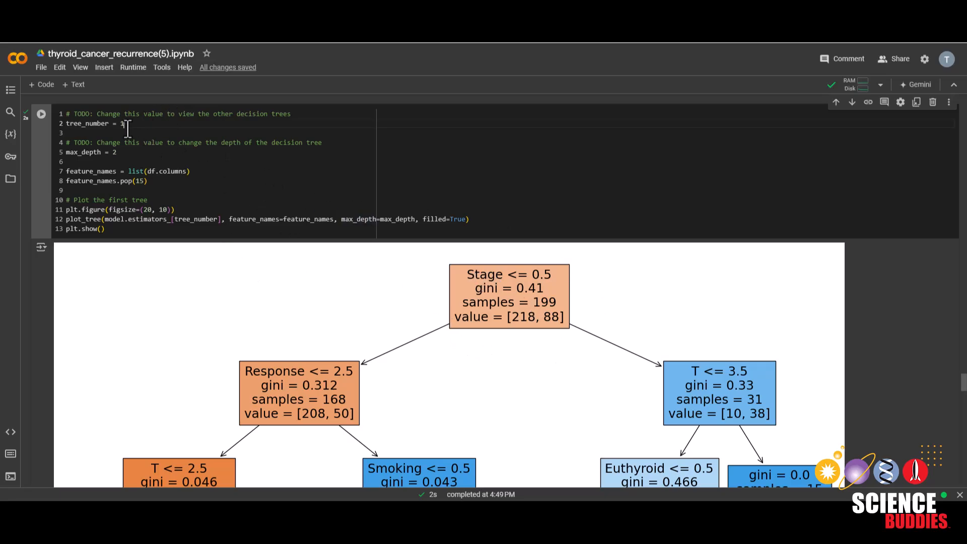
Set tree_number to 99 and max_depth to 4, and view the deeper tree.
{"action": "key", "text": "Backspace"}
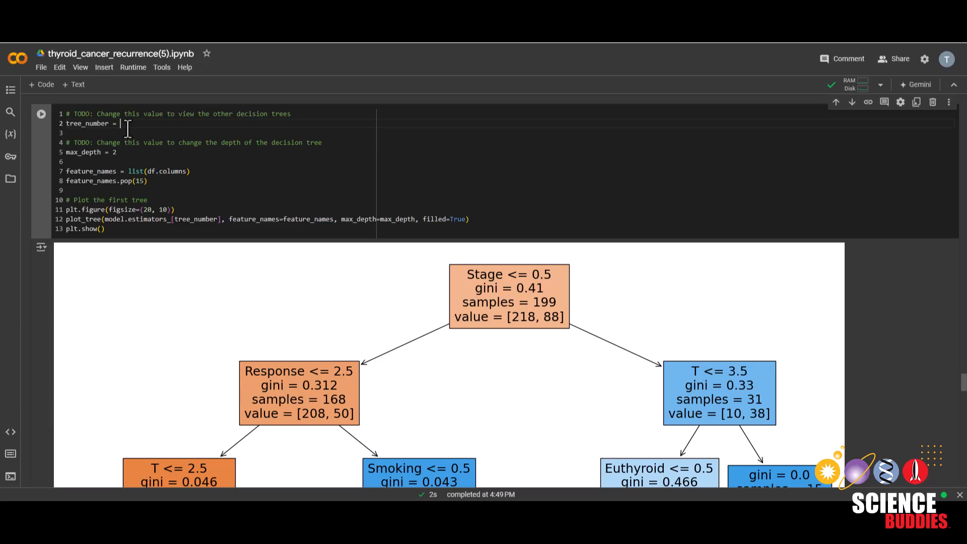
{"action": "type", "text": "99"}
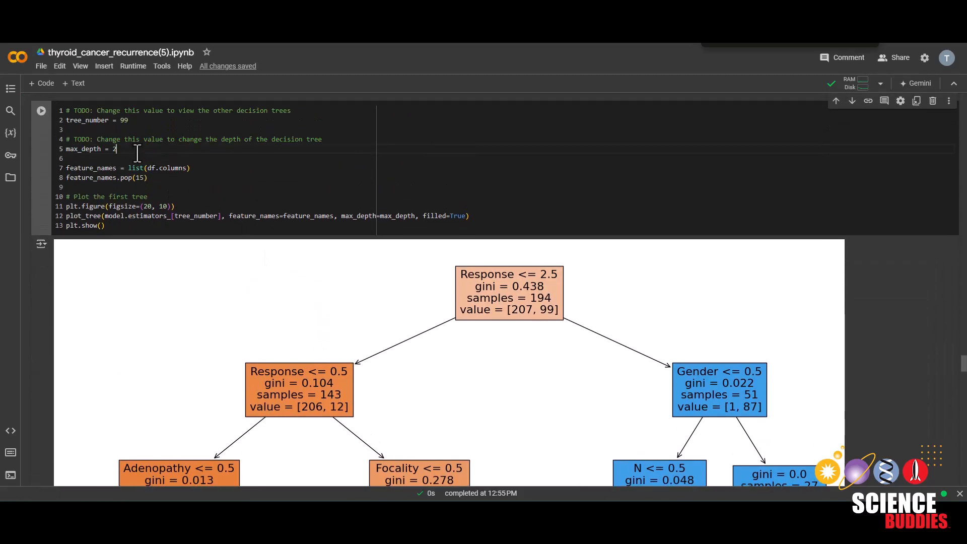
{"action": "scroll", "scroll_direction": "down", "scroll_amount": 3}
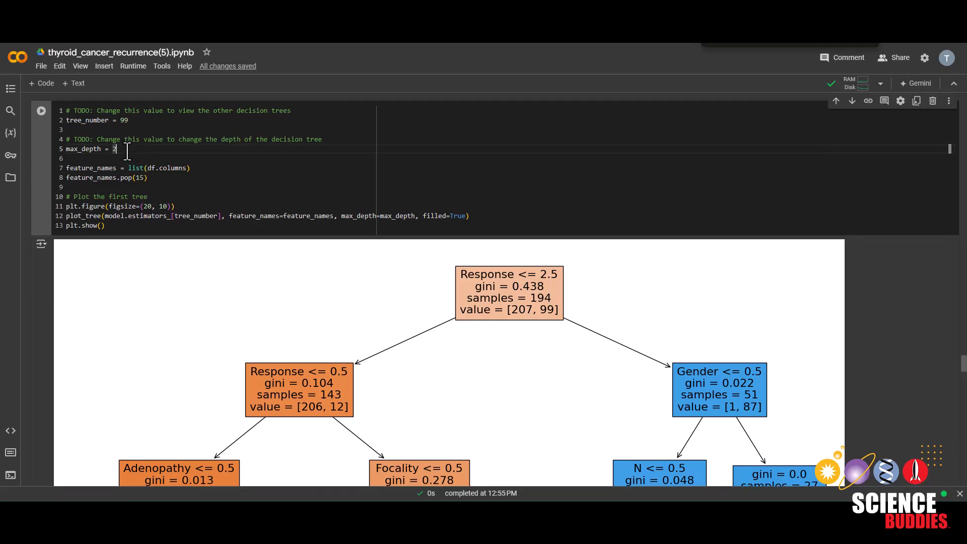
{"action": "type", "text": "4"}
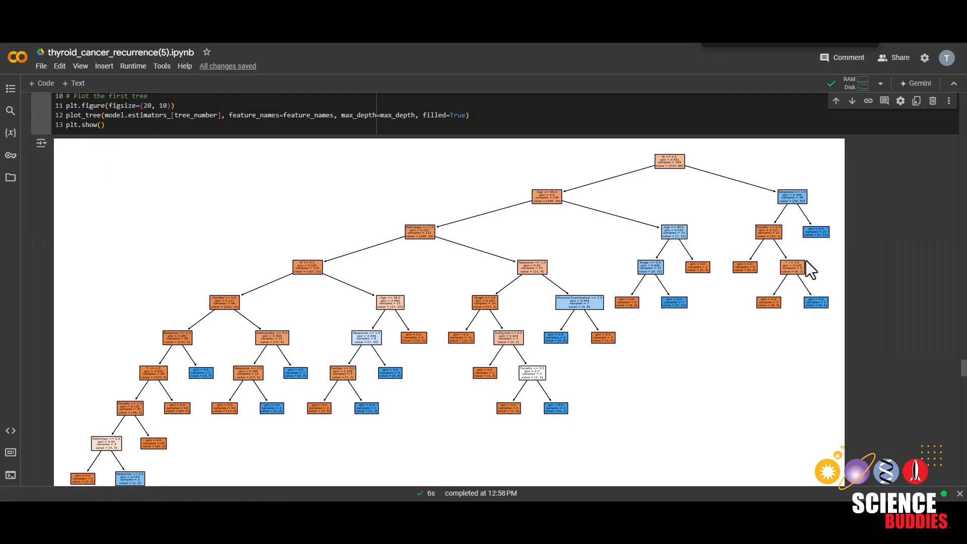
{"action": "scroll", "scroll_direction": "down", "scroll_amount": 3}
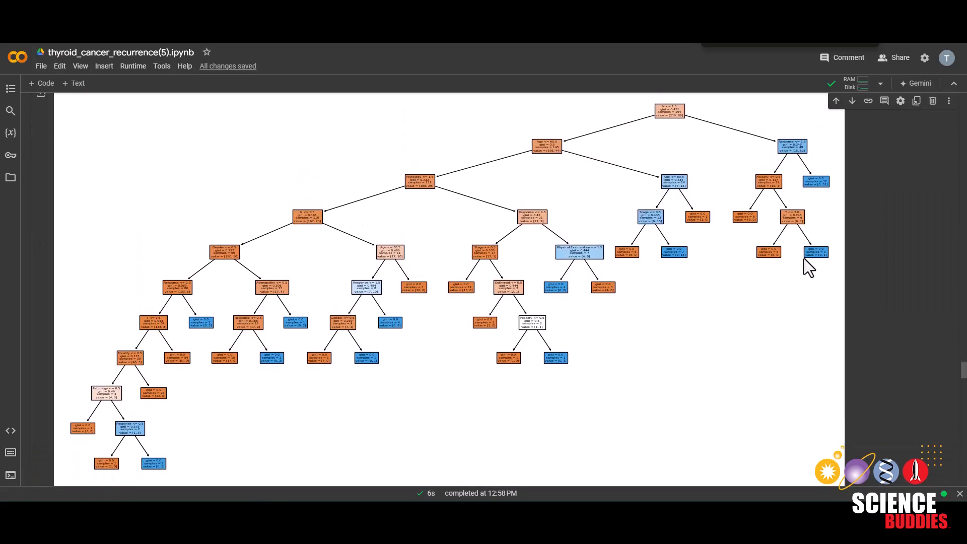
{"action": "mouse_move", "coordinate": [599, 270]}
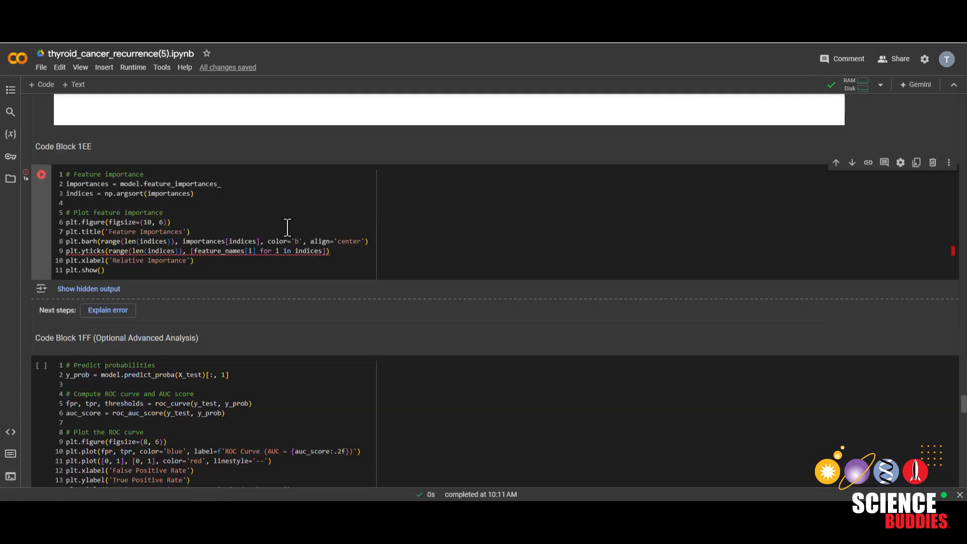
{"action": "mouse_move", "coordinate": [41, 174]}
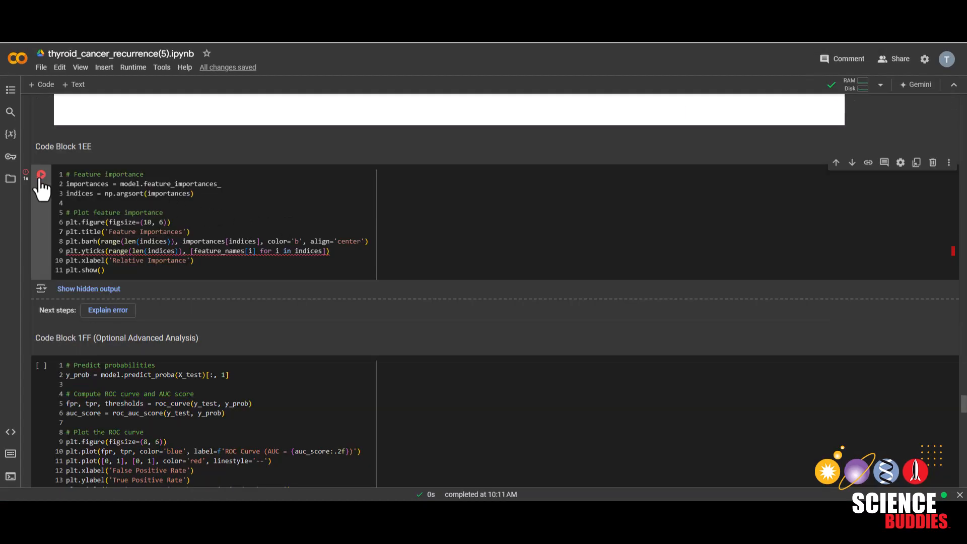
Run Code Block 1EE and view the Feature Importances chart topped by Response.
{"action": "left_click", "coordinate": [41, 175]}
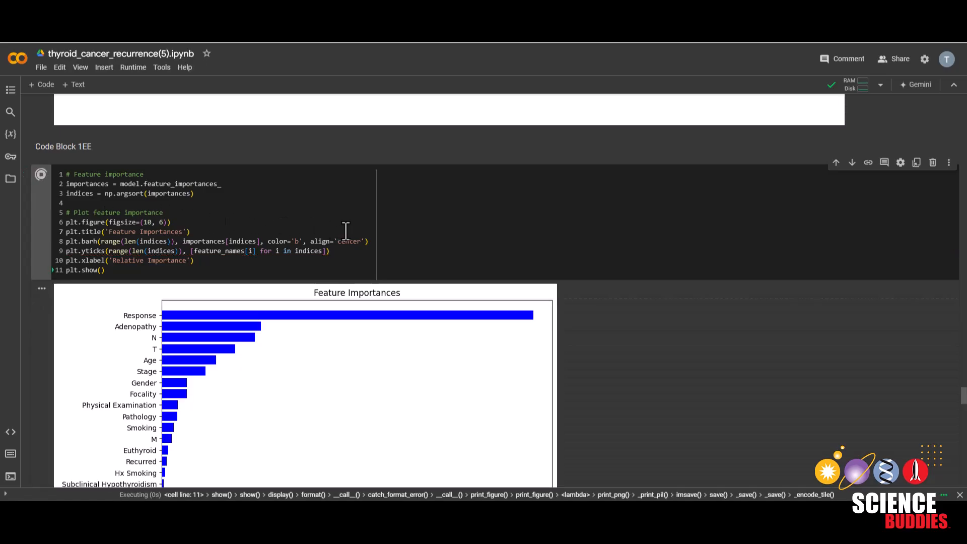
{"action": "scroll", "scroll_direction": "down", "scroll_amount": 3}
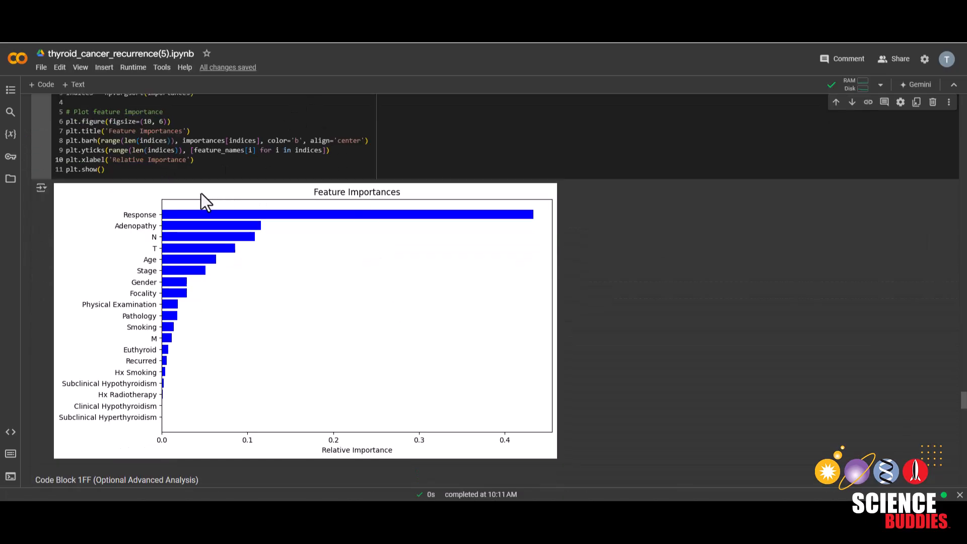
{"action": "mouse_move", "coordinate": [148, 414]}
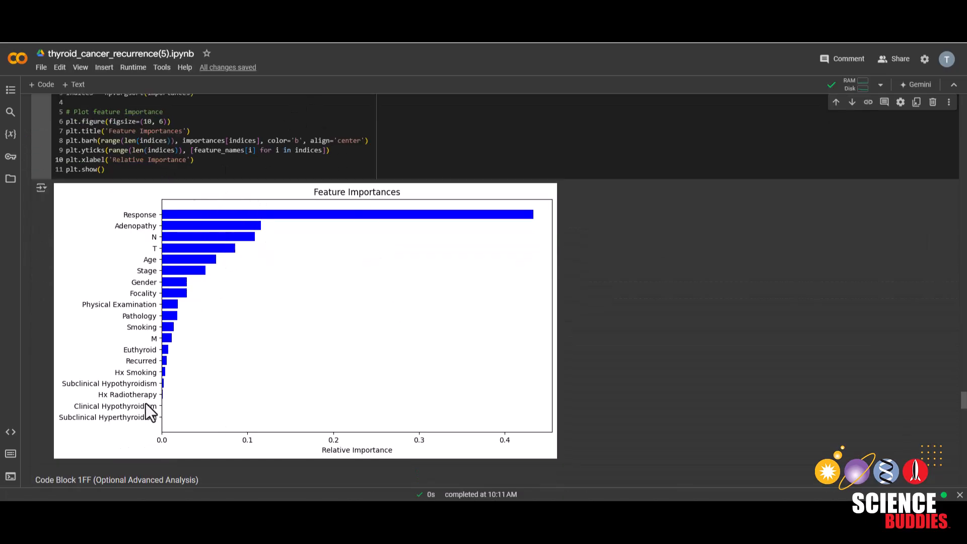
{"action": "mouse_move", "coordinate": [202, 419]}
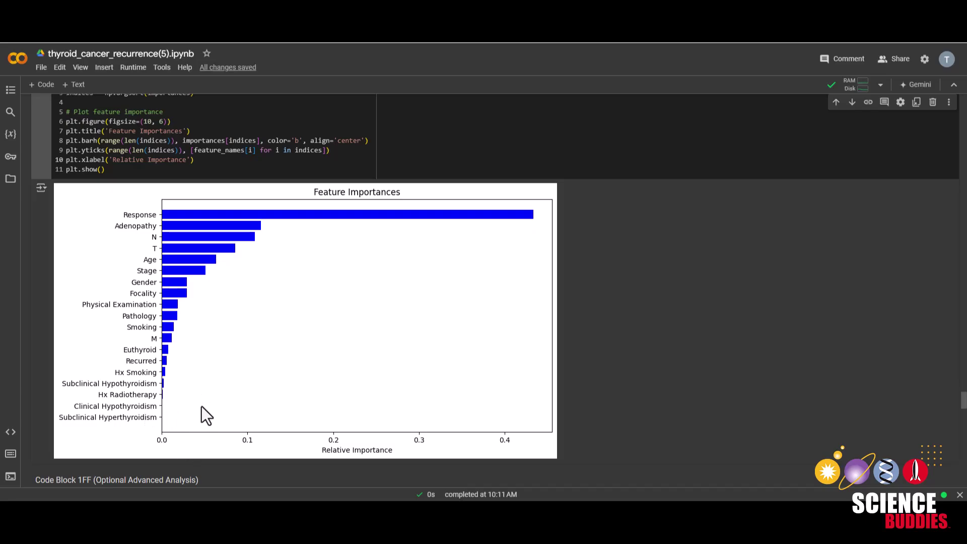
{"action": "mouse_move", "coordinate": [320, 316]}
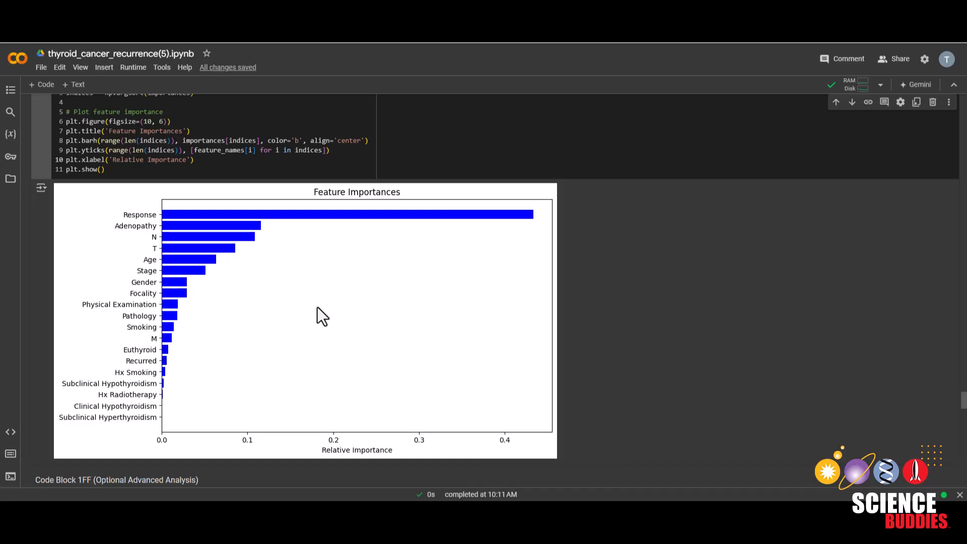
{"action": "scroll", "scroll_direction": "down", "scroll_amount": 3}
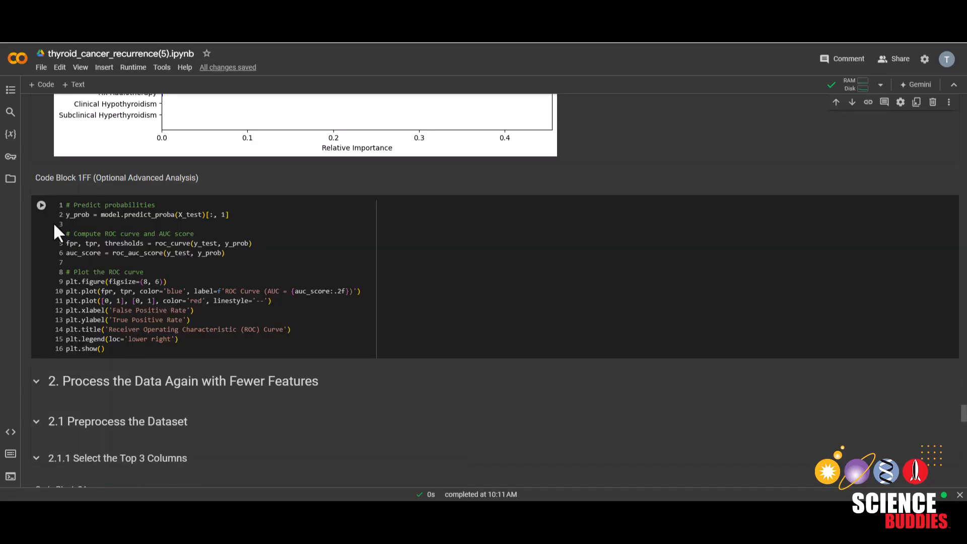
Run Code Block 1FF and view the ROC curve with AUC 1.00.
{"action": "left_click", "coordinate": [40, 204]}
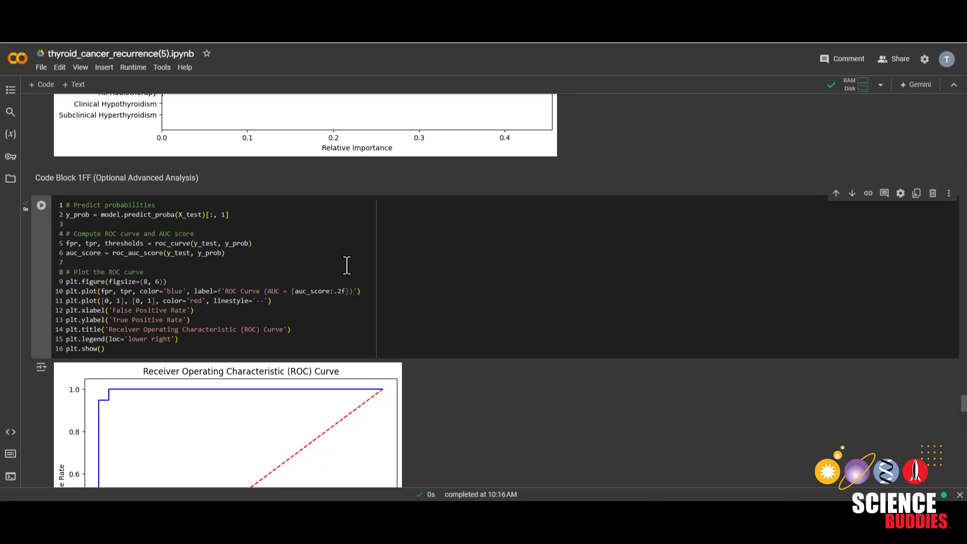
{"action": "scroll", "scroll_direction": "down", "scroll_amount": 3}
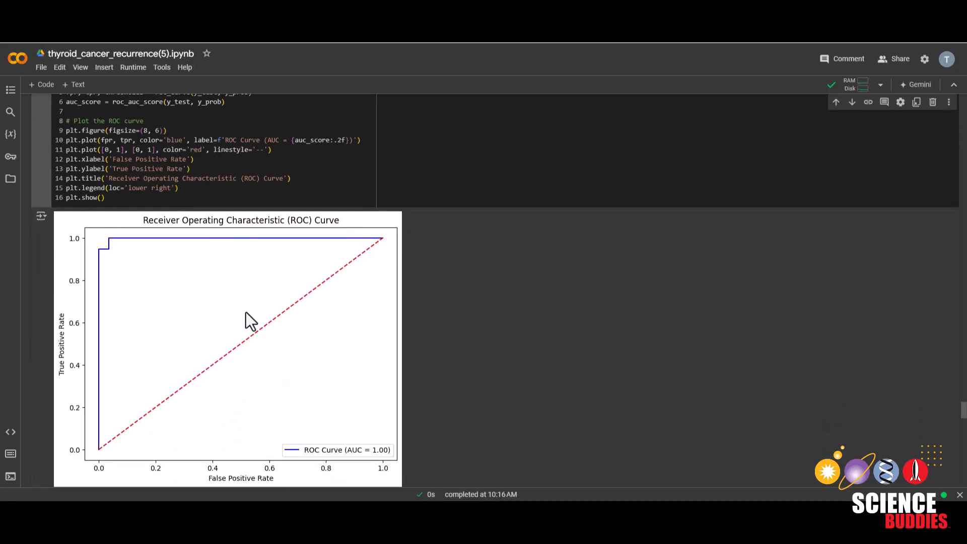
{"action": "mouse_move", "coordinate": [421, 313]}
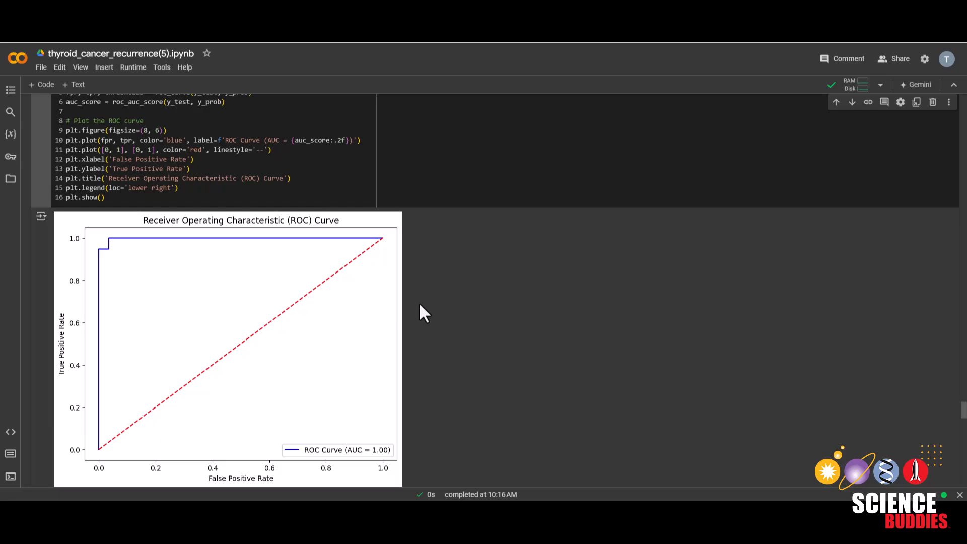
{"action": "scroll", "scroll_direction": "down", "scroll_amount": 3}
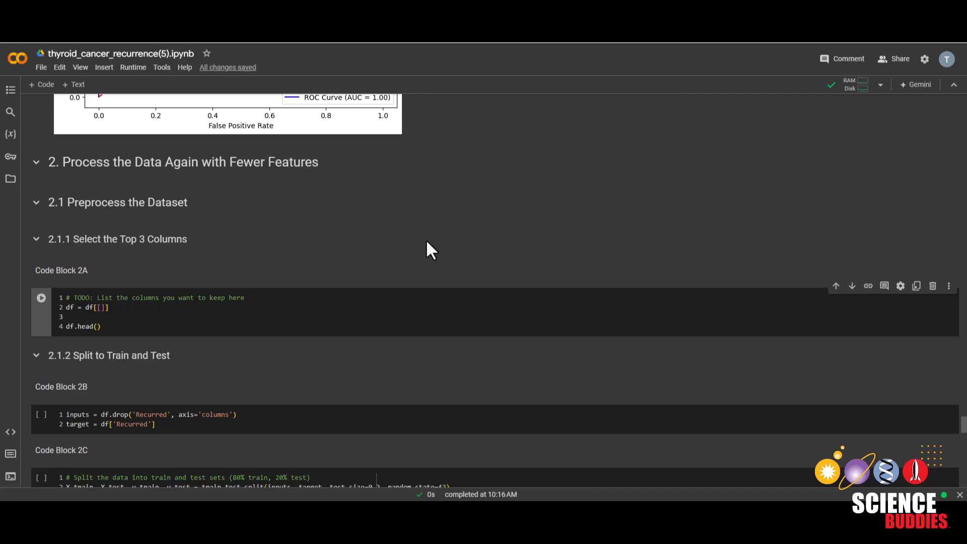
{"action": "mouse_move", "coordinate": [342, 191]}
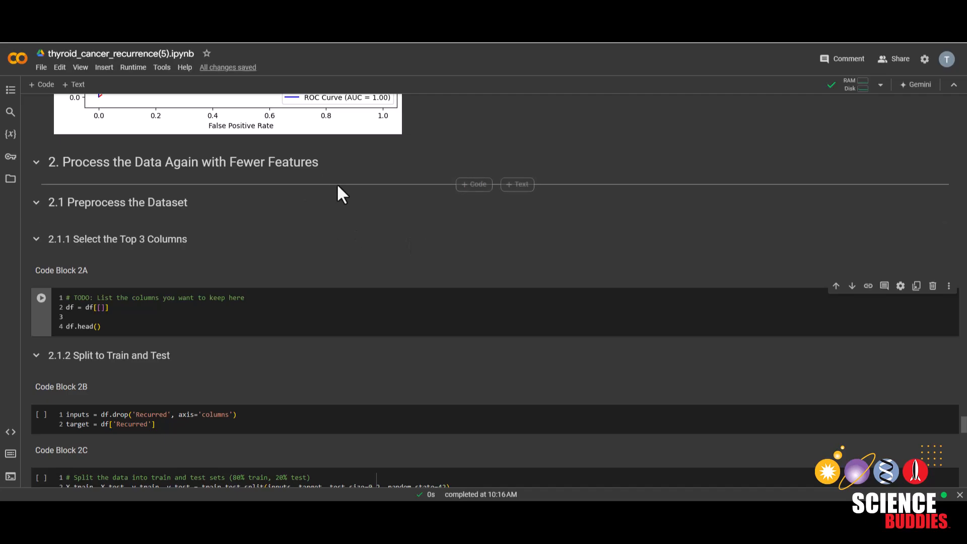
Scroll past the ROC curve to part 2 and Code Block 2A, Select the Top 3 Columns.
{"action": "scroll", "scroll_direction": "down", "scroll_amount": 3}
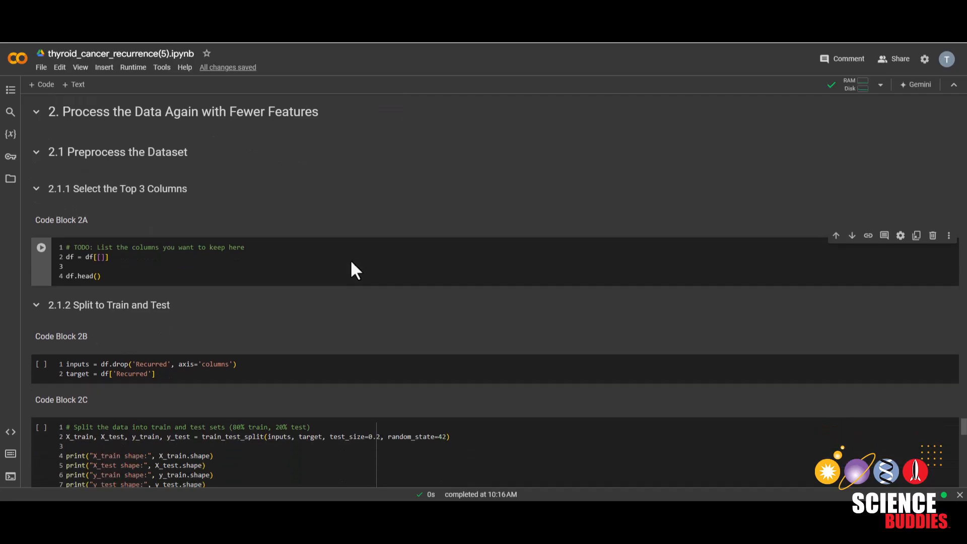
{"action": "scroll", "scroll_direction": "down", "scroll_amount": 3}
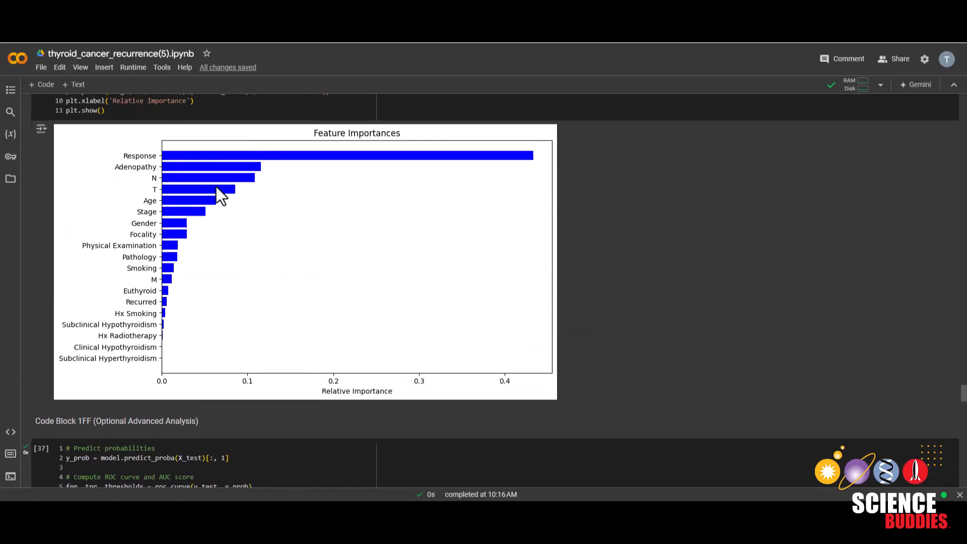
{"action": "scroll", "scroll_direction": "down", "scroll_amount": 3}
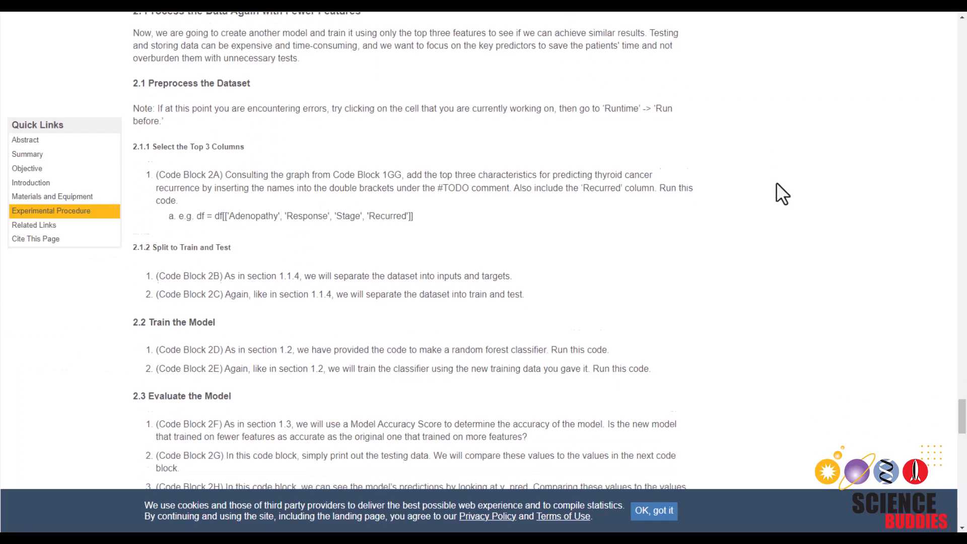
{"action": "scroll", "scroll_direction": "down", "scroll_amount": 3}
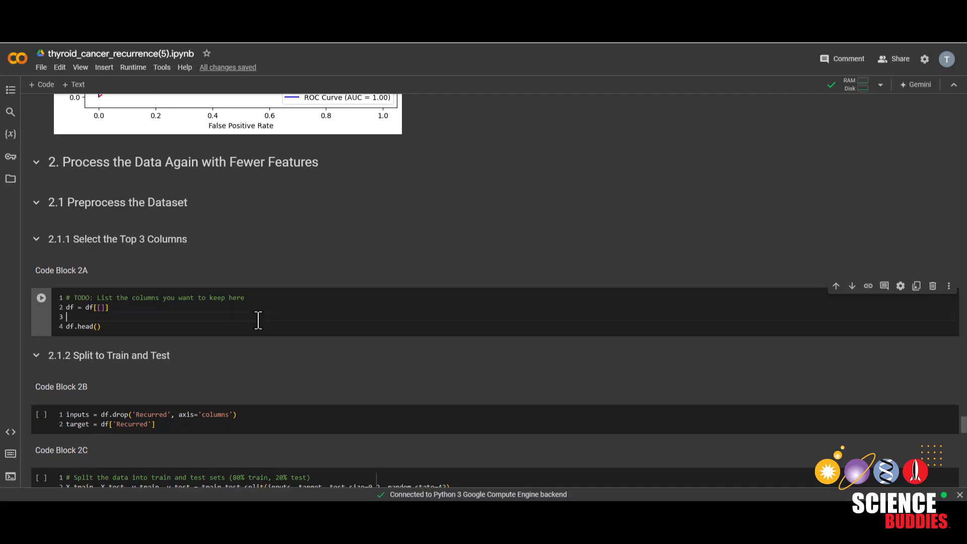
{"action": "mouse_move", "coordinate": [205, 309]}
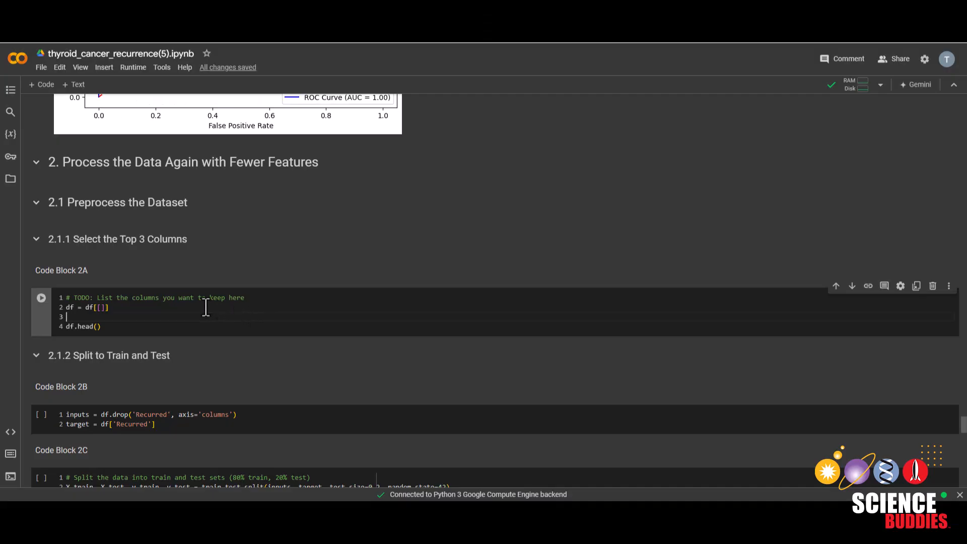
{"action": "left_click", "coordinate": [133, 67]}
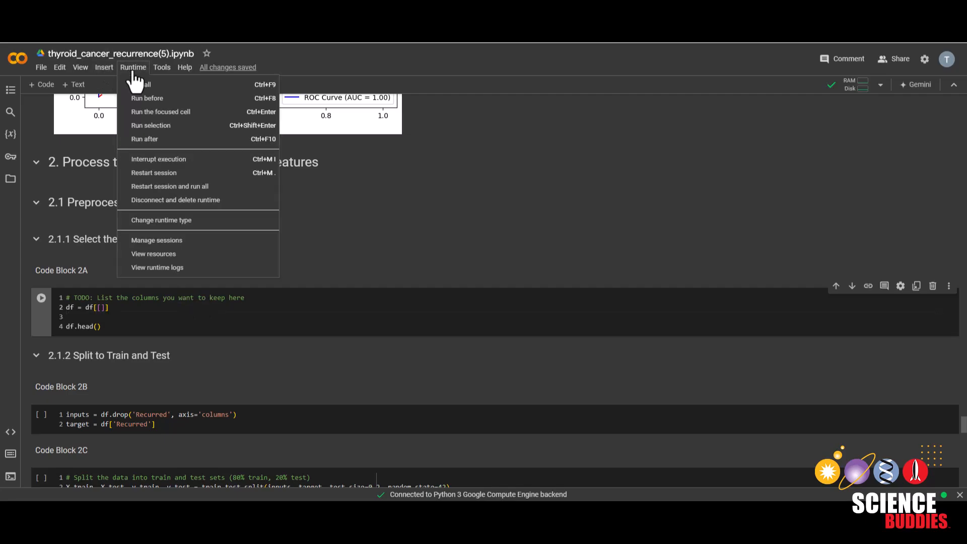
{"action": "mouse_move", "coordinate": [110, 238]}
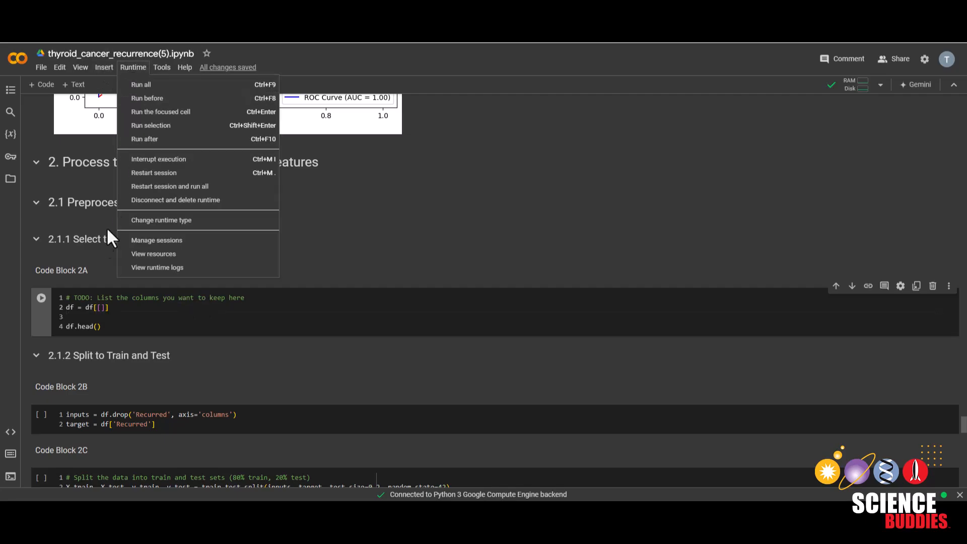
{"action": "left_click", "coordinate": [41, 298]}
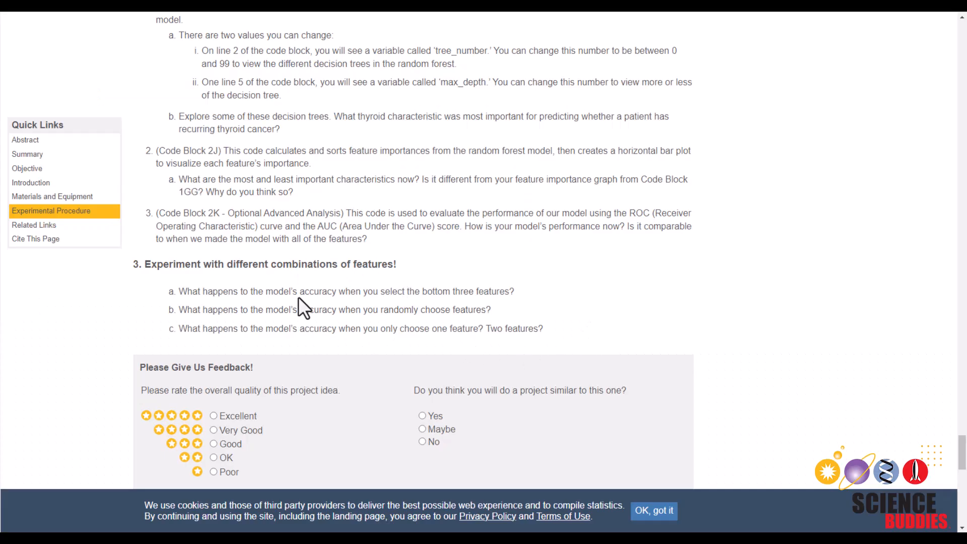
{"action": "mouse_move", "coordinate": [570, 336]}
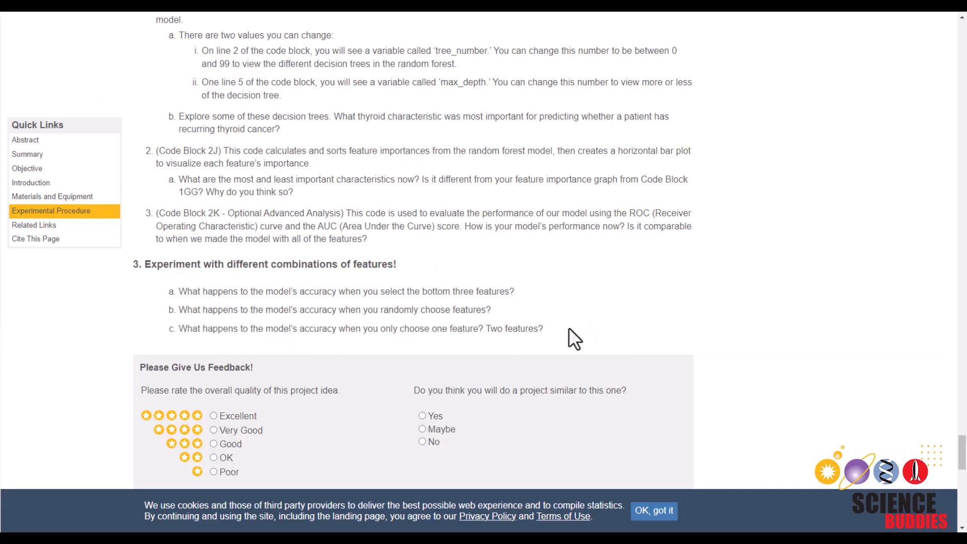
{"action": "mouse_move", "coordinate": [255, 315]}
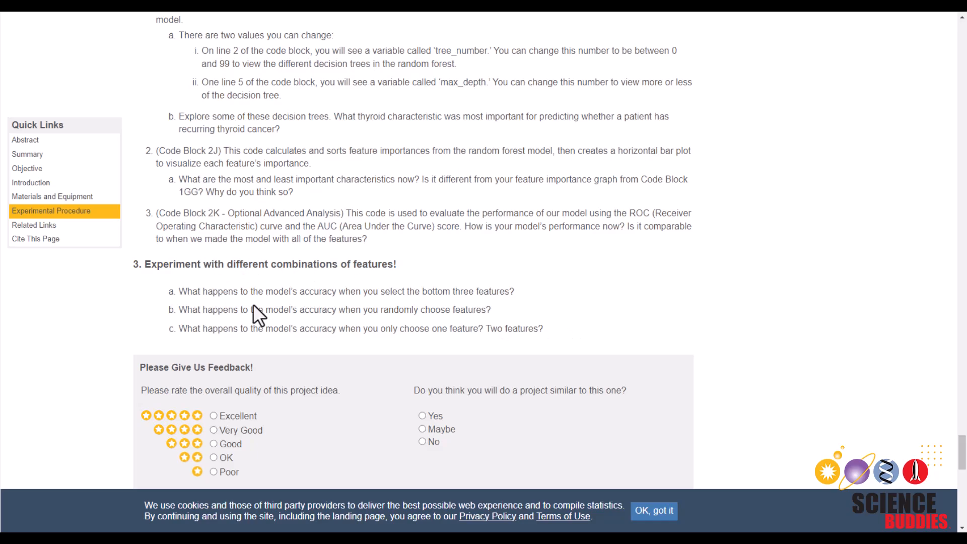
{"action": "mouse_move", "coordinate": [597, 301]}
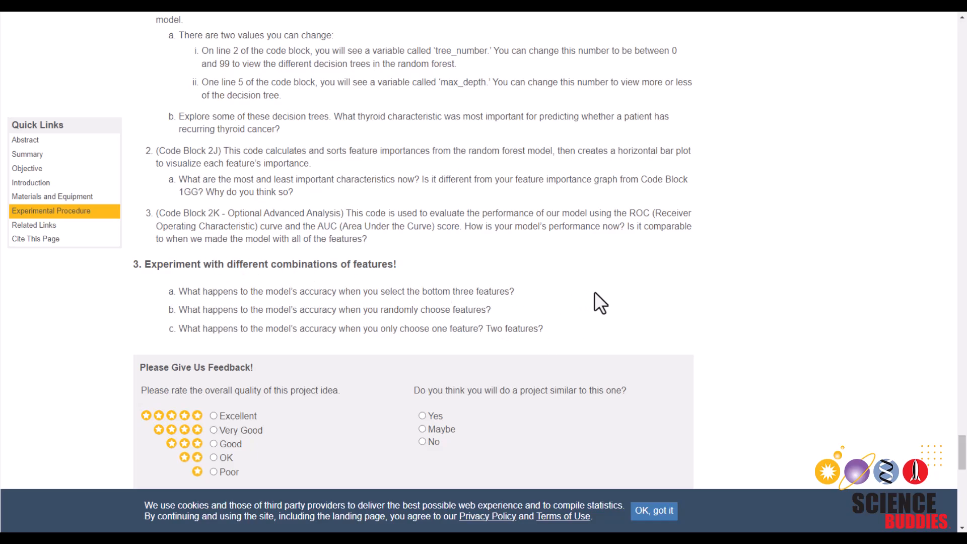
{"action": "mouse_move", "coordinate": [808, 289]}
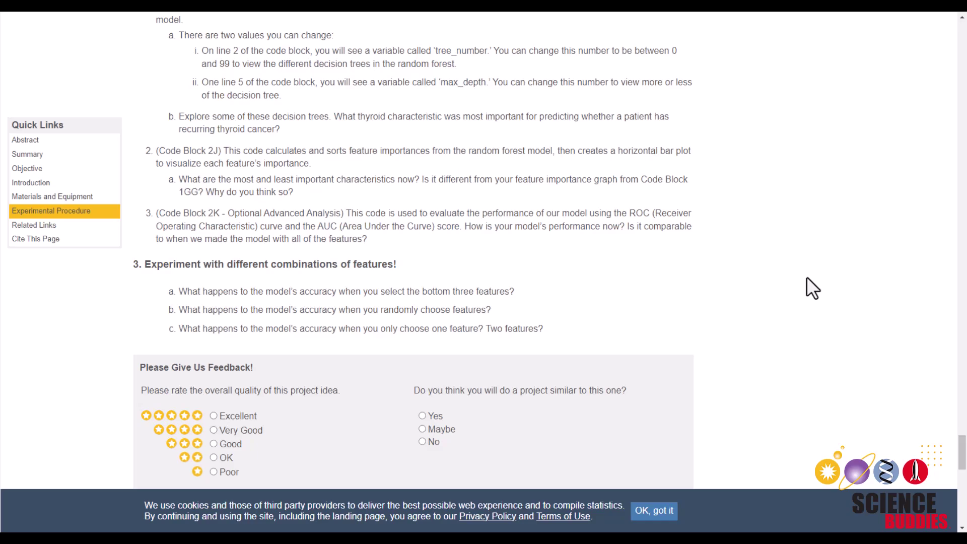
{"action": "mouse_move", "coordinate": [748, 263]}
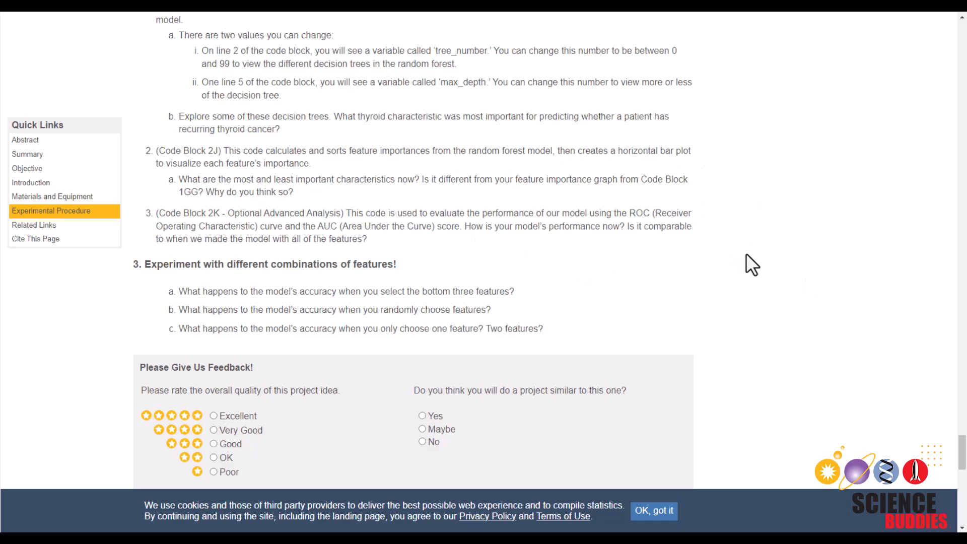
{"action": "mouse_move", "coordinate": [747, 281]}
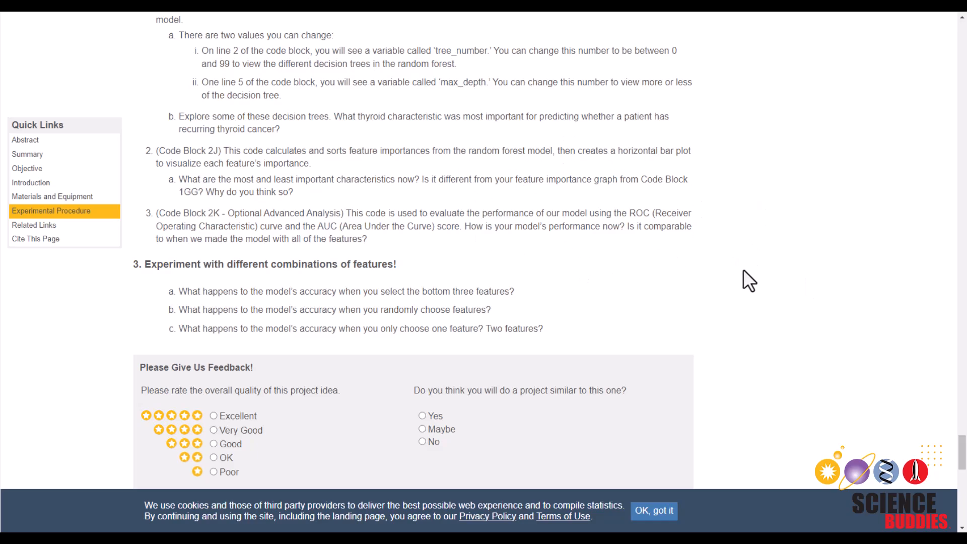
{"action": "mouse_move", "coordinate": [710, 325]}
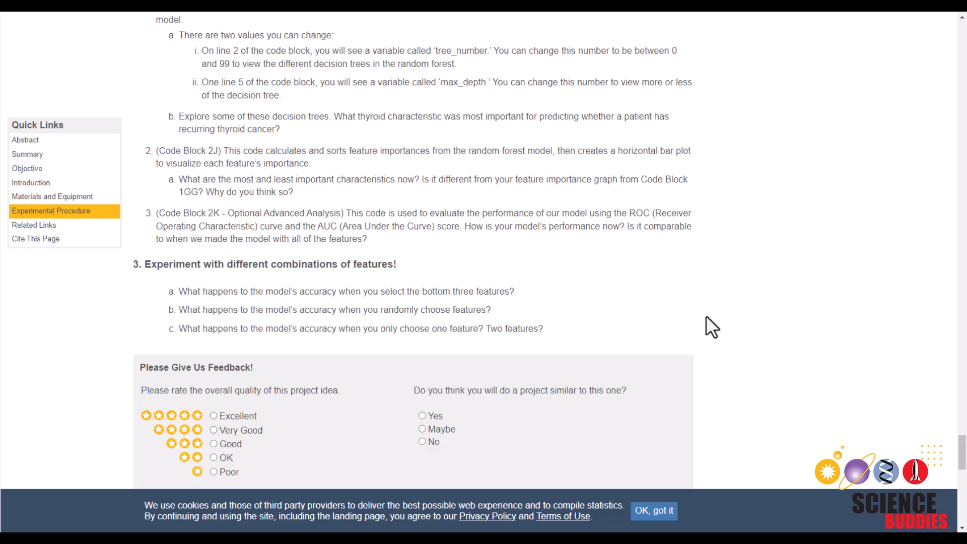